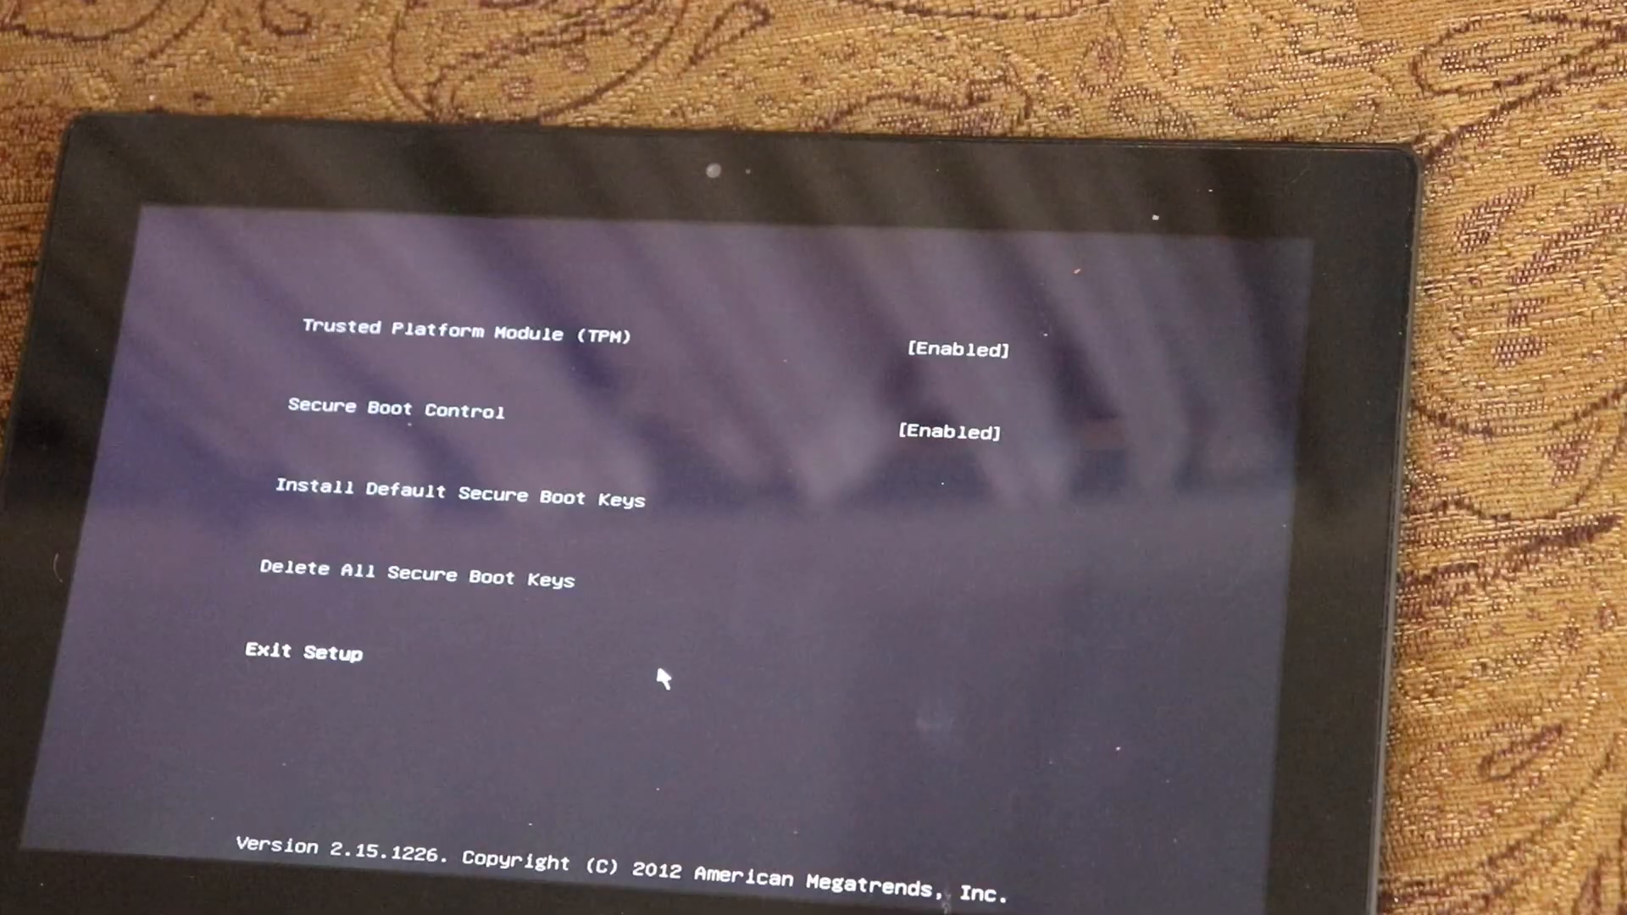
- Exit Aptio Setup, confirming Yes to save the configuration and reset the tablet
{"action": "left_click", "coordinate": [302, 652]}
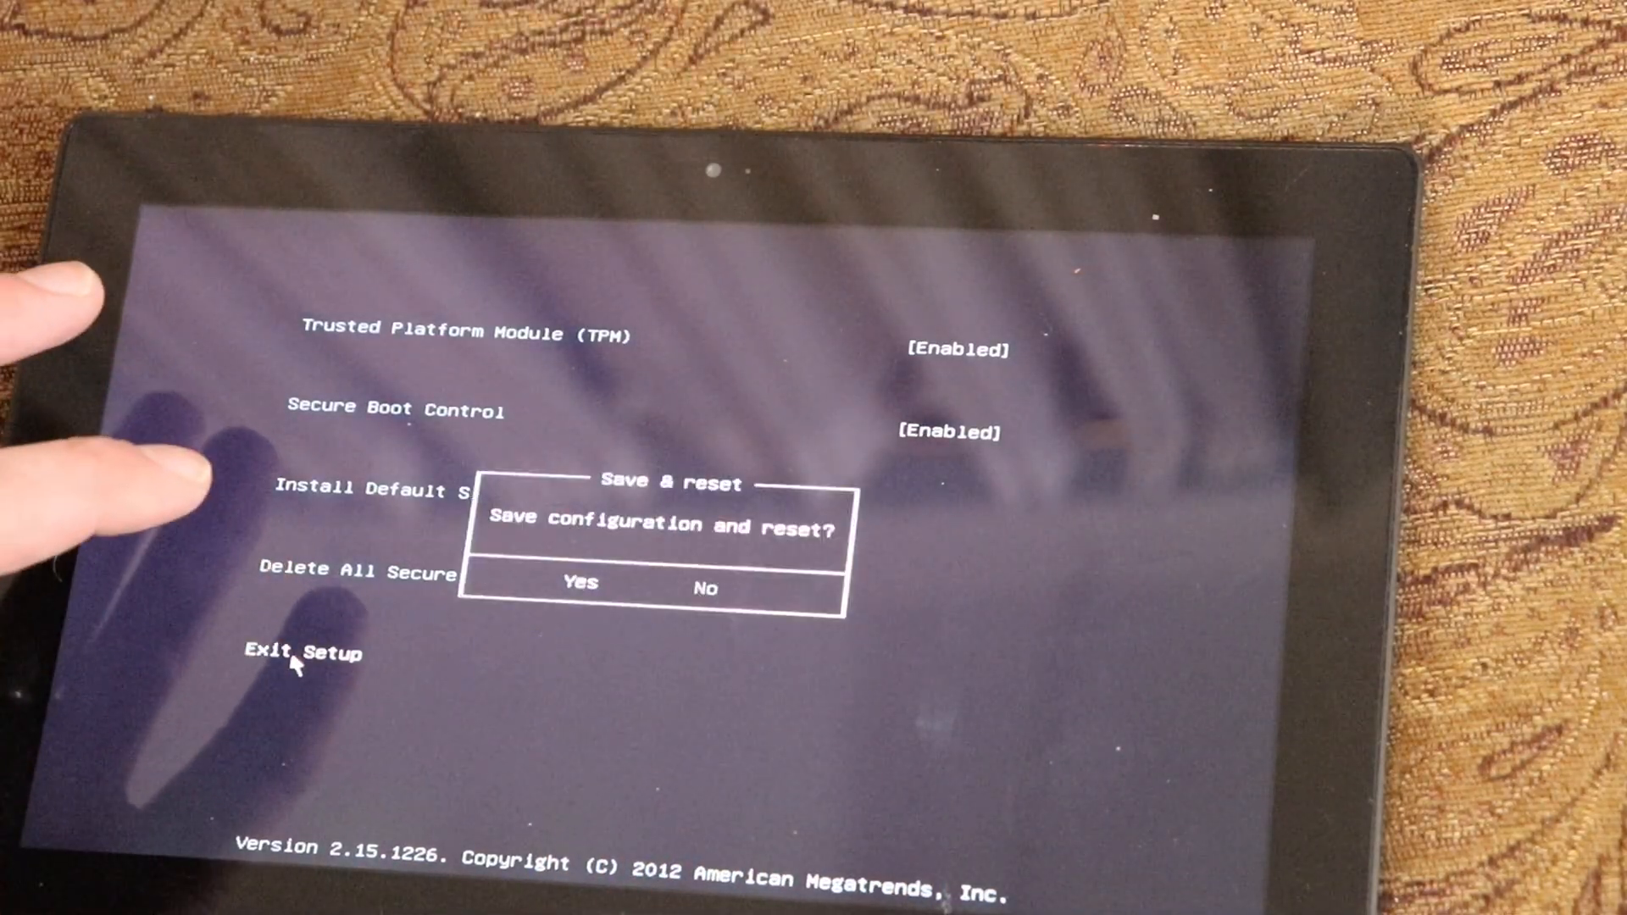
{"action": "left_click", "coordinate": [579, 583]}
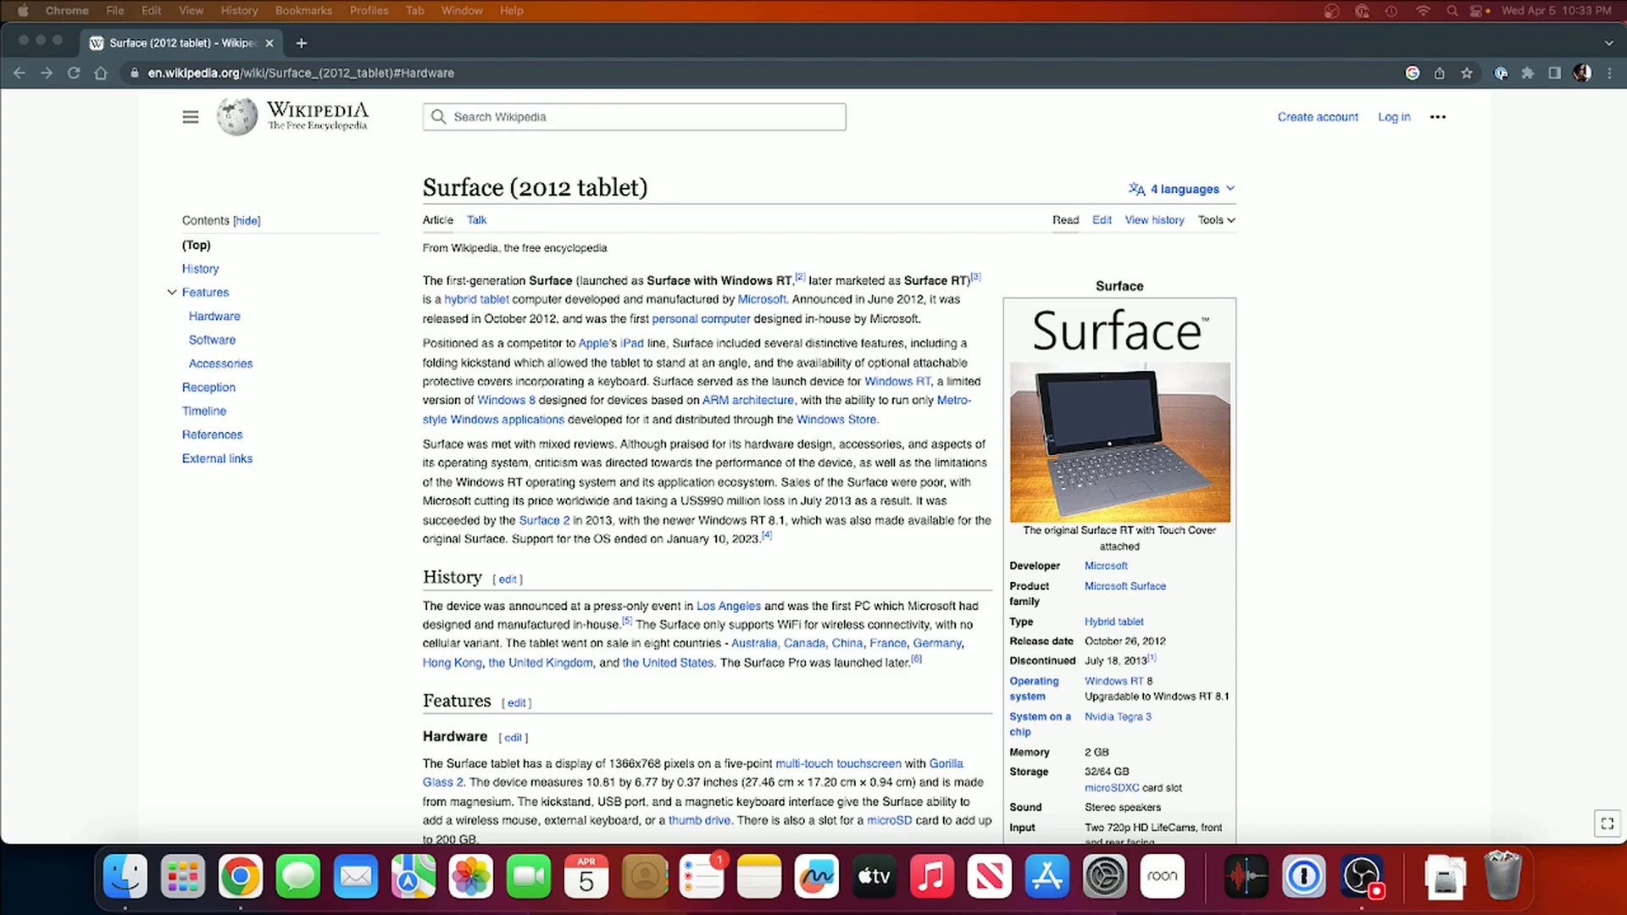
{"action": "mouse_move", "coordinate": [1104, 414]}
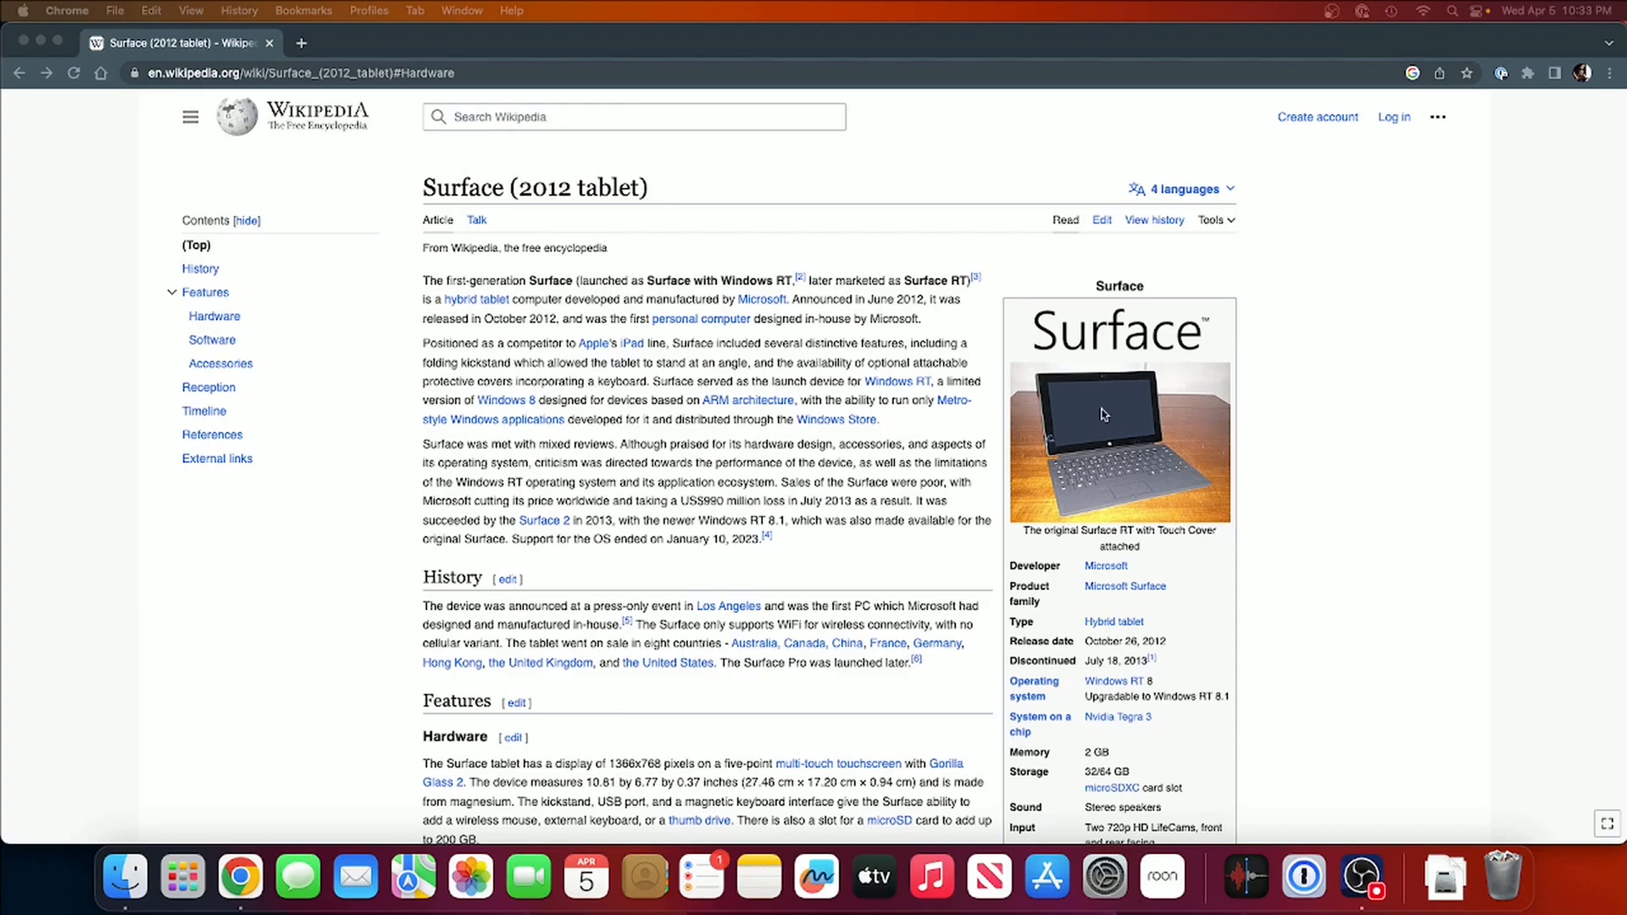
{"action": "scroll", "scroll_direction": "down", "scroll_amount": 3}
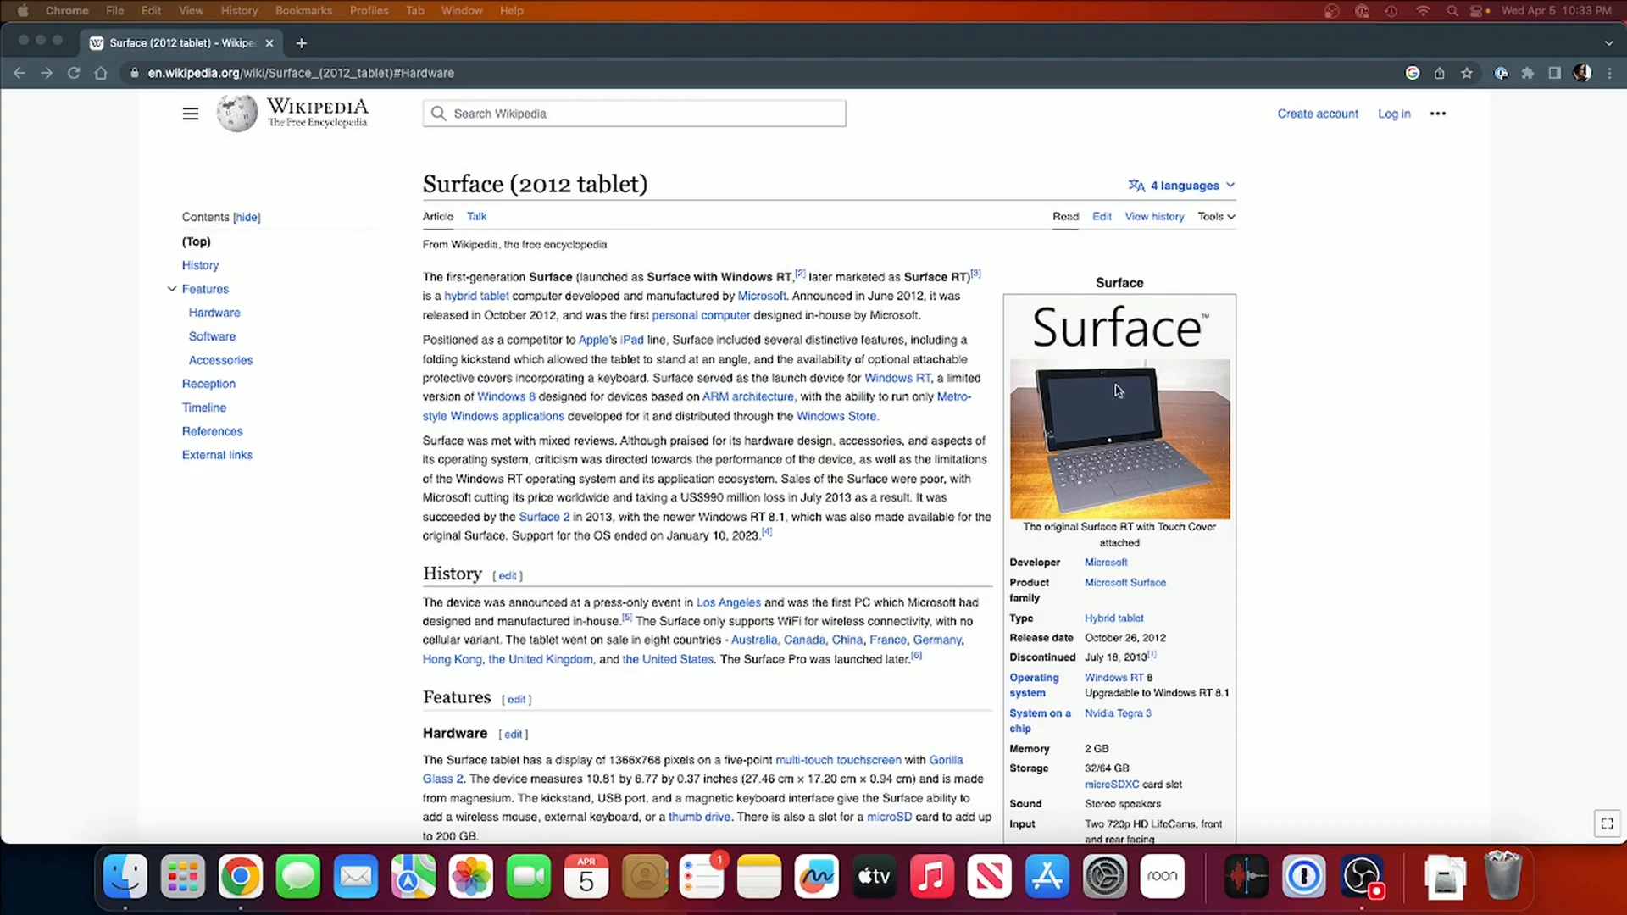
{"action": "mouse_move", "coordinate": [1078, 420]}
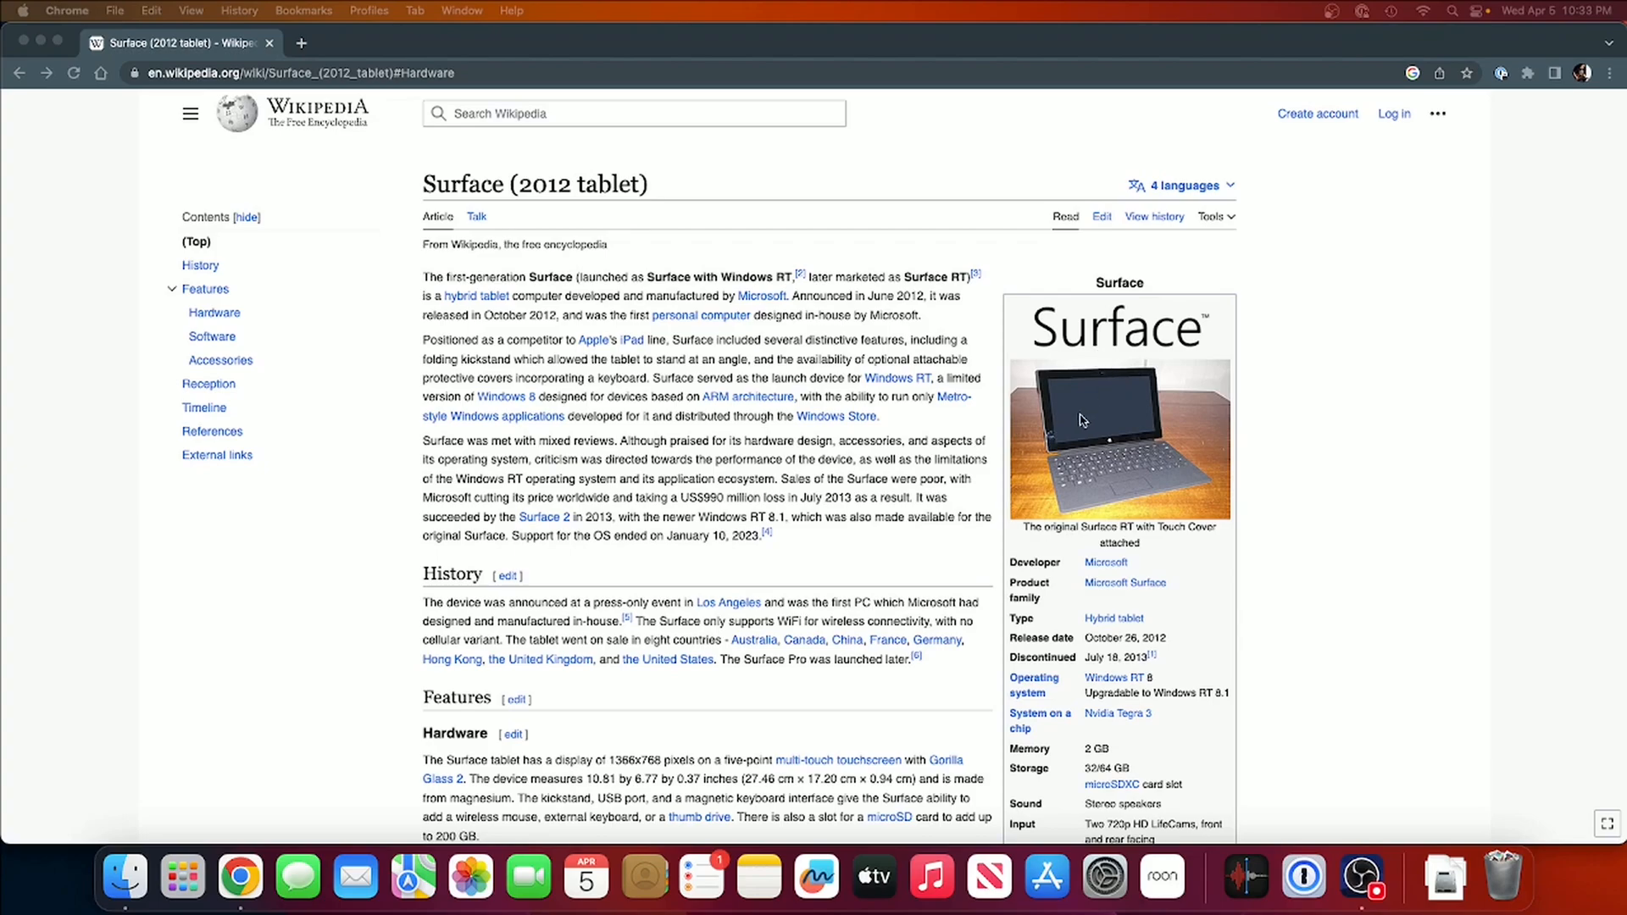
{"action": "scroll", "scroll_direction": "down", "scroll_amount": 3}
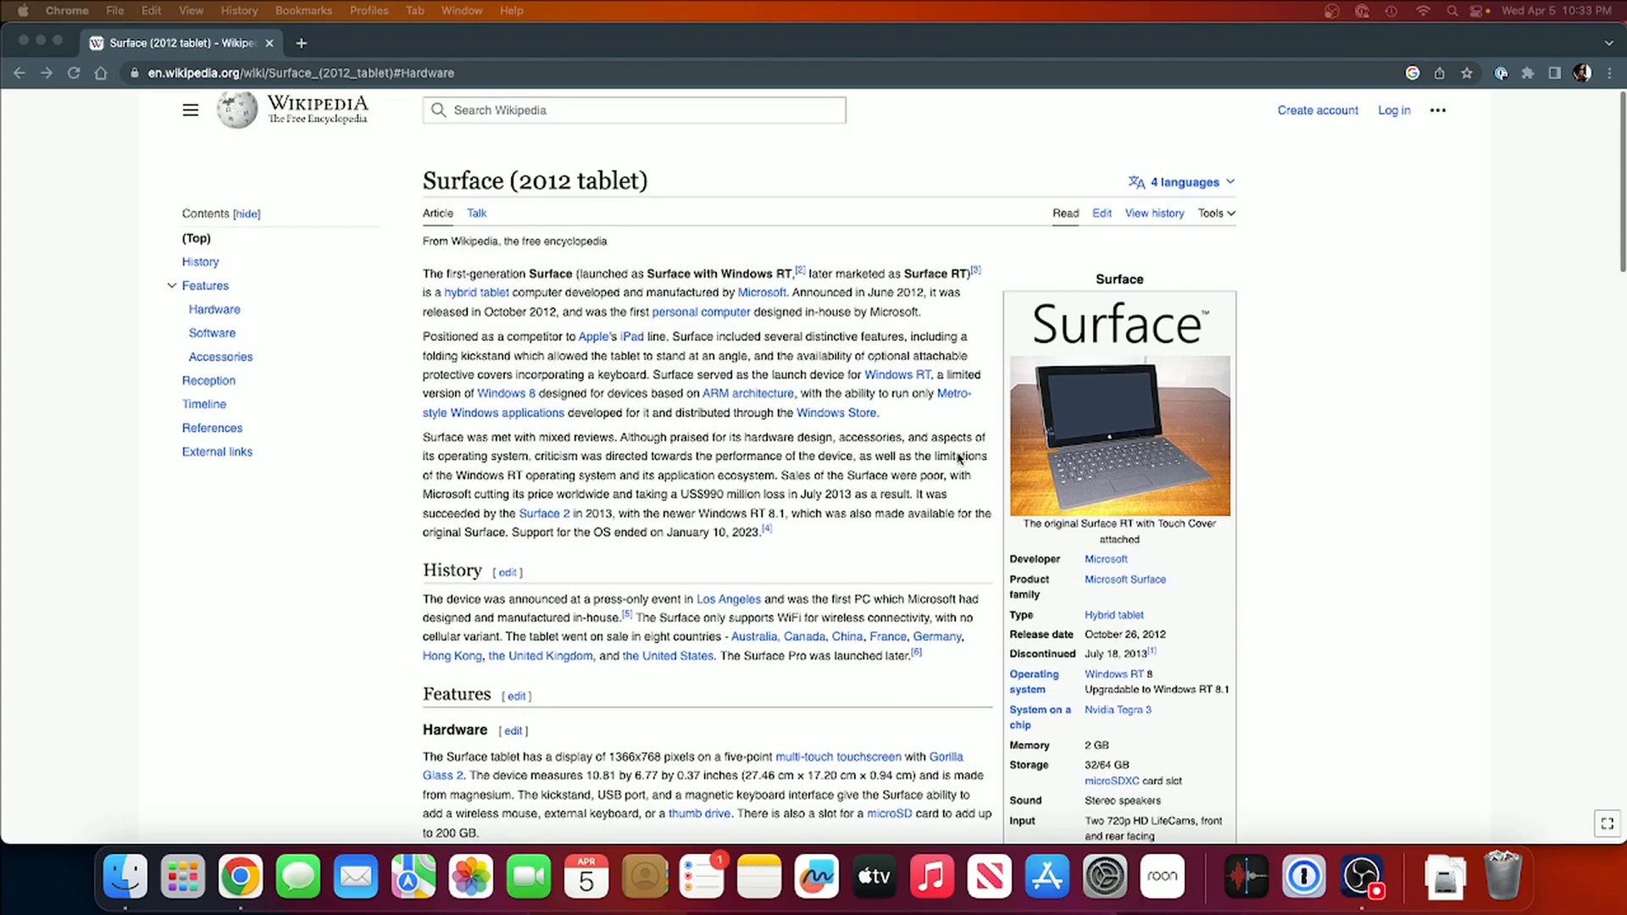
{"action": "scroll", "scroll_direction": "down", "scroll_amount": 3}
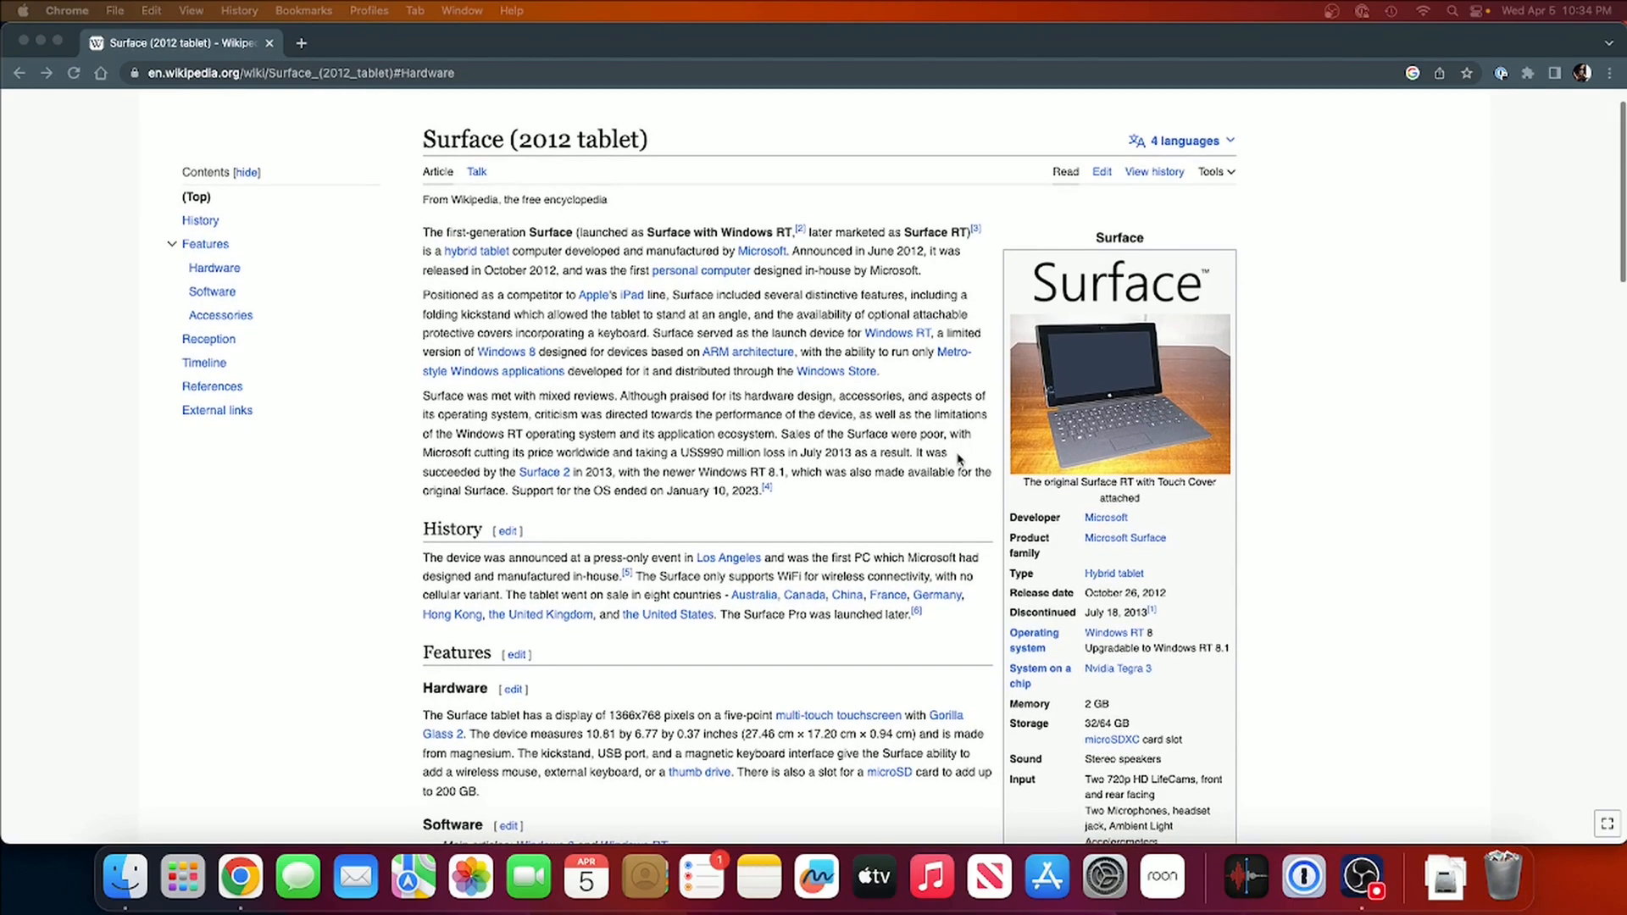
{"action": "scroll", "scroll_direction": "down", "scroll_amount": 3}
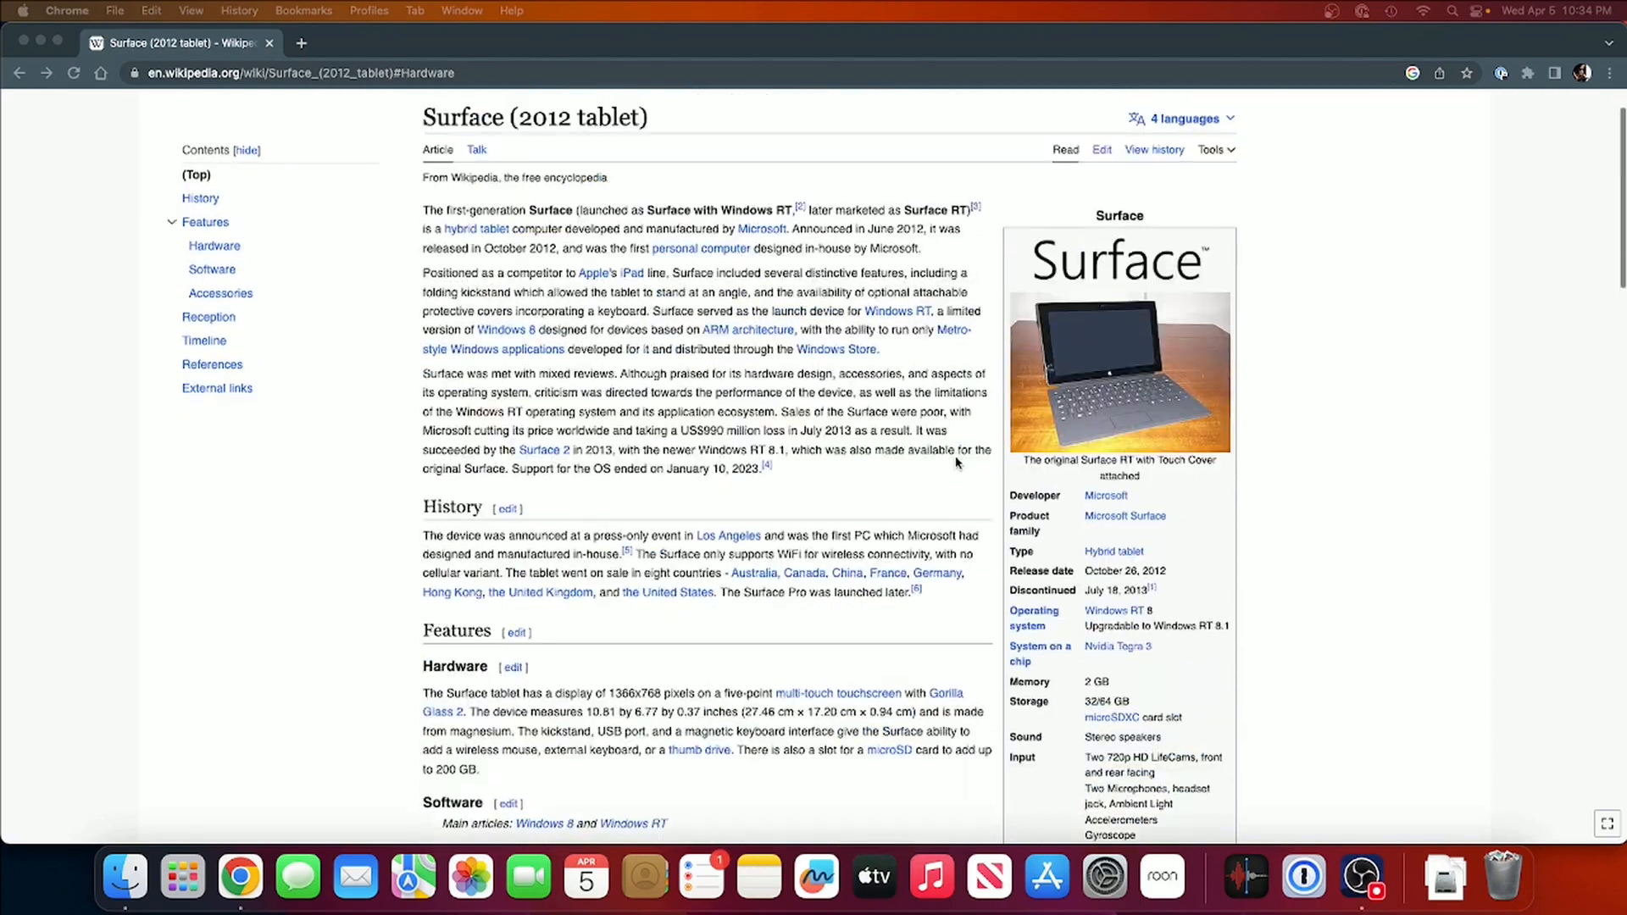
{"action": "scroll", "scroll_direction": "down", "scroll_amount": 3}
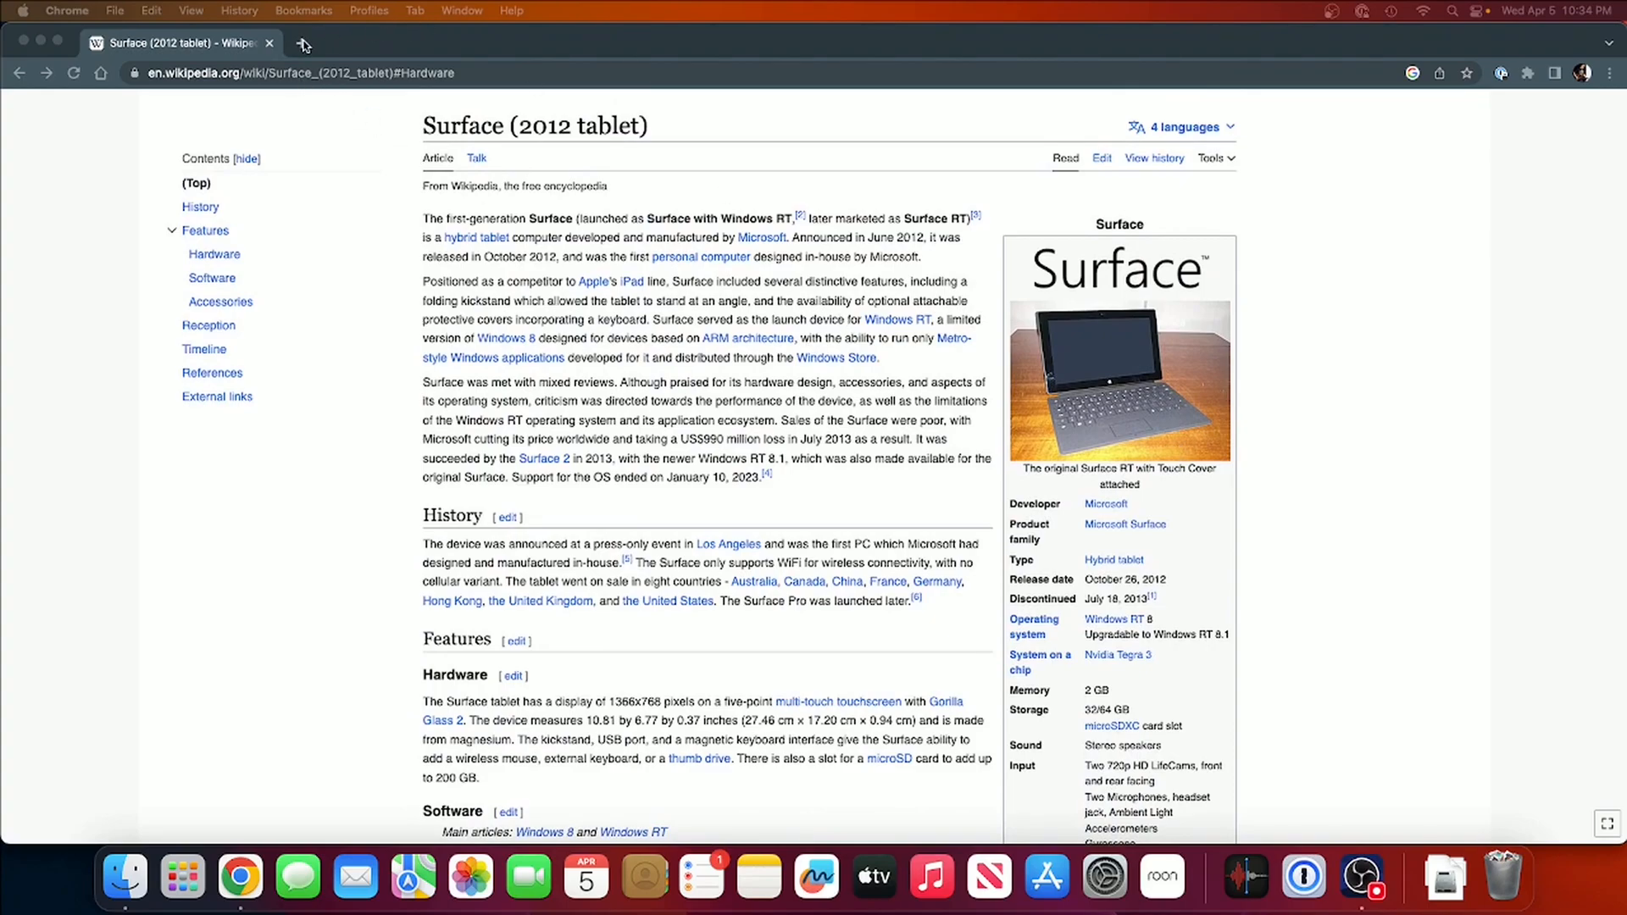
{"action": "mouse_move", "coordinate": [311, 50]}
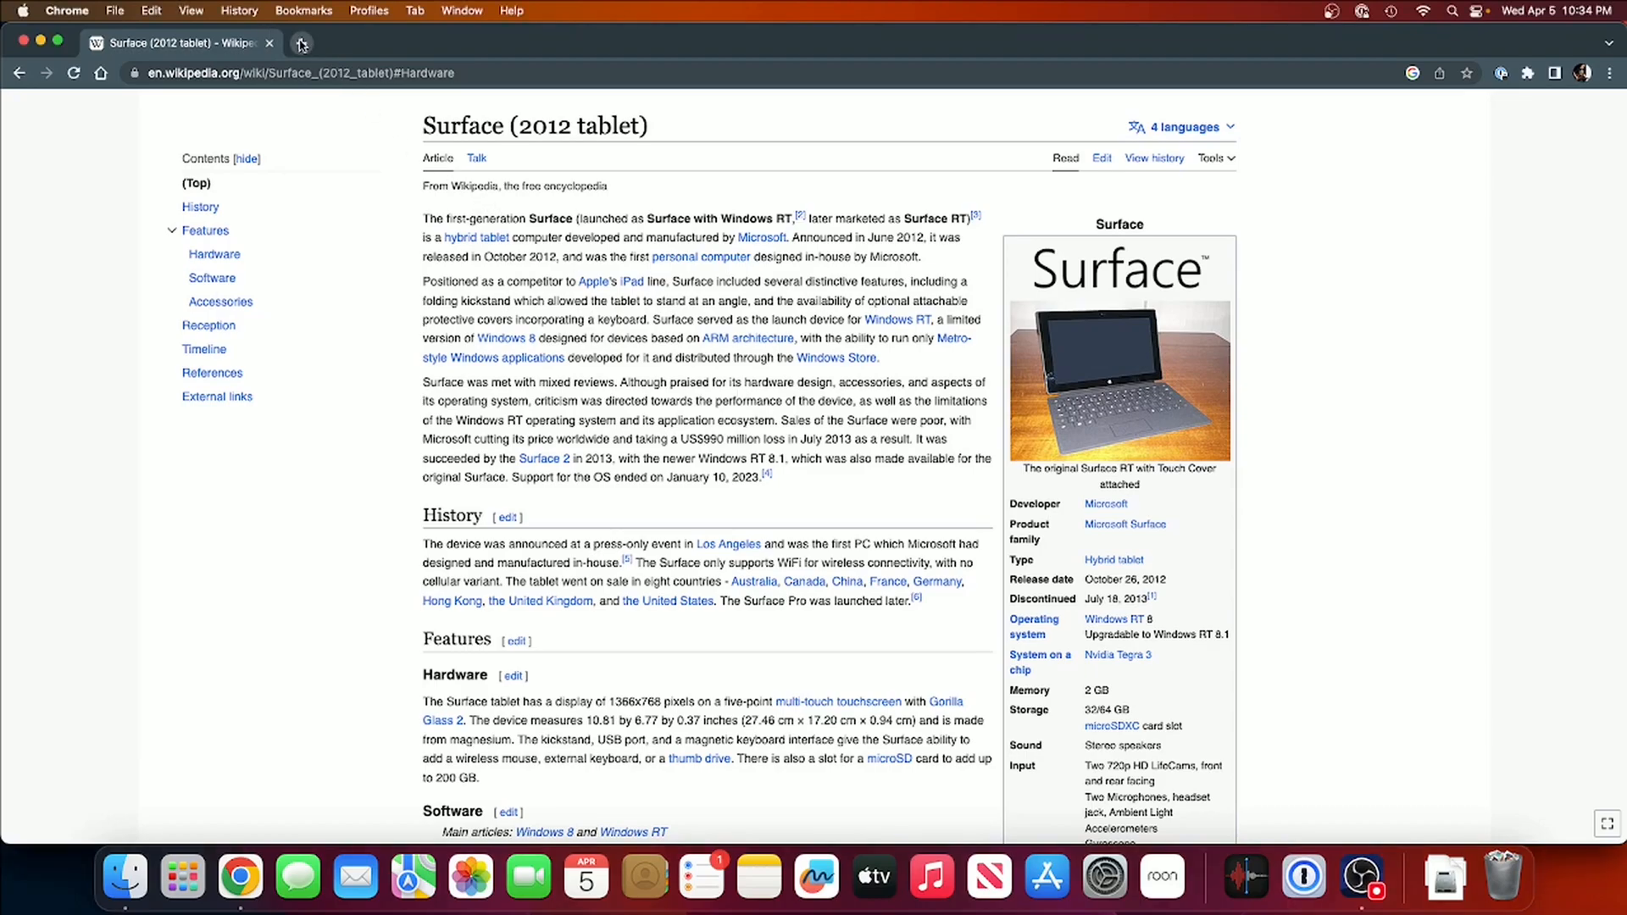
- Open a new Chrome tab for the OpenCore Install Guide's Monterey extras page
{"action": "left_click", "coordinate": [300, 44]}
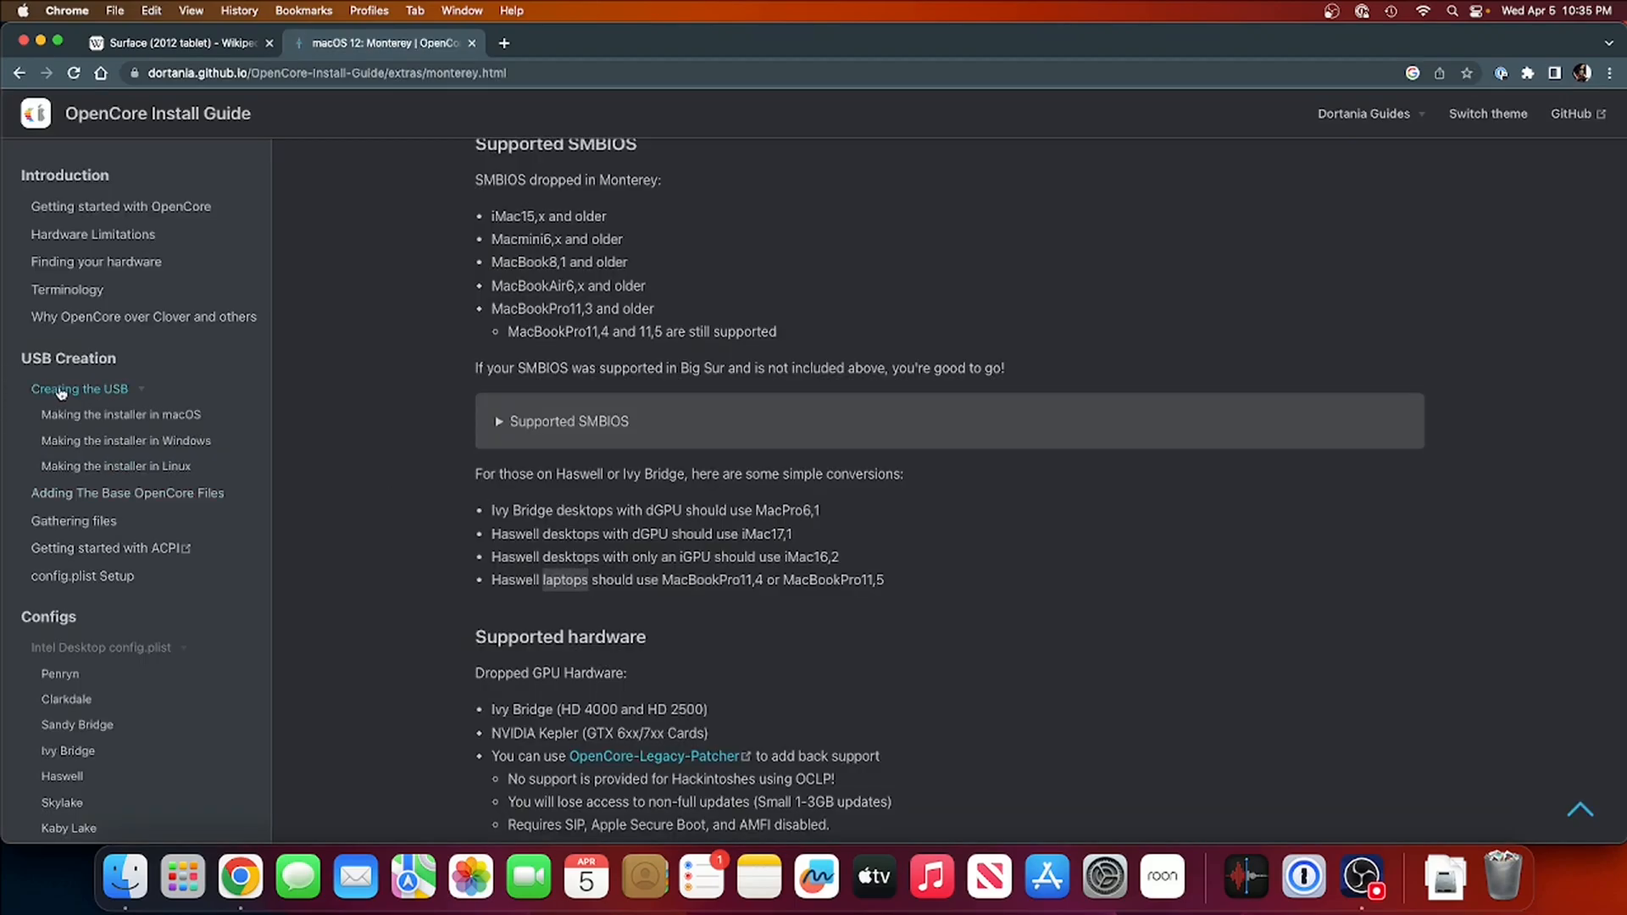
- Select USB DRIVE and erase it as Mac OS Extended (Journaled)
{"action": "left_click", "coordinate": [79, 388]}
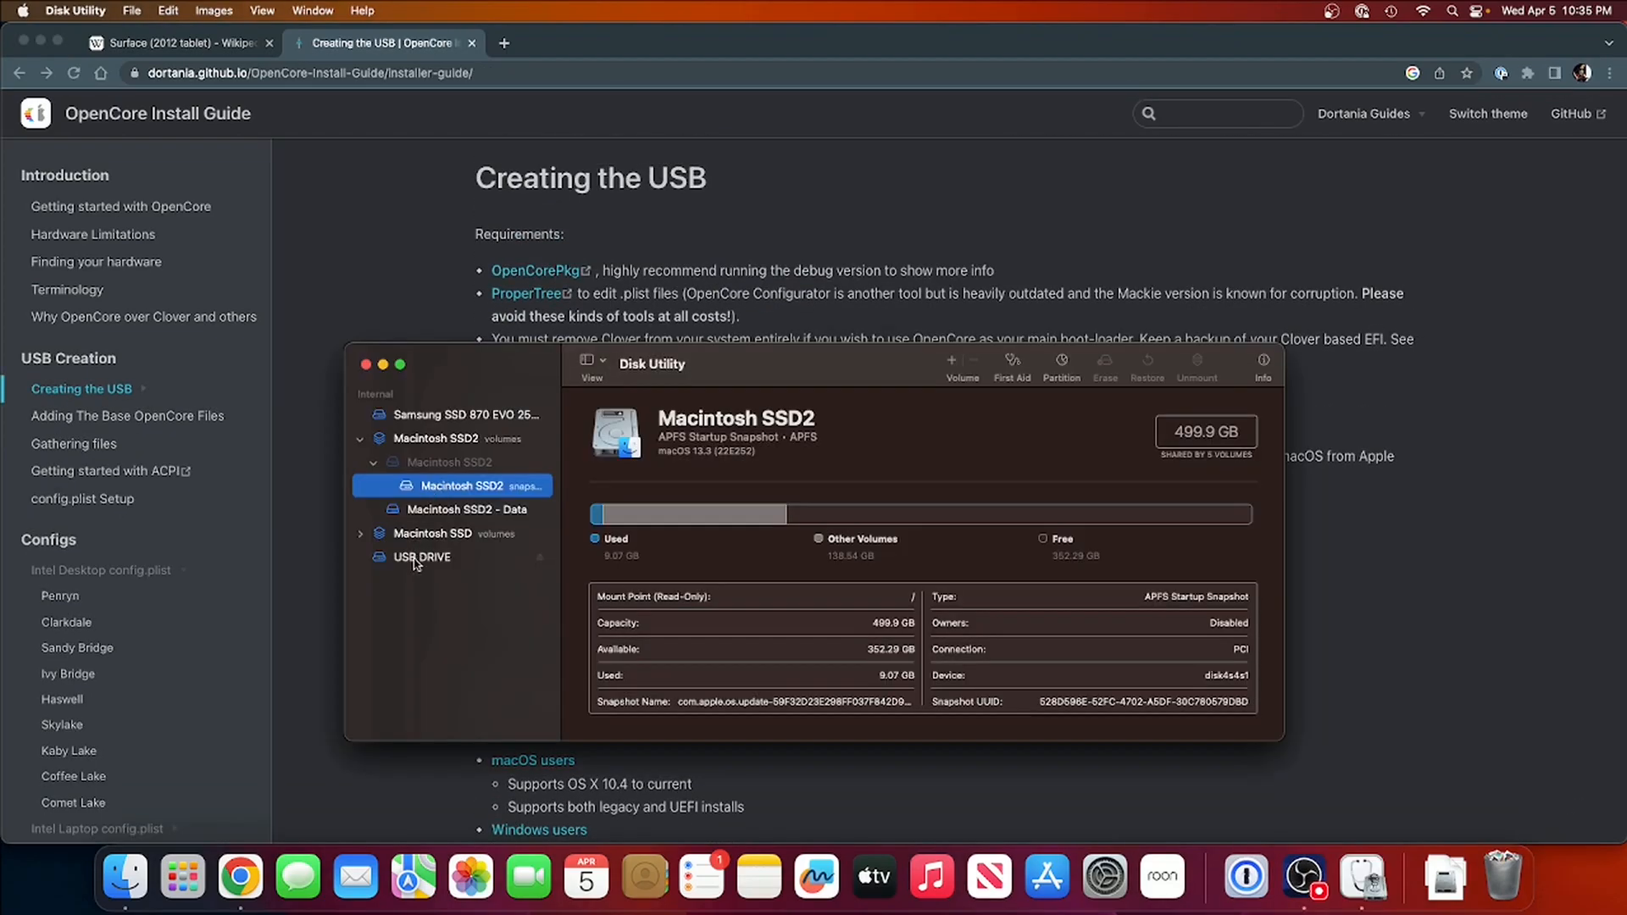
{"action": "left_click", "coordinate": [422, 556]}
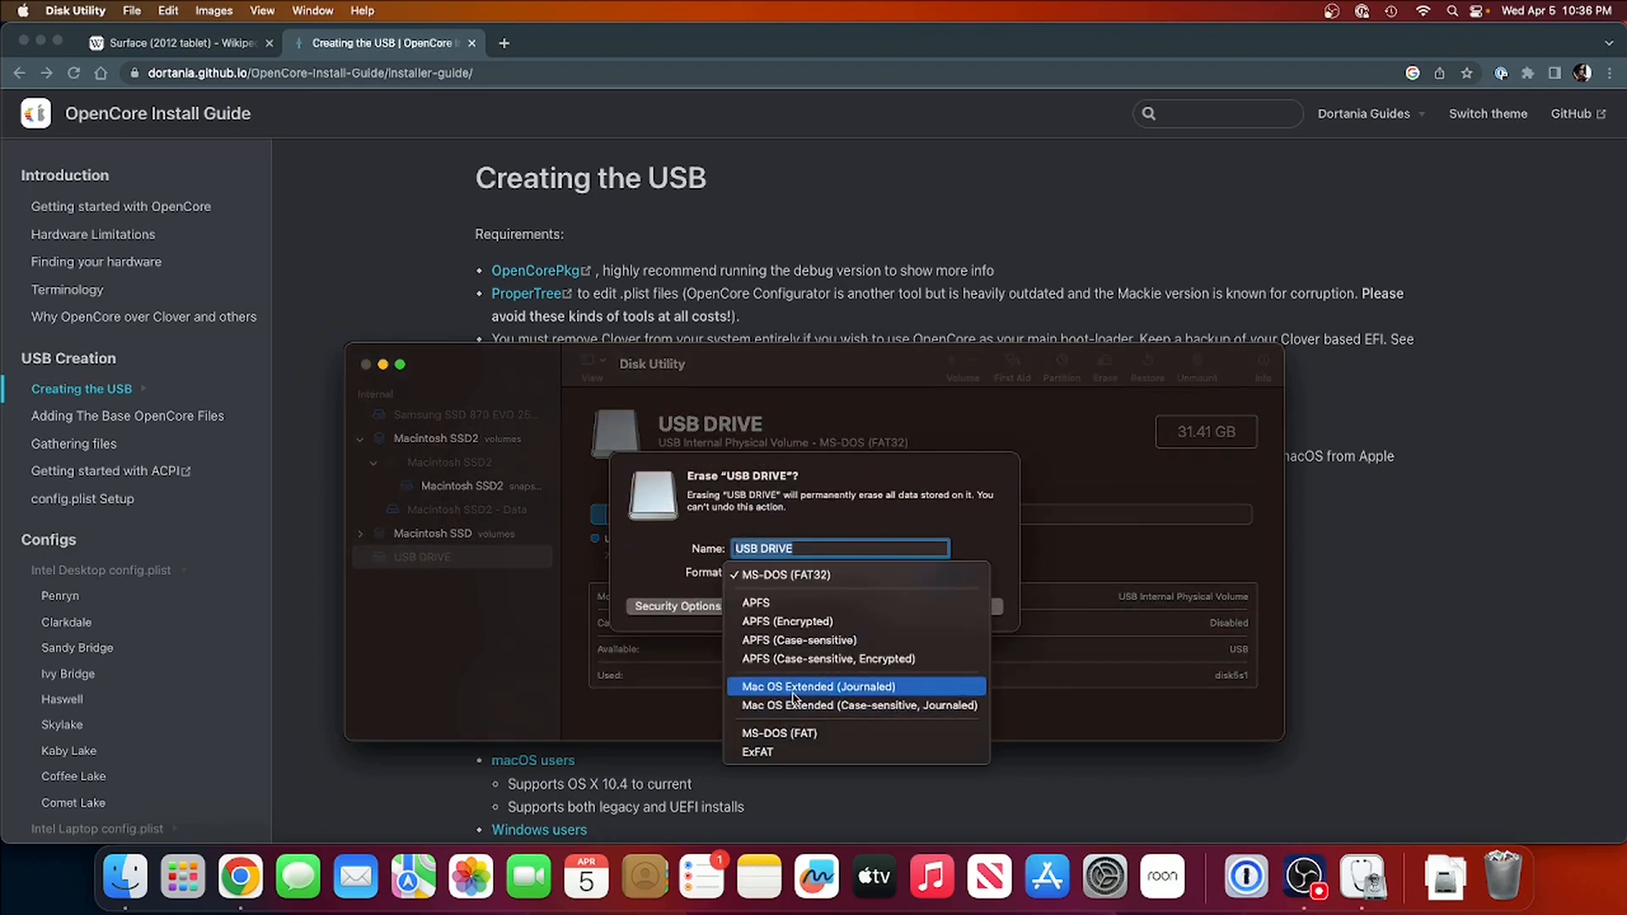
{"action": "left_click", "coordinate": [817, 686]}
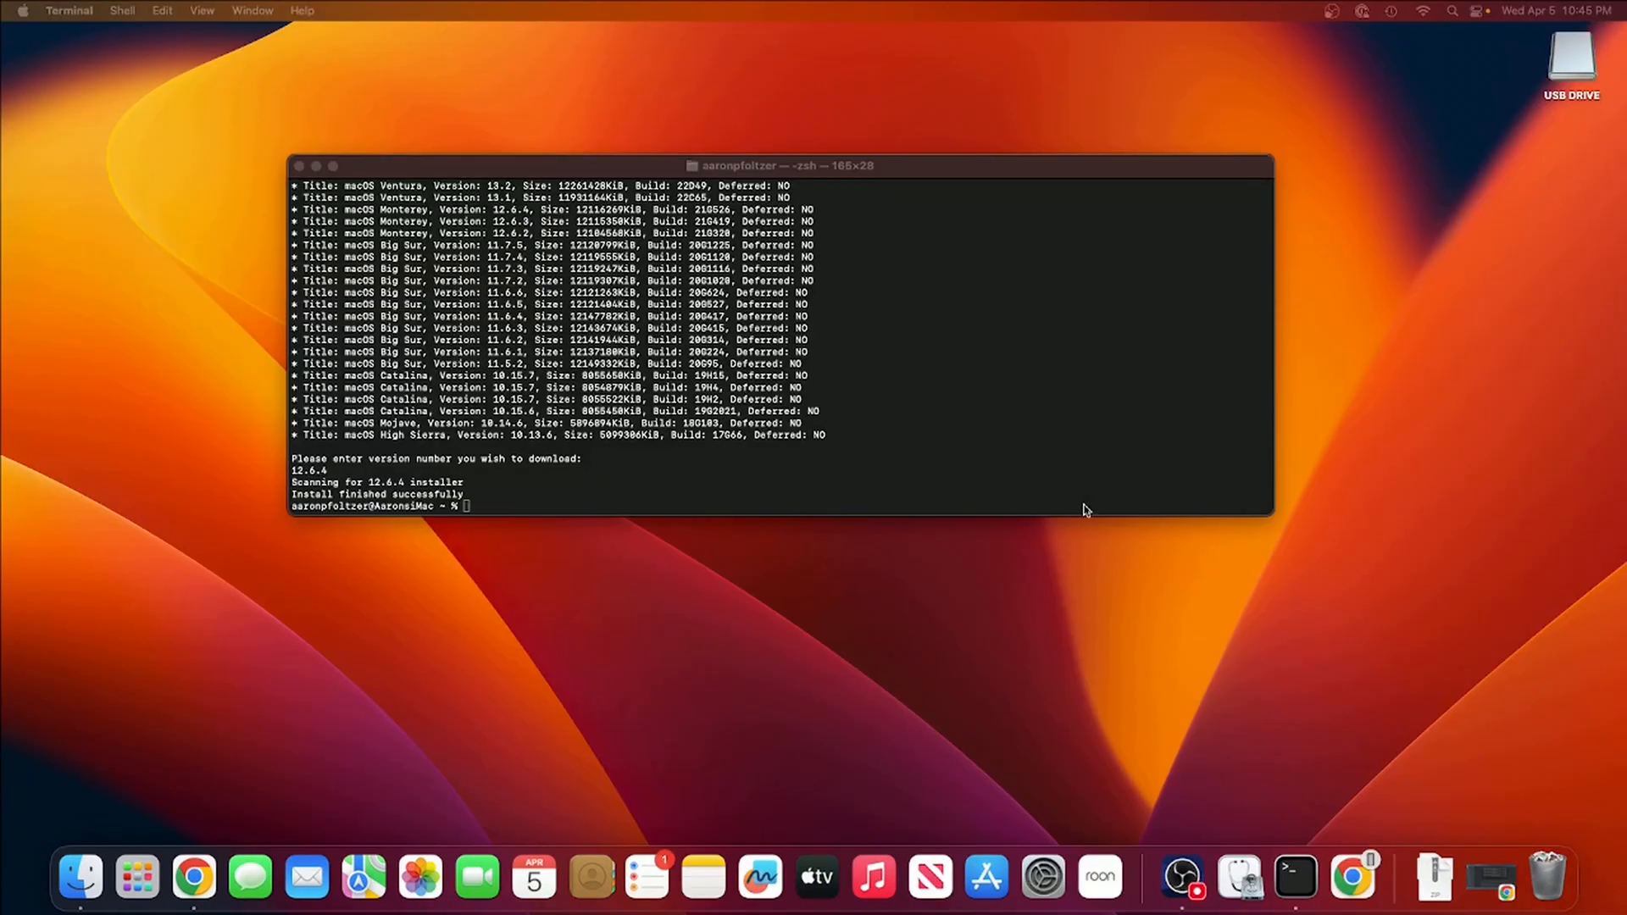
{"action": "mouse_move", "coordinate": [507, 516]}
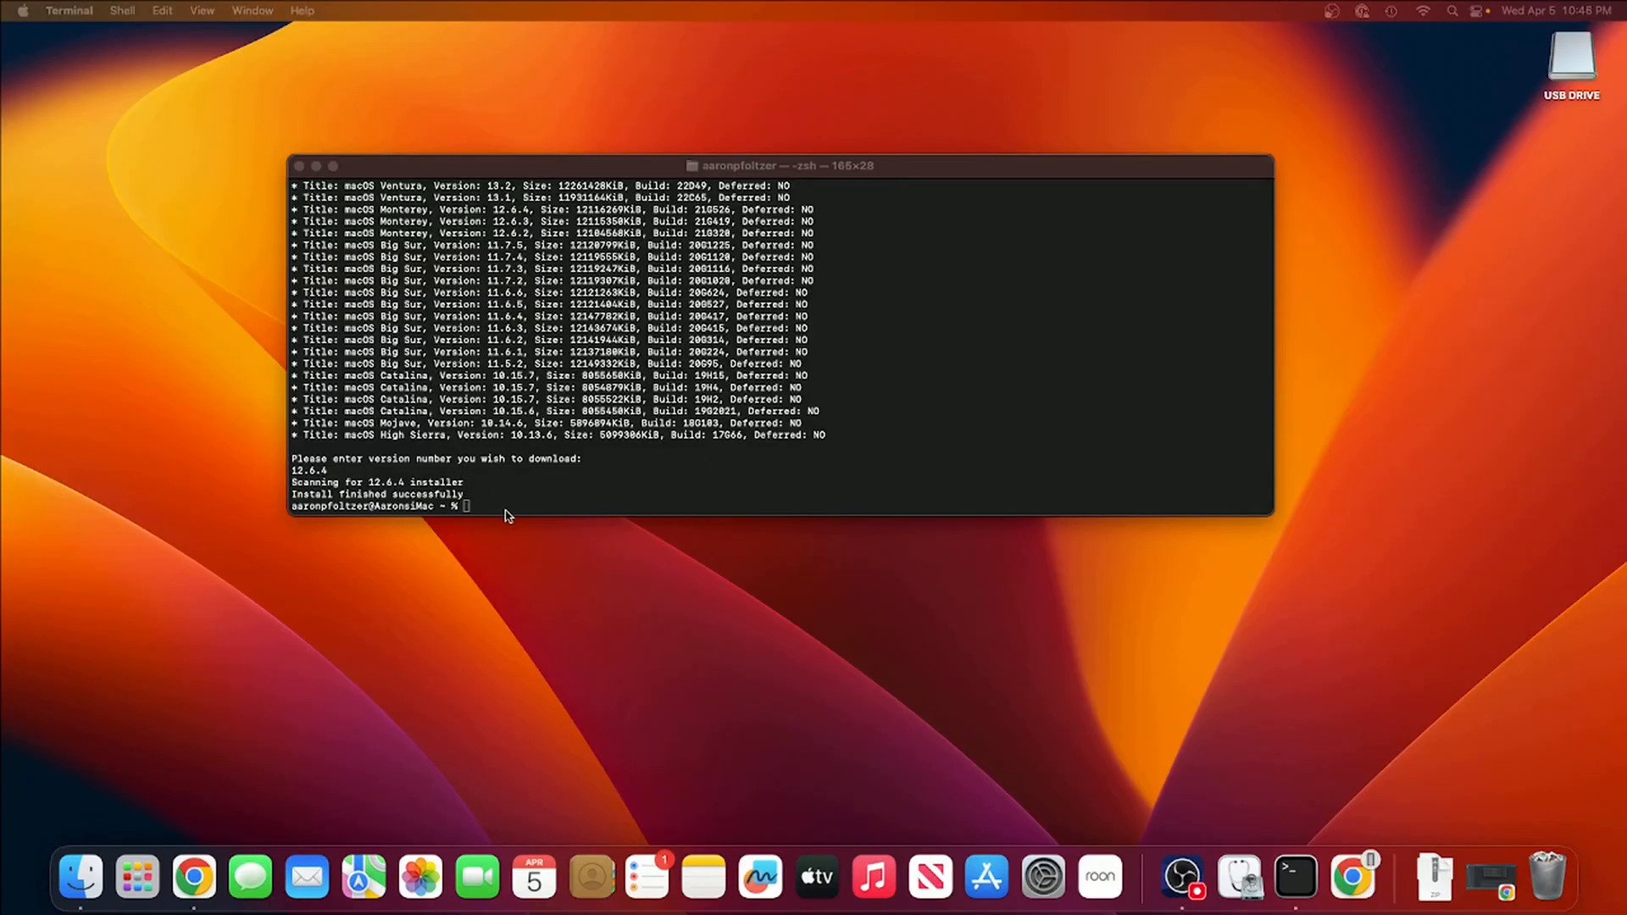
{"action": "mouse_move", "coordinate": [79, 878]}
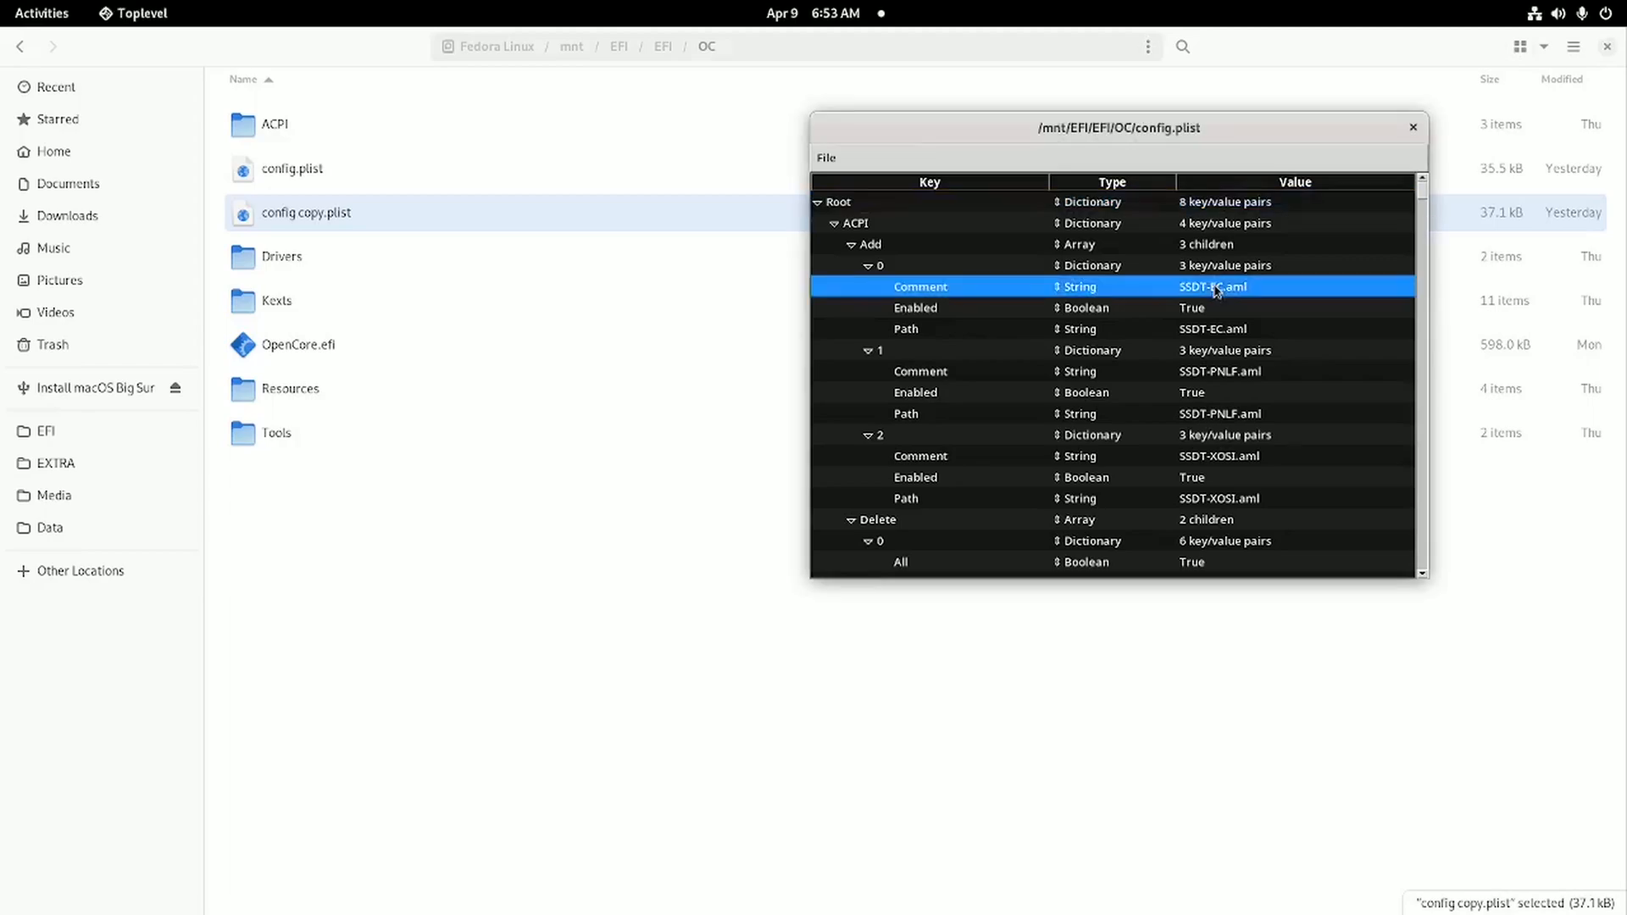
- Inspect the SSDT-EC and SSDT-PNLF comment entries under ACPI > Add
{"action": "left_click", "coordinate": [920, 370]}
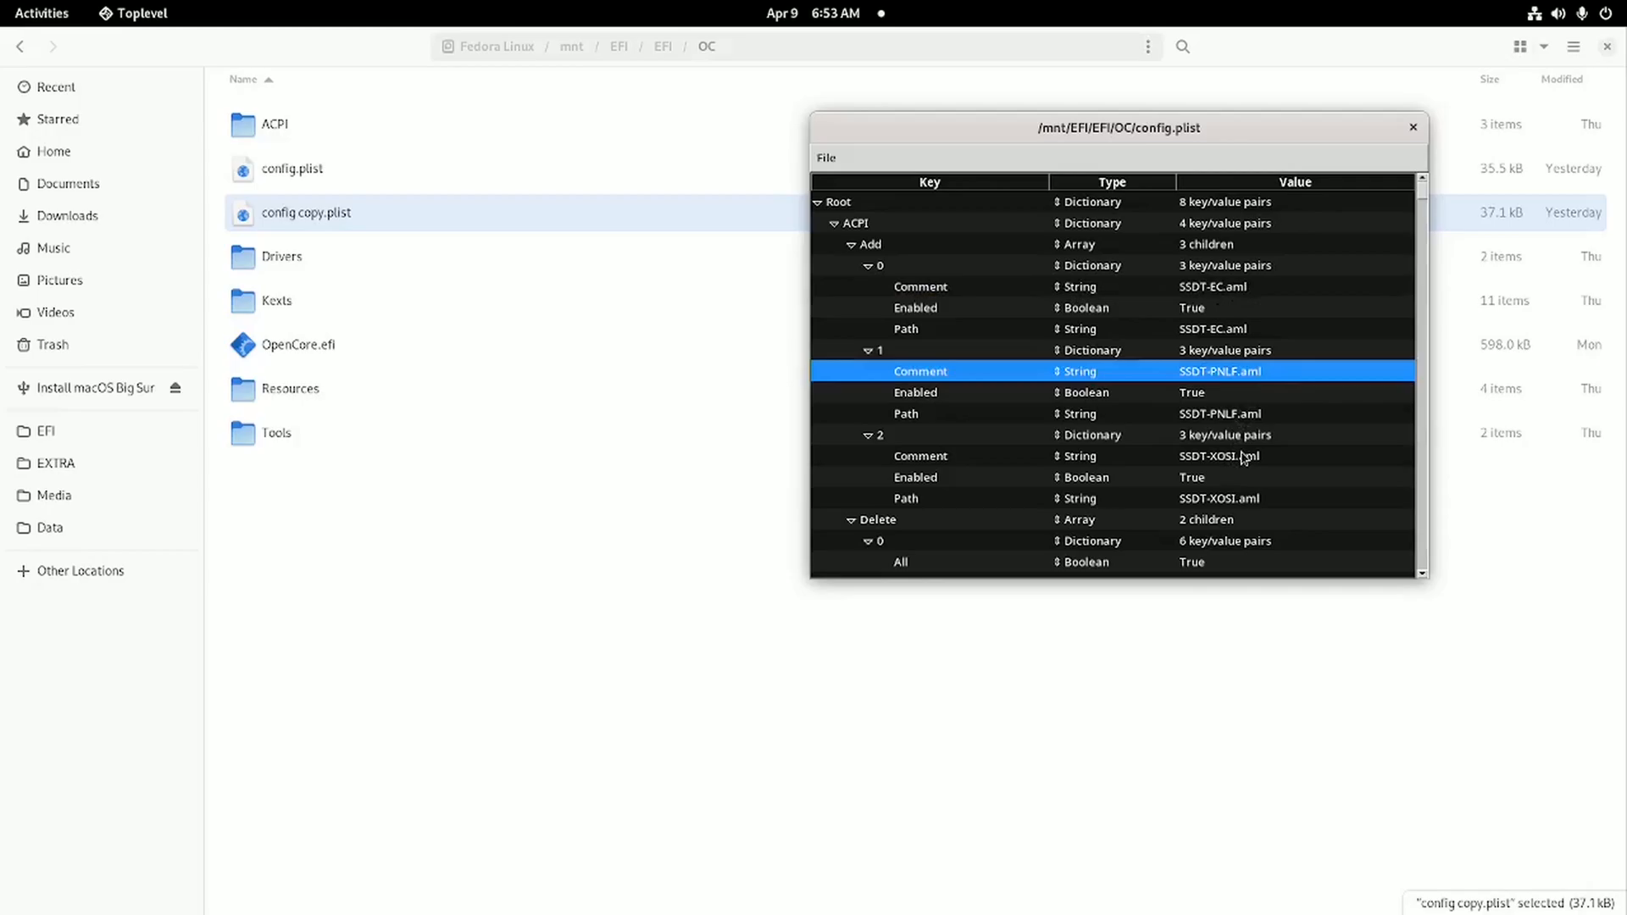
{"action": "left_click", "coordinate": [1219, 456]}
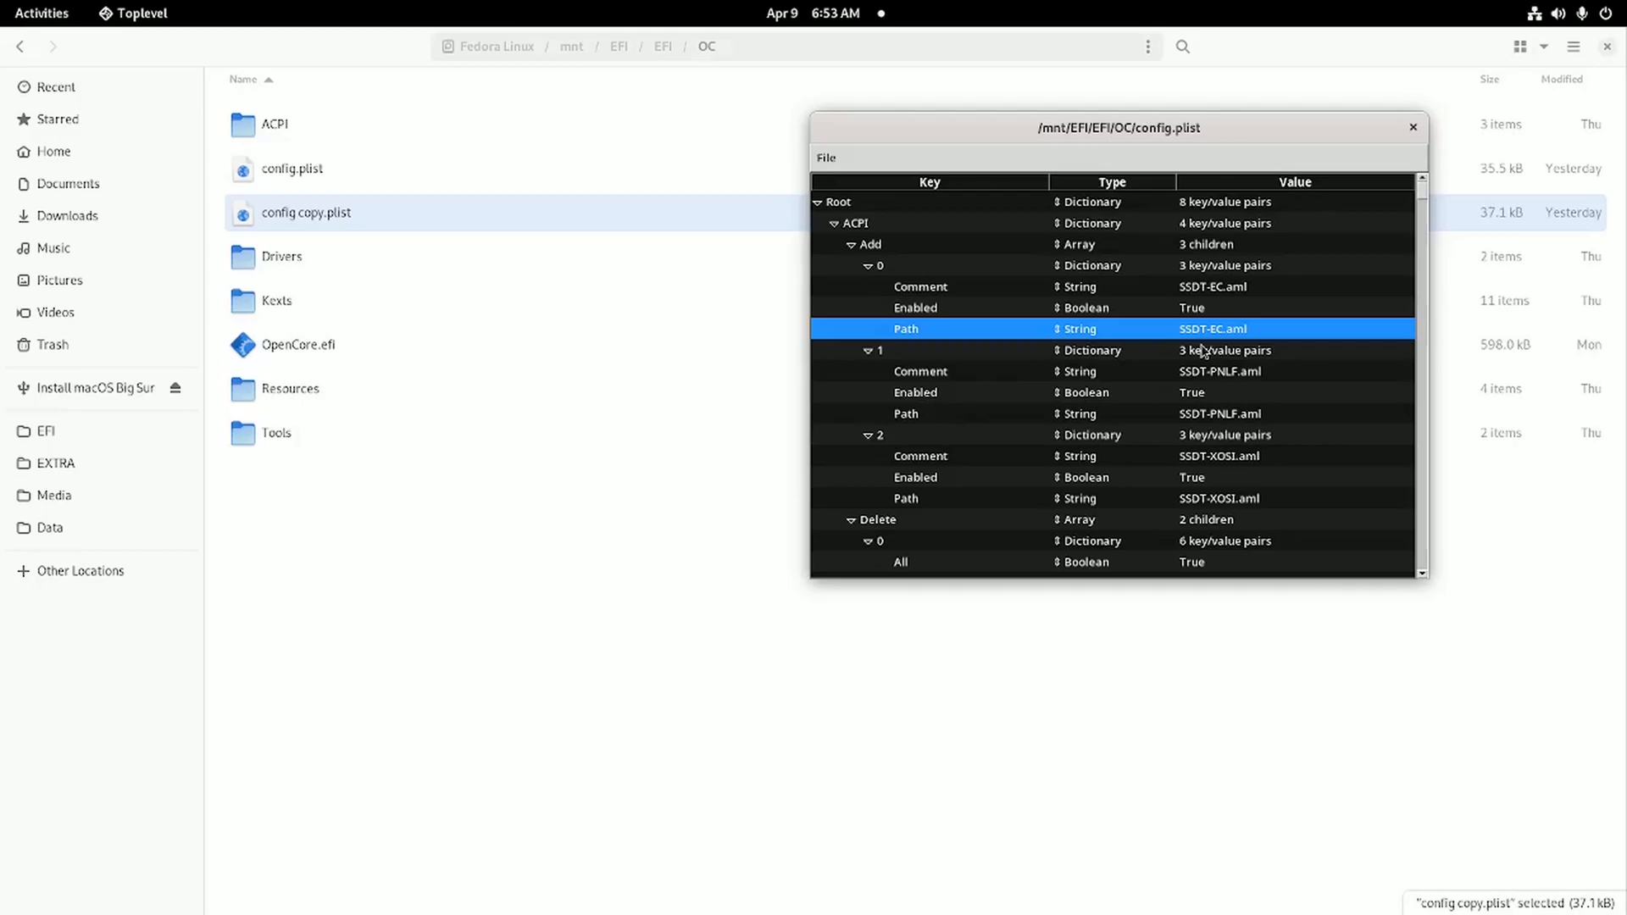
{"action": "mouse_move", "coordinate": [1202, 354]}
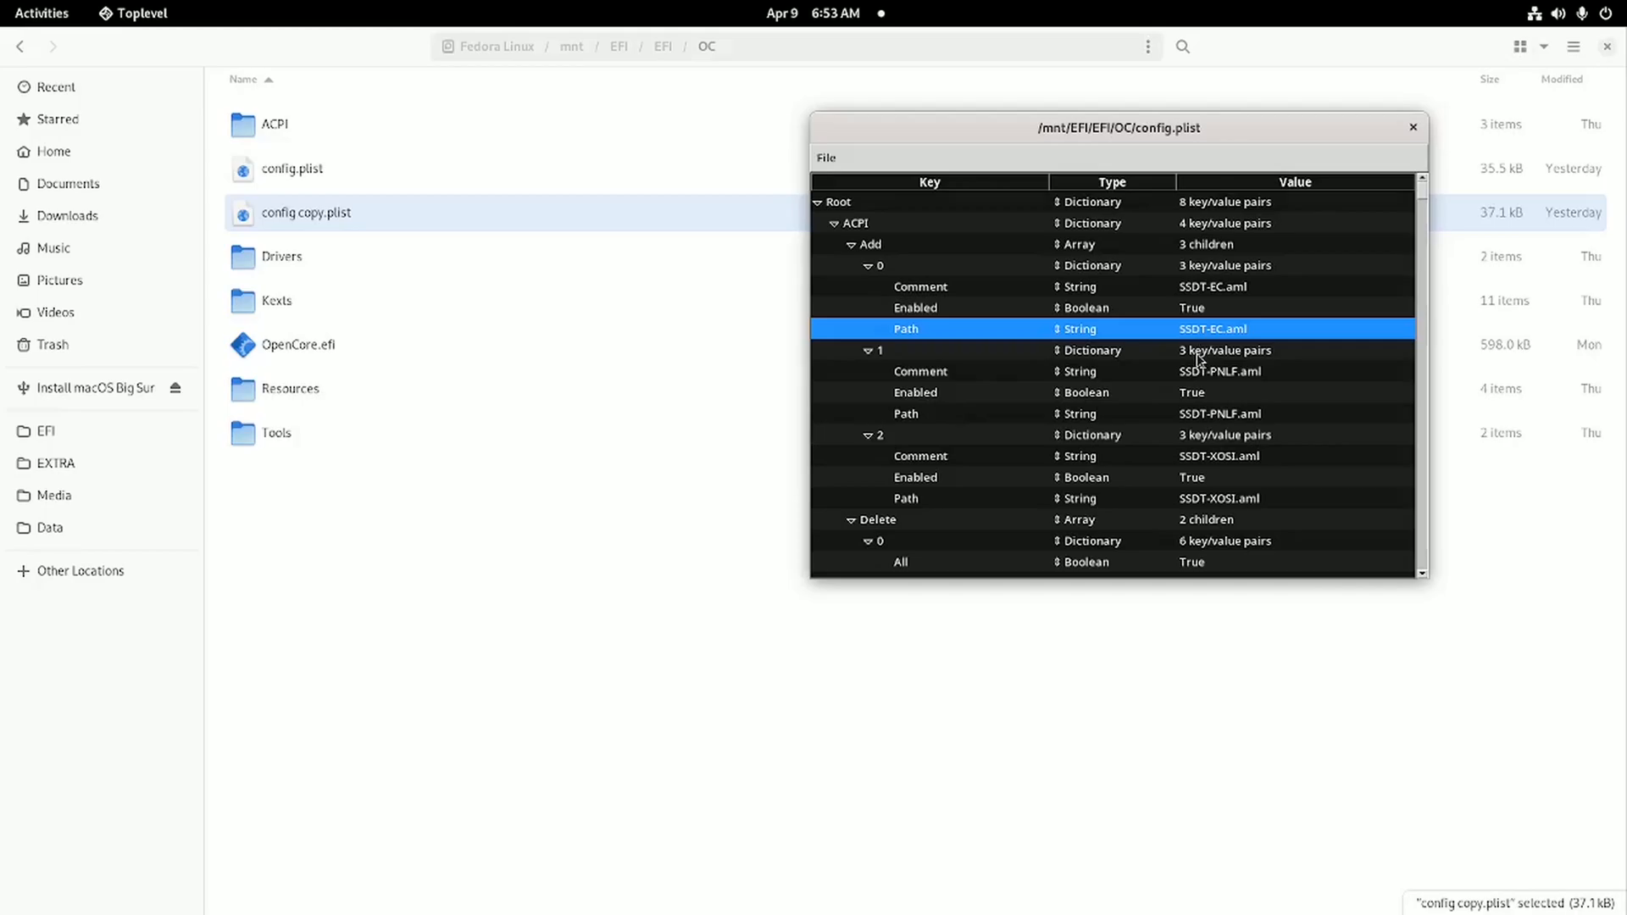
- Review the ACPI Delete entries CpuPm and Cpu0Ist, checking whether they're enabled
{"action": "scroll", "scroll_direction": "down", "scroll_amount": 3}
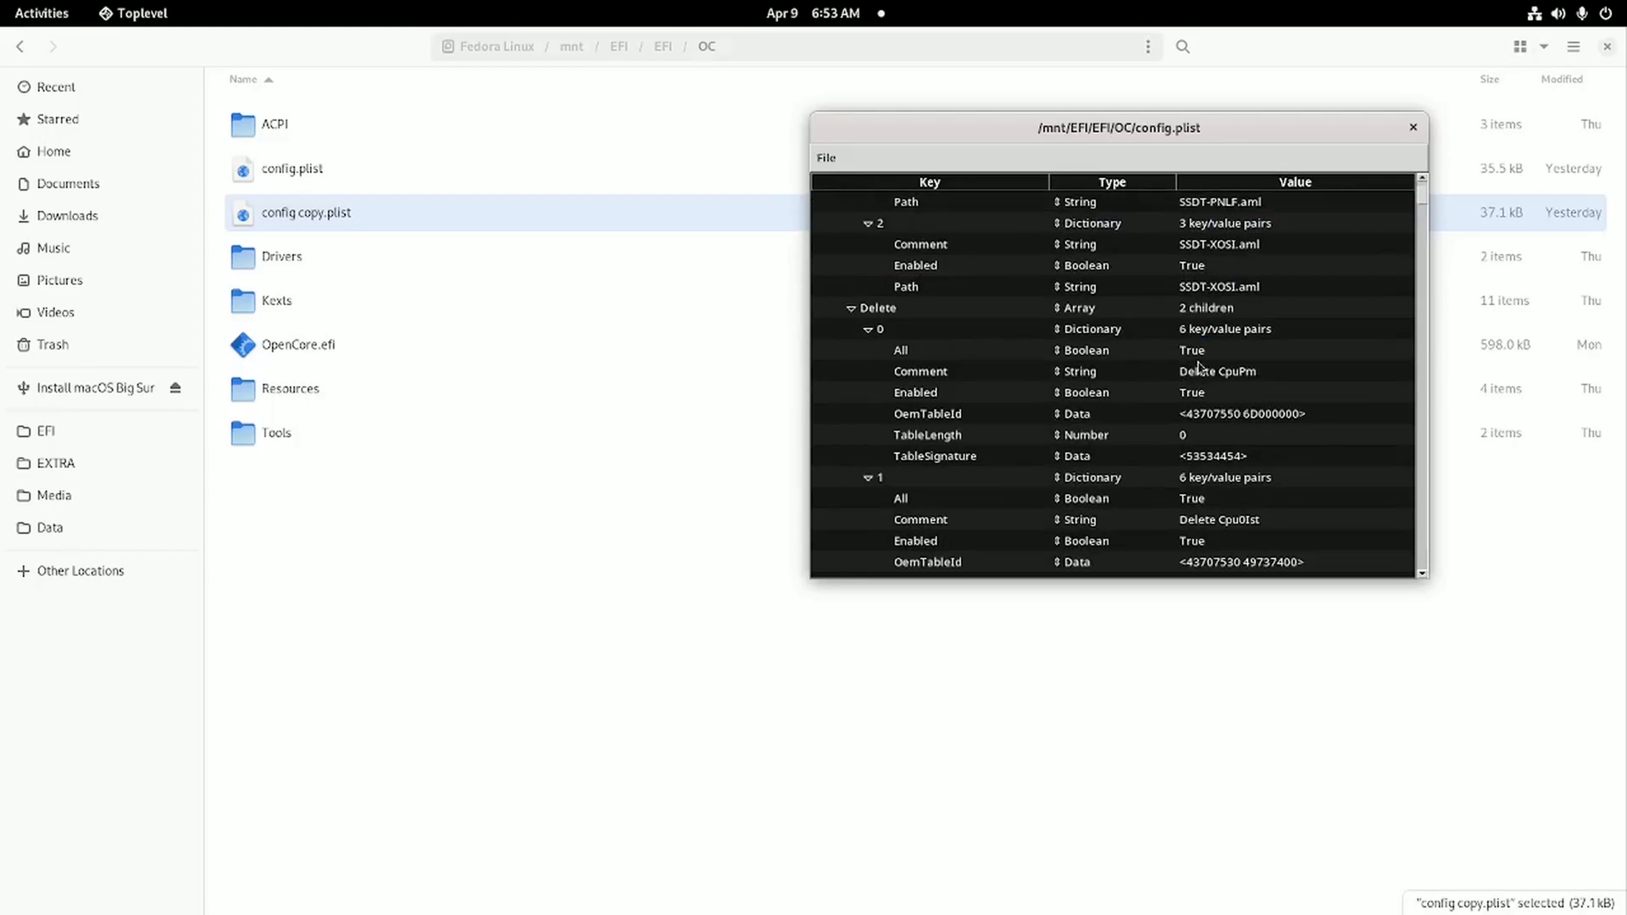
{"action": "left_click", "coordinate": [1217, 370]}
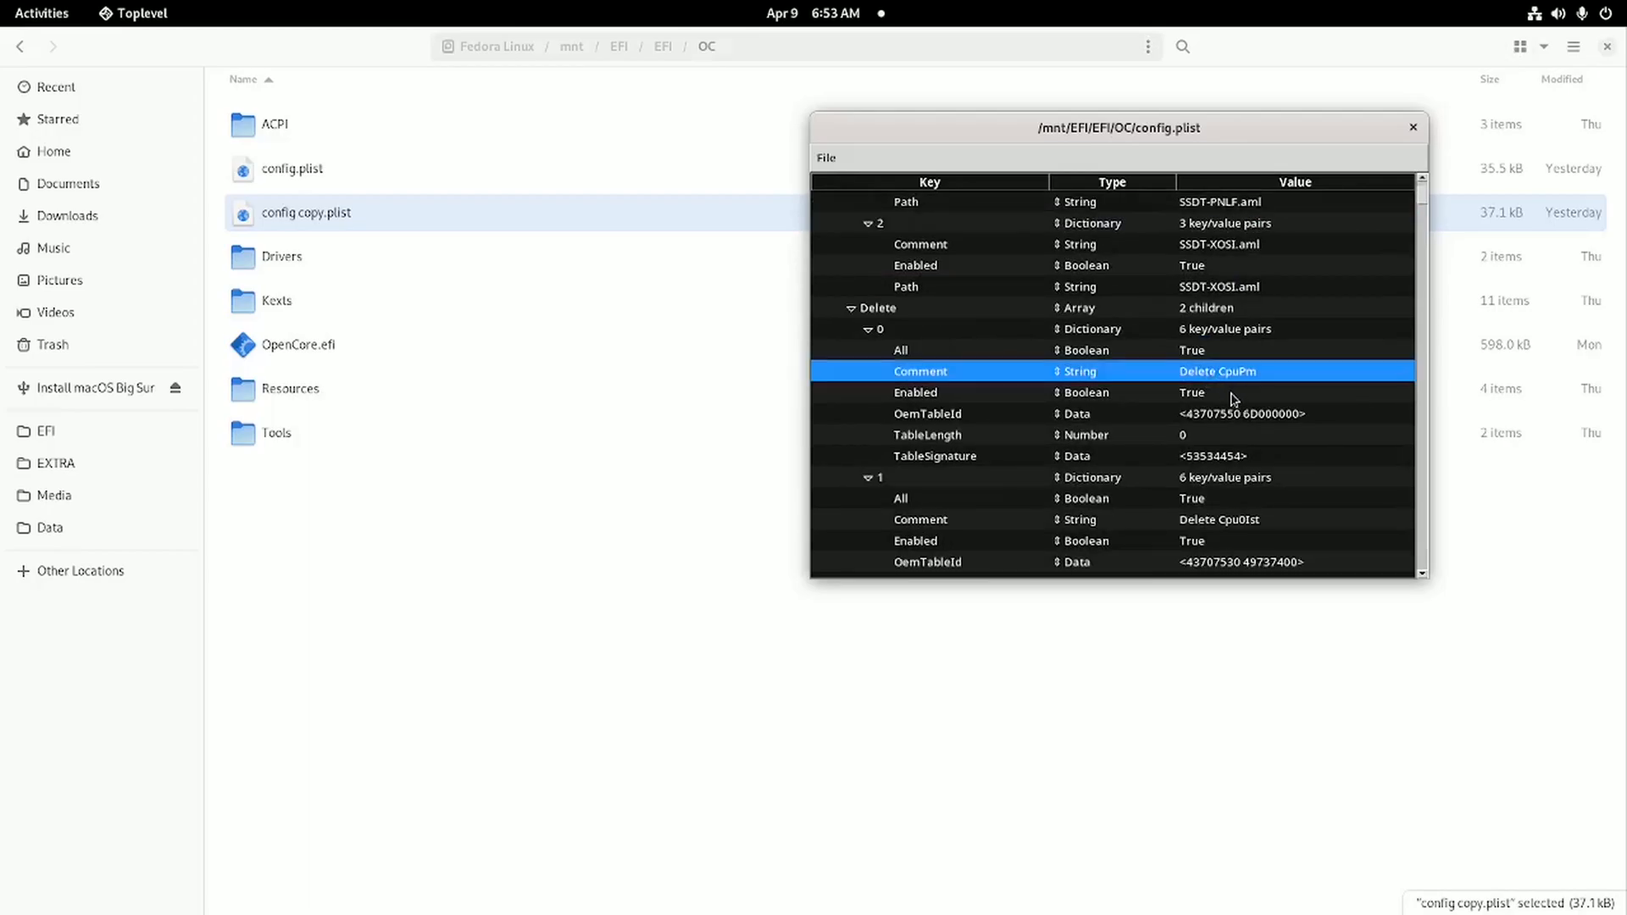
{"action": "scroll", "scroll_direction": "down", "scroll_amount": 3}
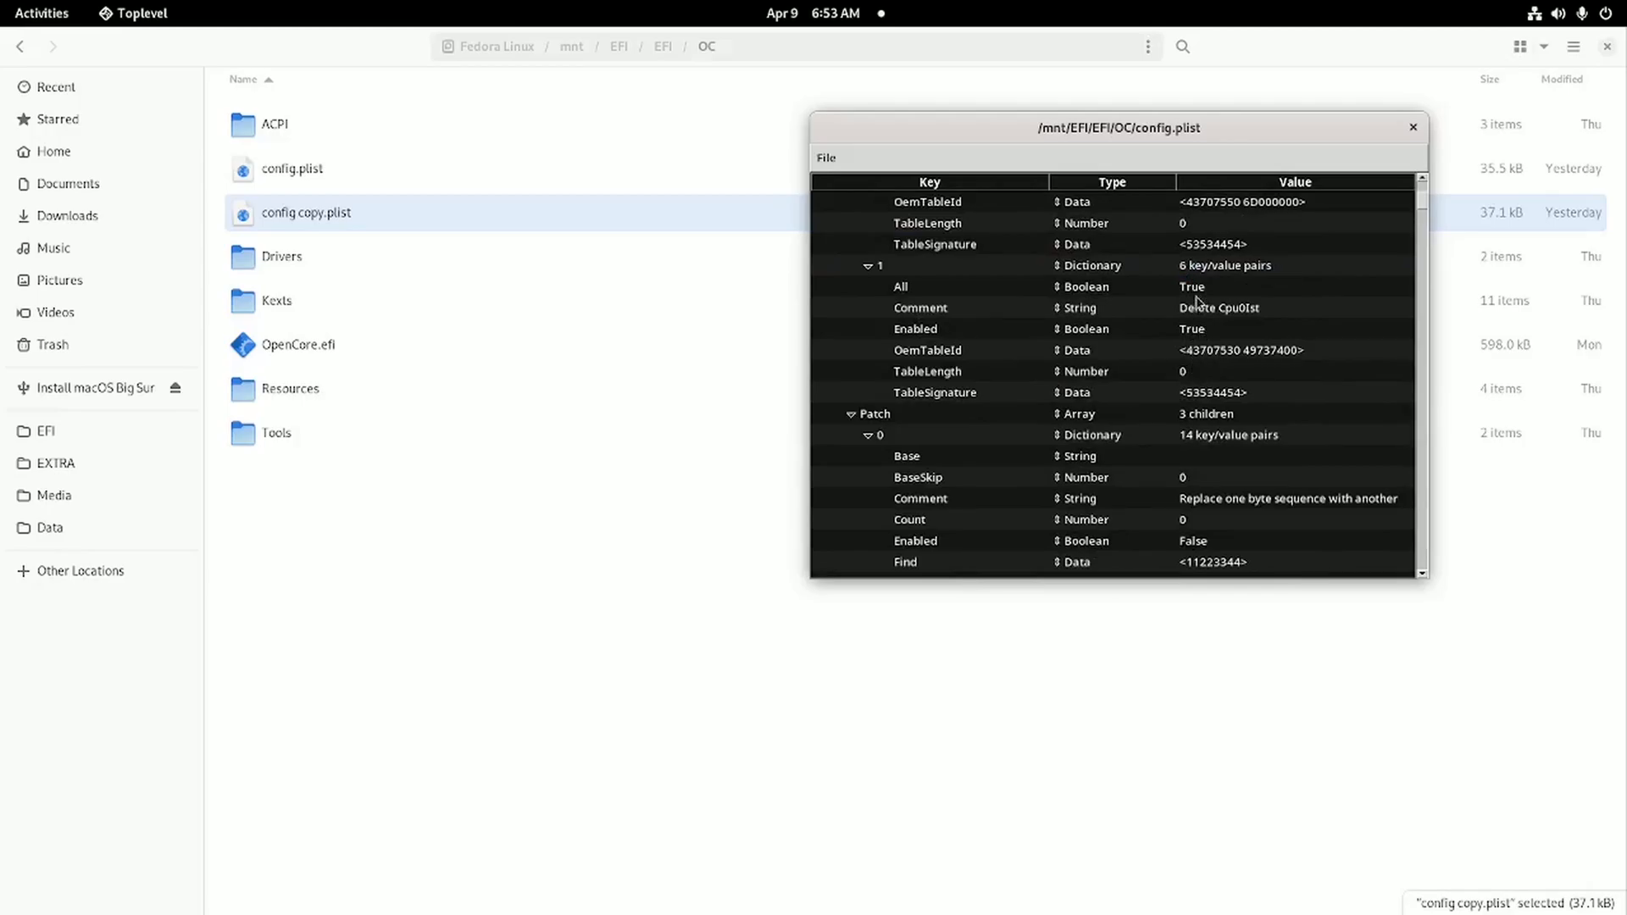
{"action": "left_click", "coordinate": [920, 307]}
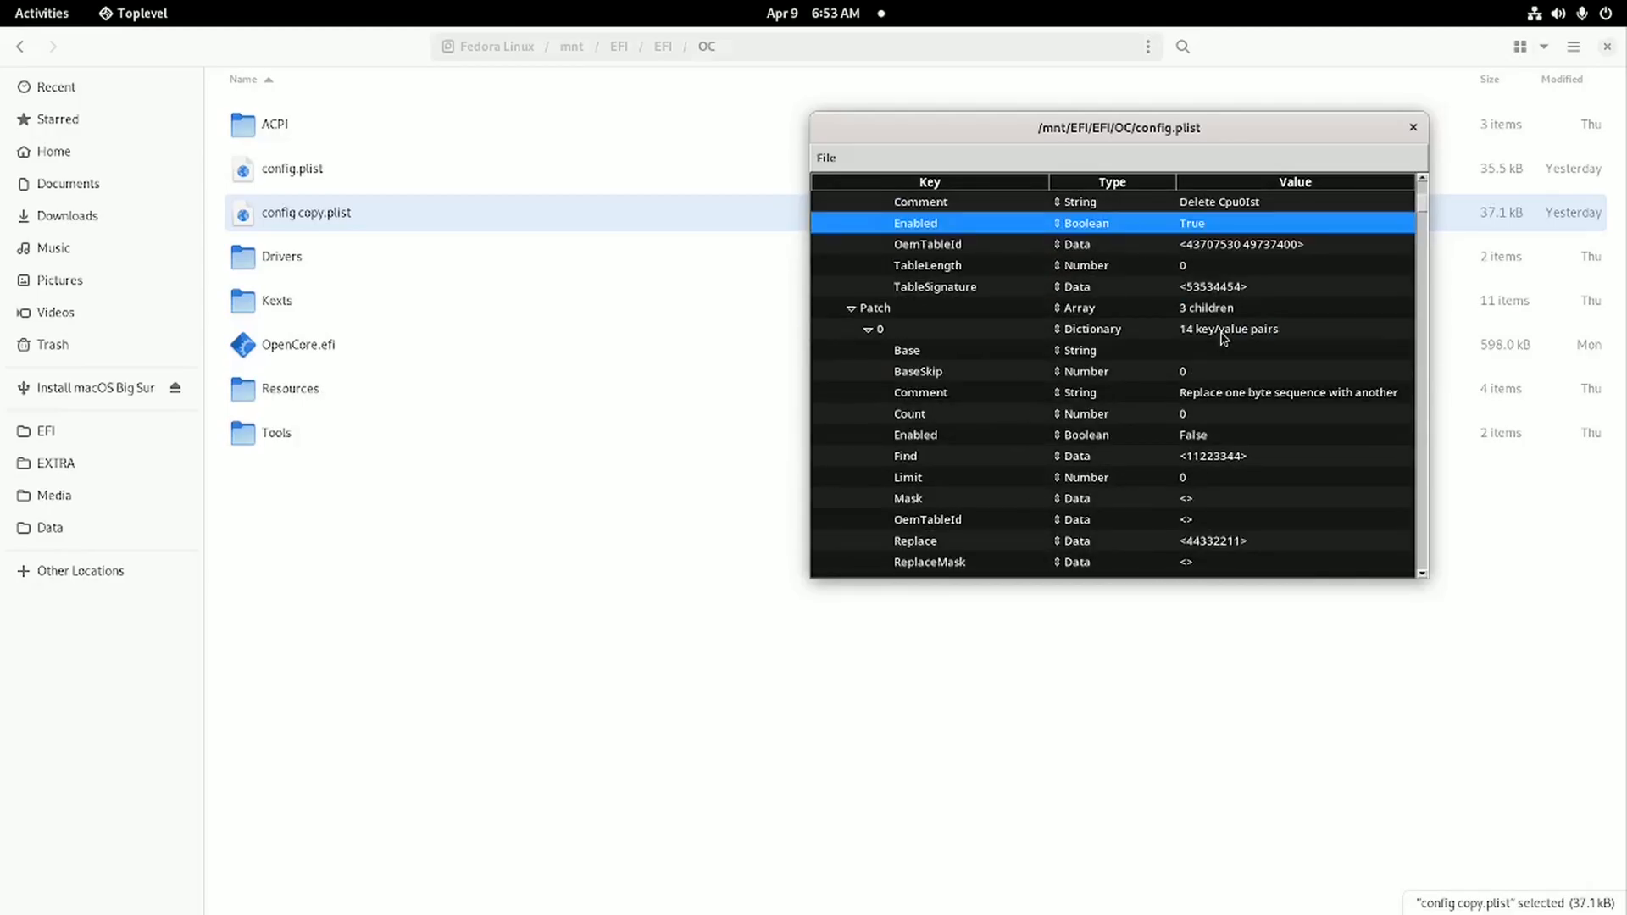
- Inspect the DeviceProperties integrated graphics entry with platform-id 04006601 and framebuffer values
{"action": "scroll", "scroll_direction": "down", "scroll_amount": 3}
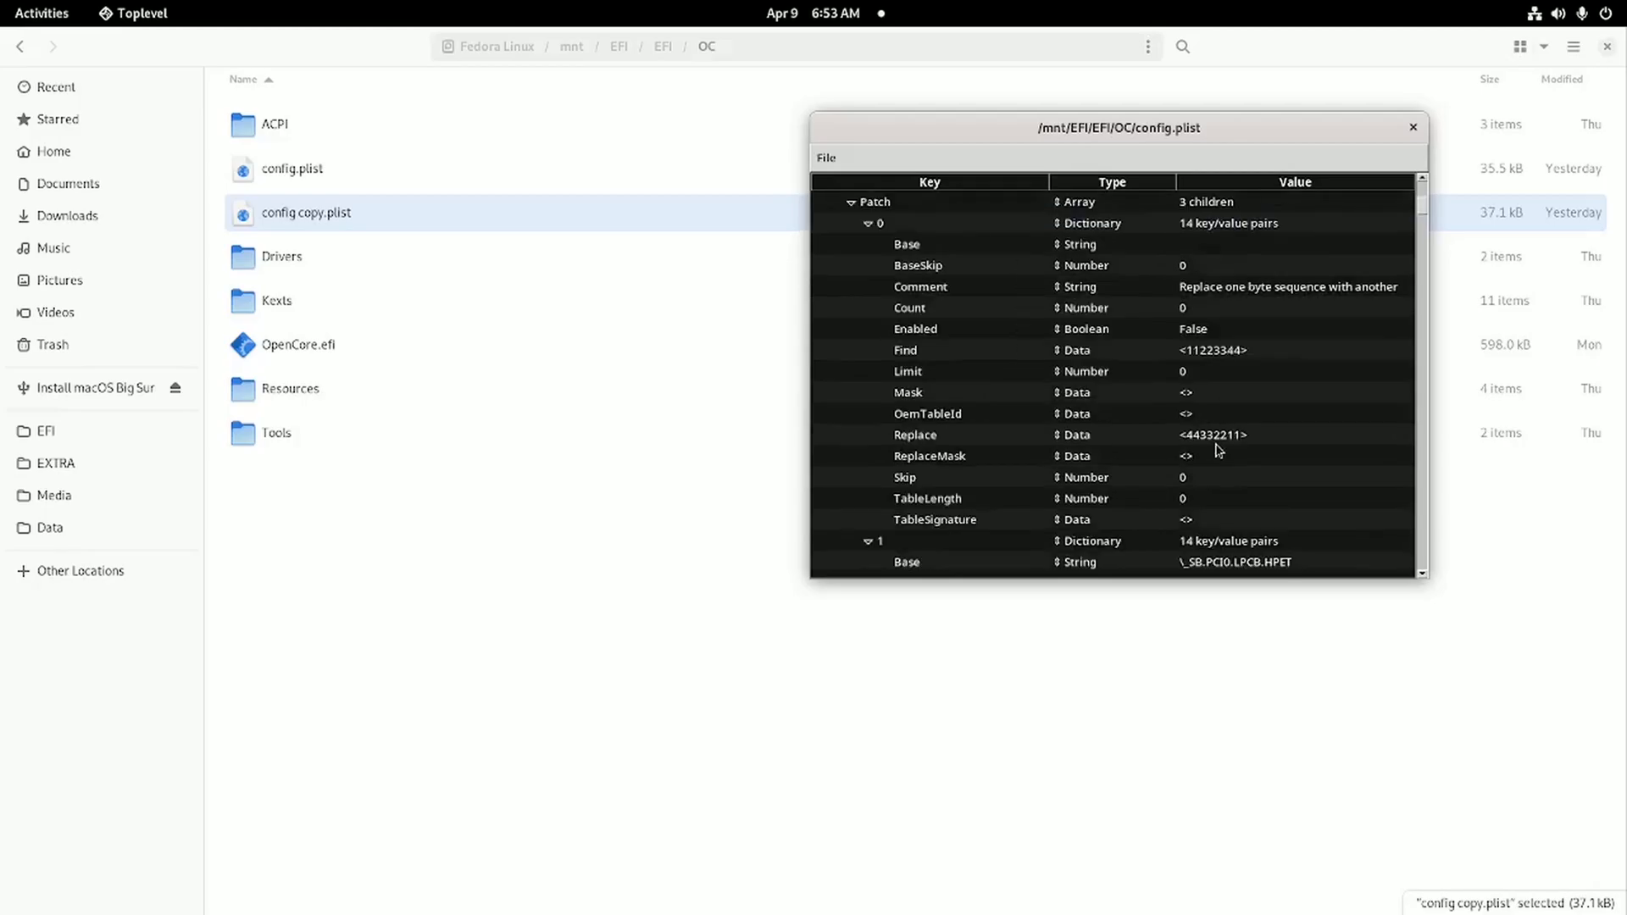
{"action": "scroll", "scroll_direction": "down", "scroll_amount": 3}
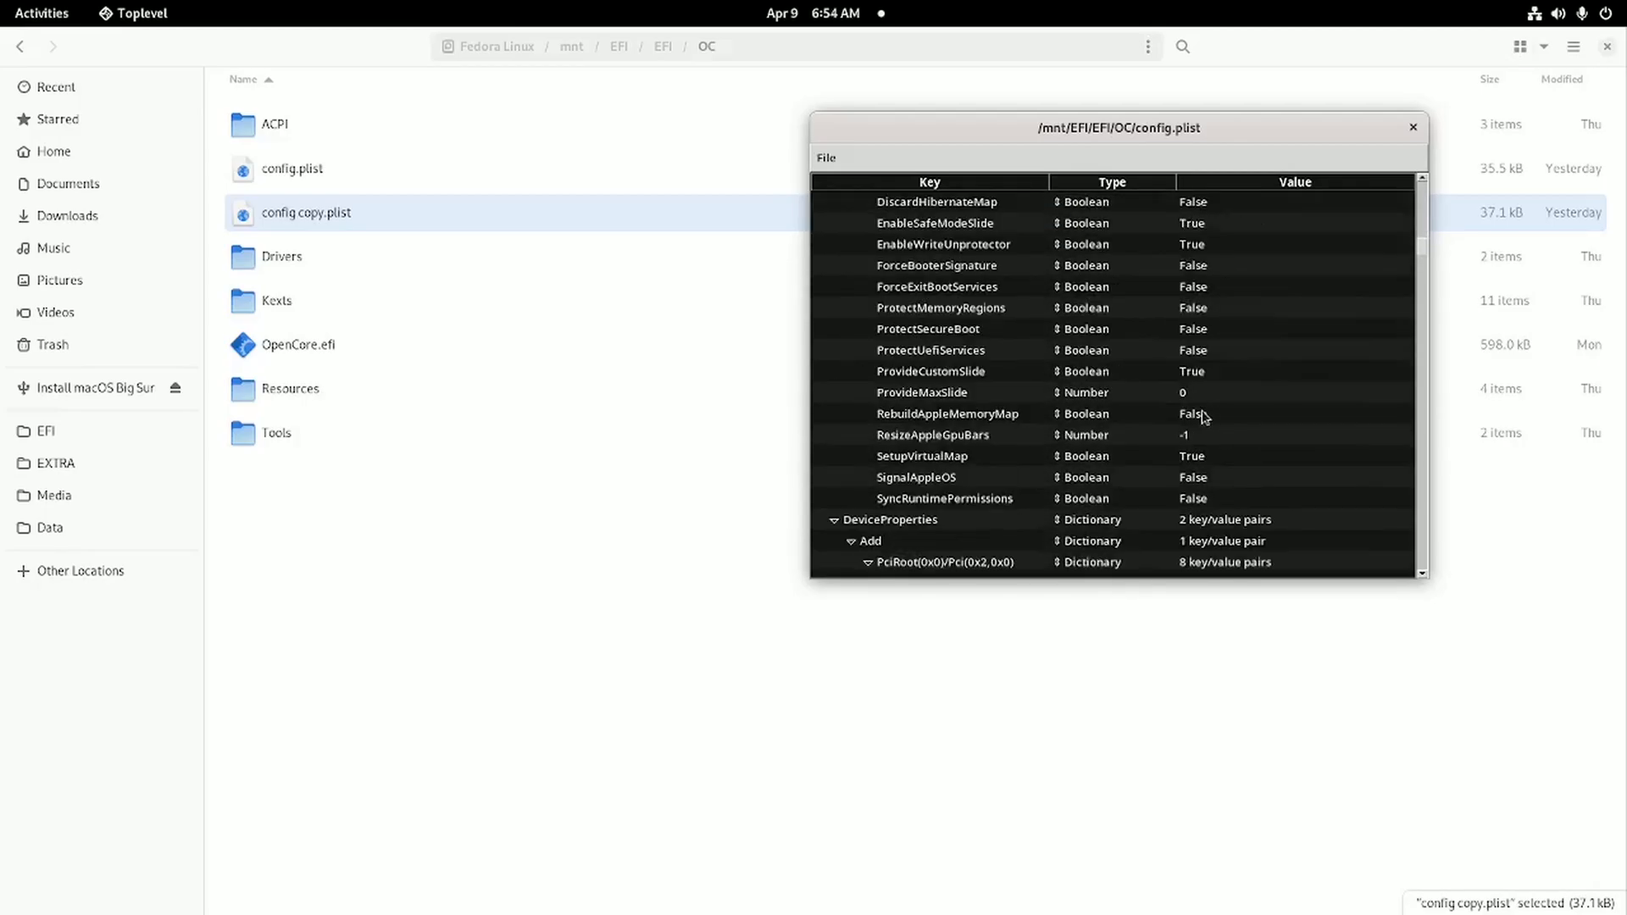
{"action": "scroll", "scroll_direction": "down", "scroll_amount": 3}
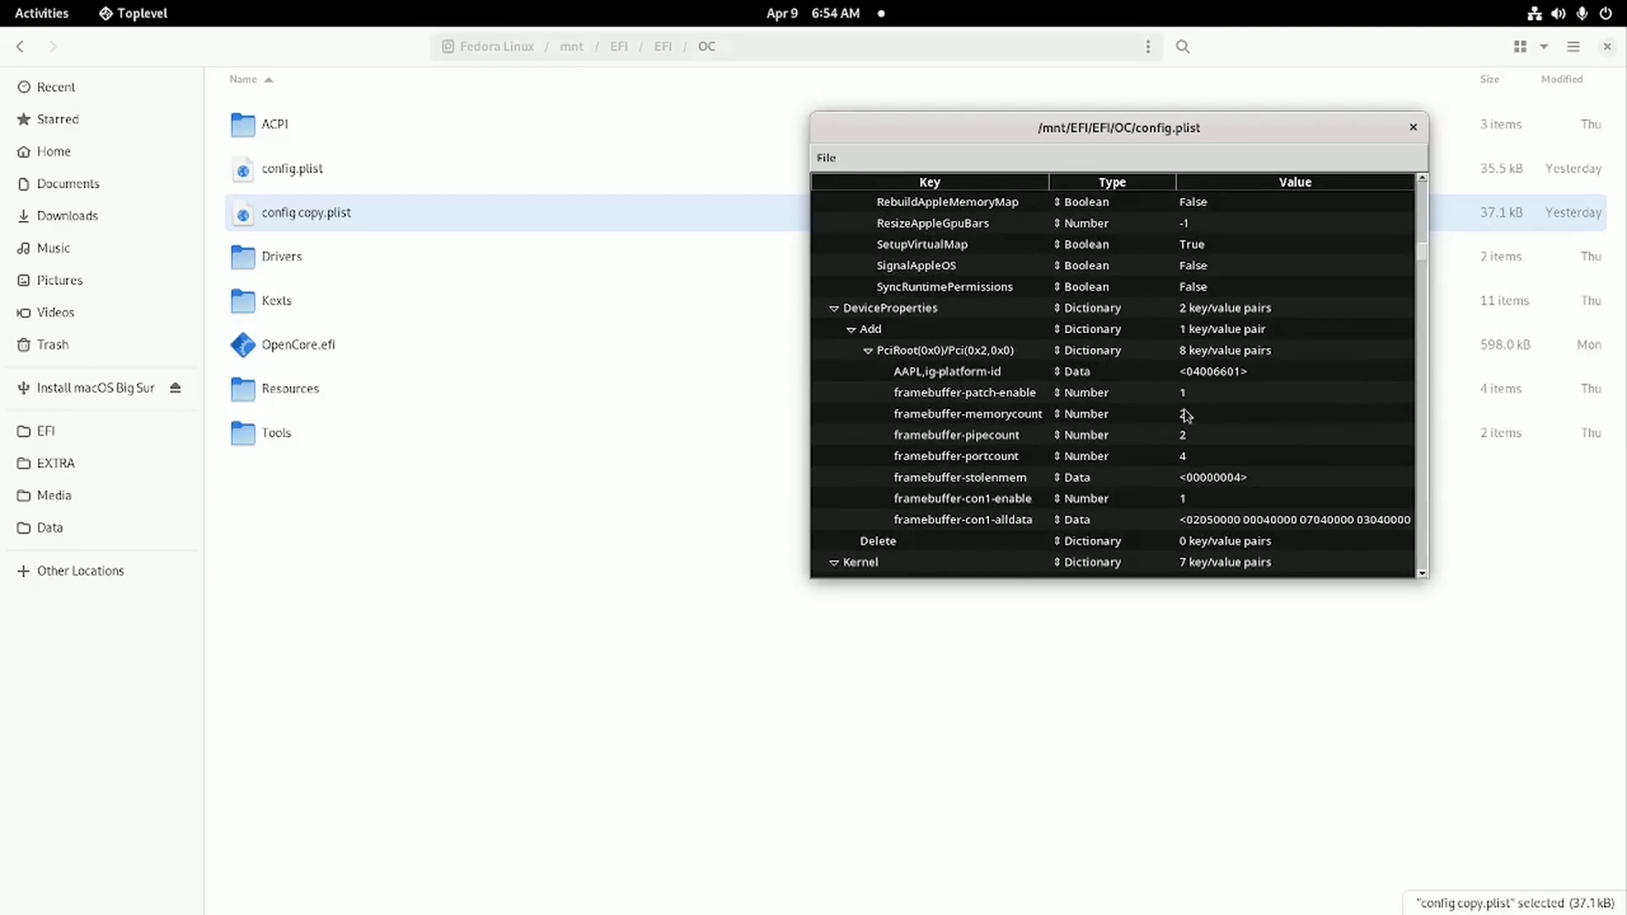
{"action": "left_click", "coordinate": [956, 350]}
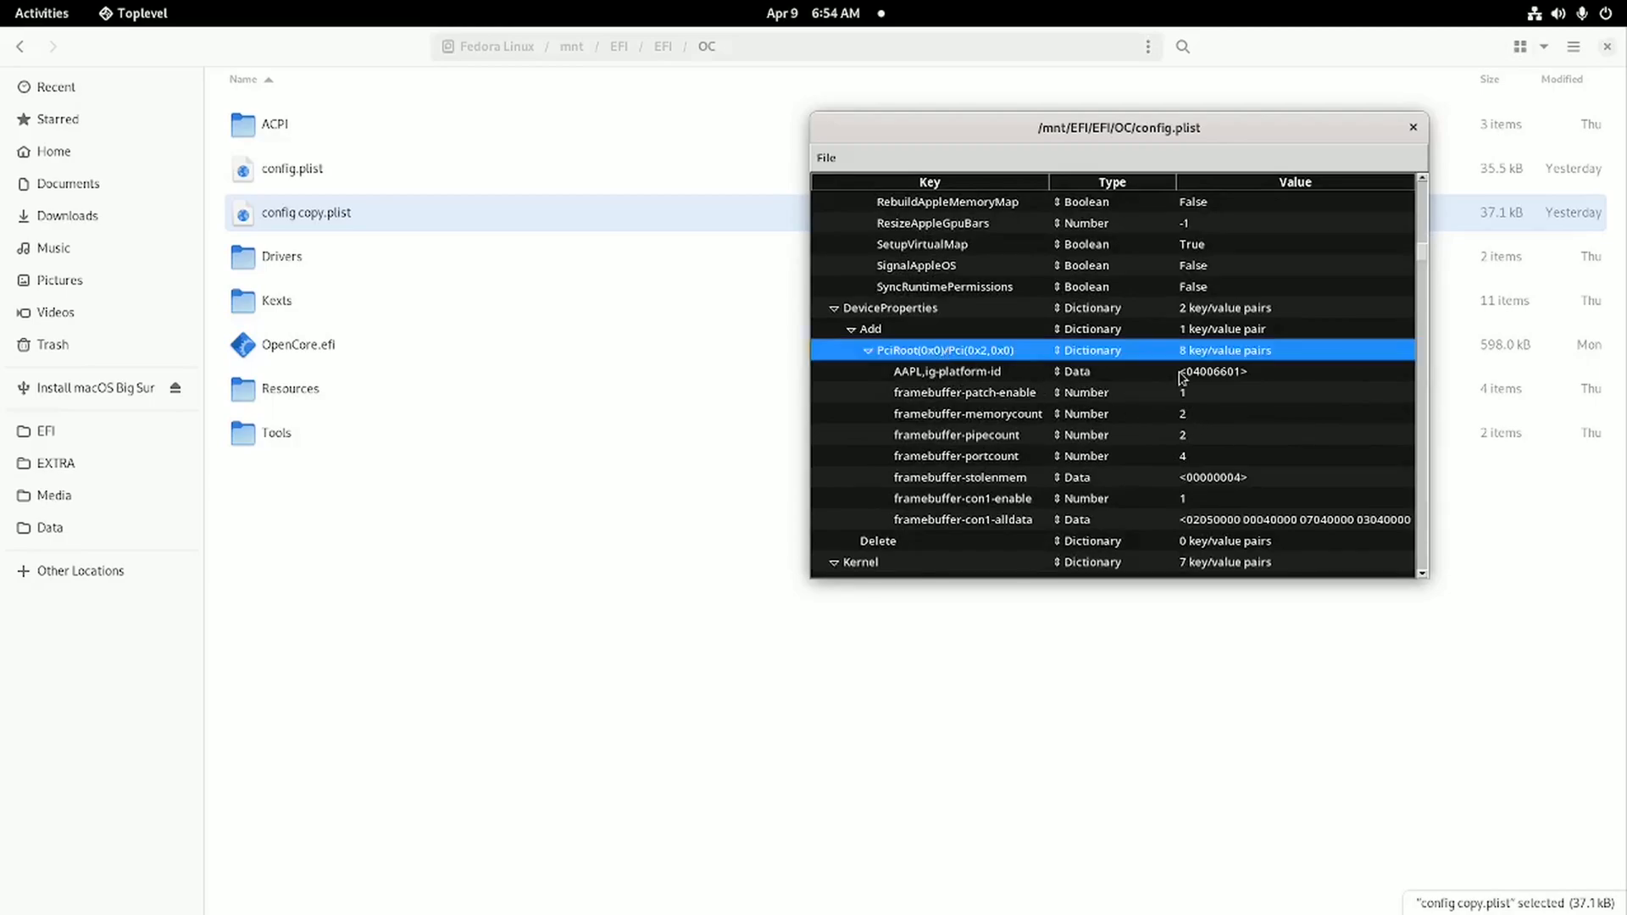
{"action": "left_click", "coordinate": [946, 371]}
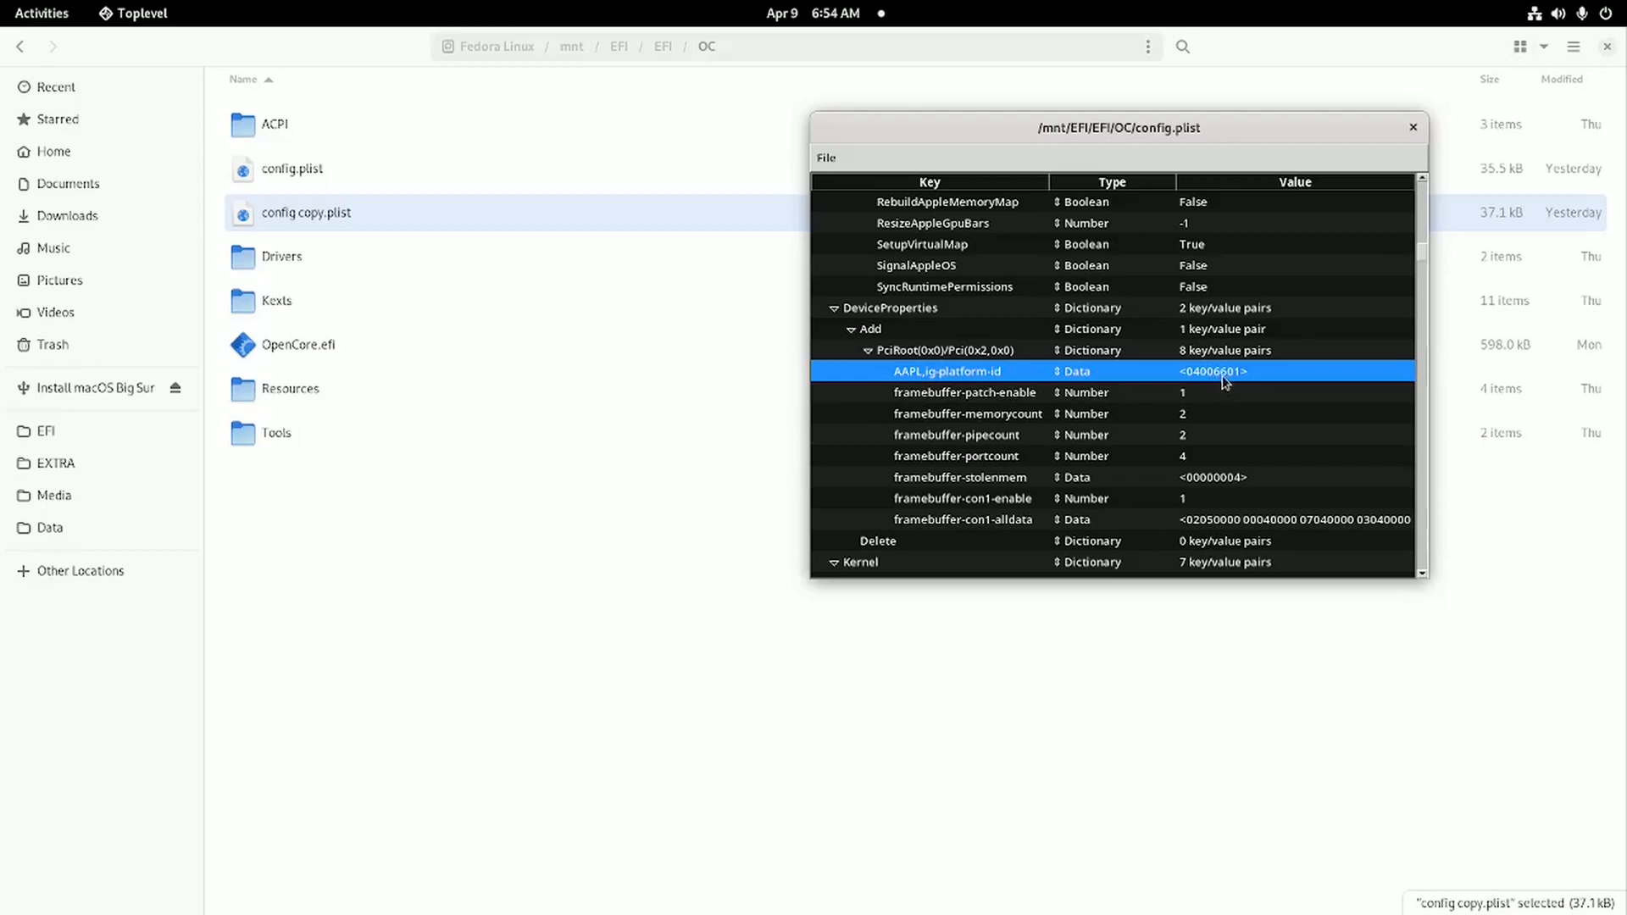
{"action": "mouse_move", "coordinate": [1187, 418]}
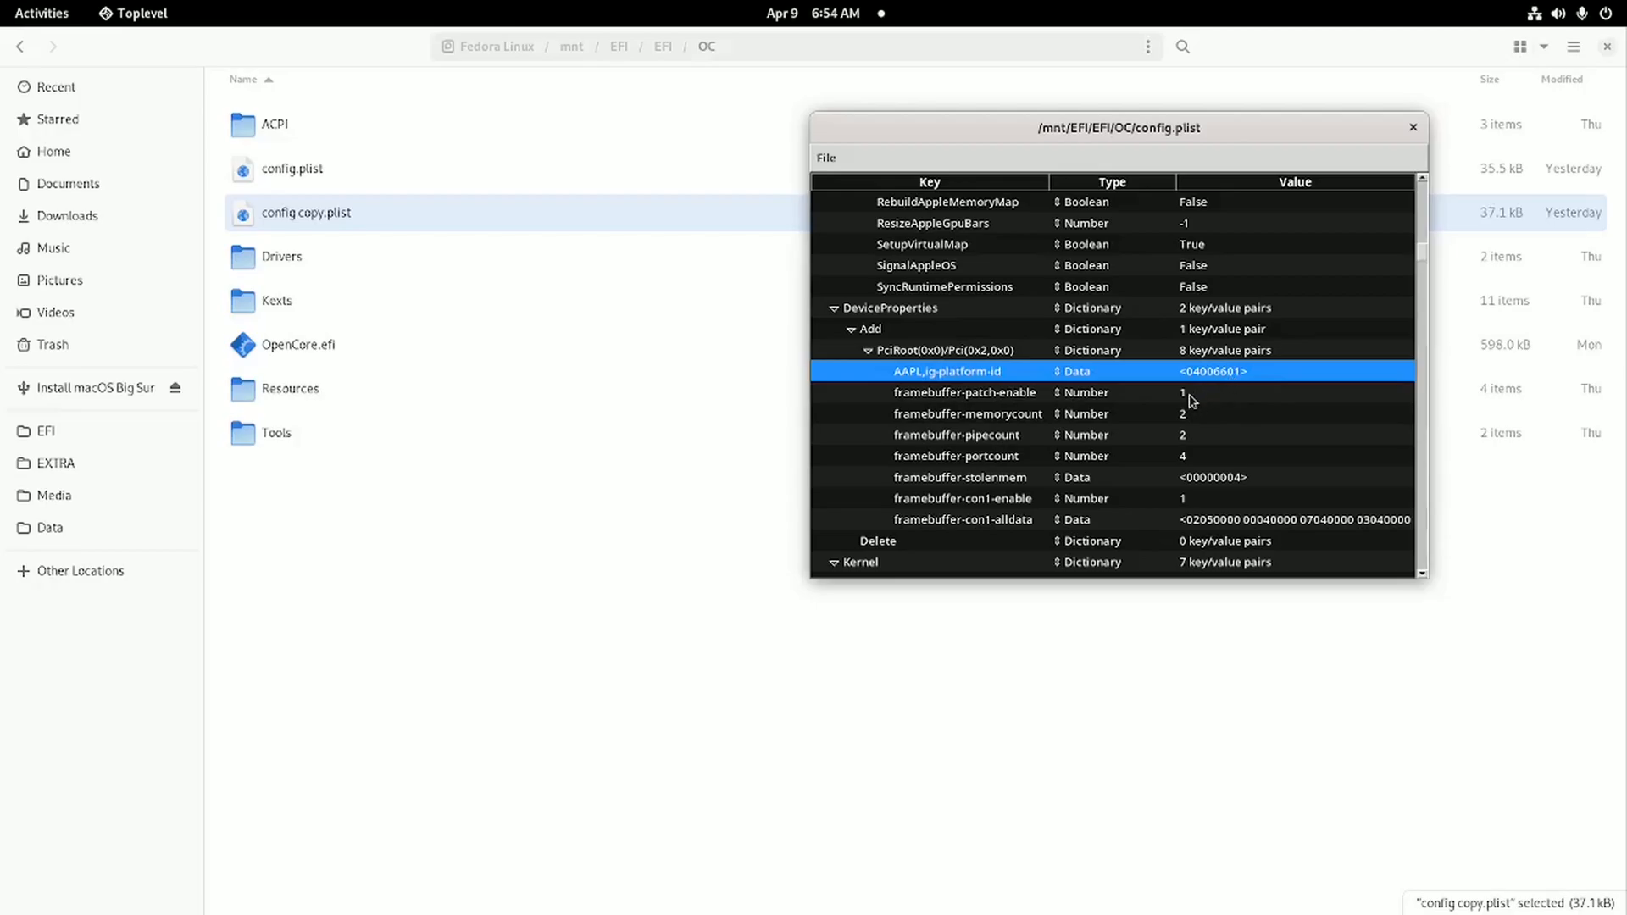
{"action": "left_click", "coordinate": [966, 392]}
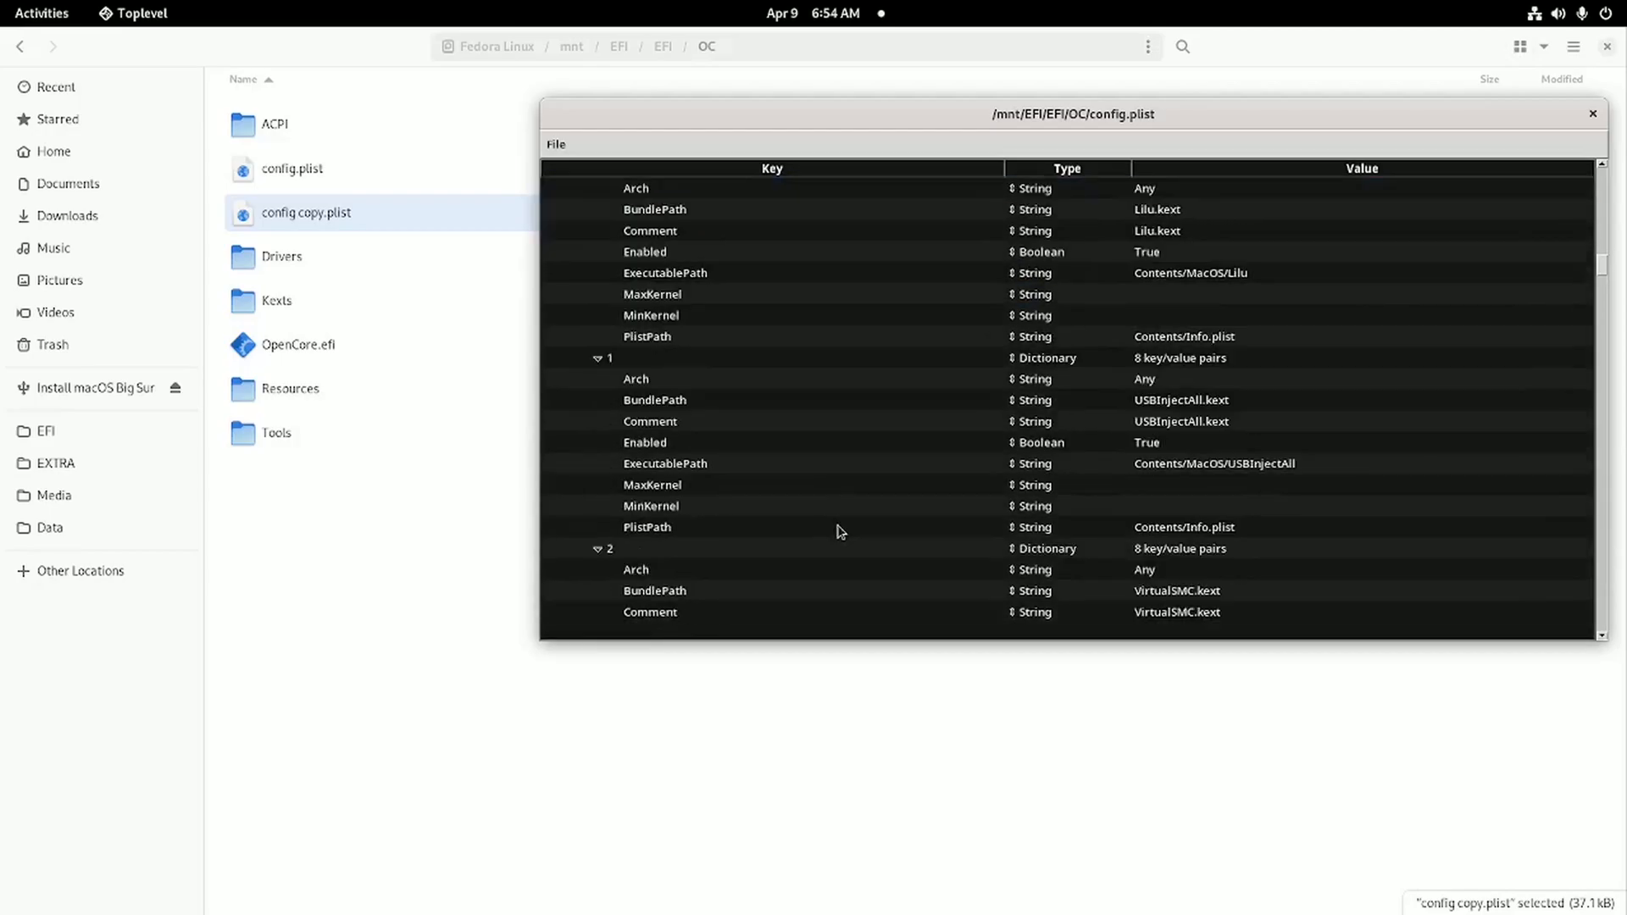
- Scroll through Kernel Add kexts to VoodooI2C, the Block entry and kernel patches
{"action": "scroll", "scroll_direction": "down", "scroll_amount": 3}
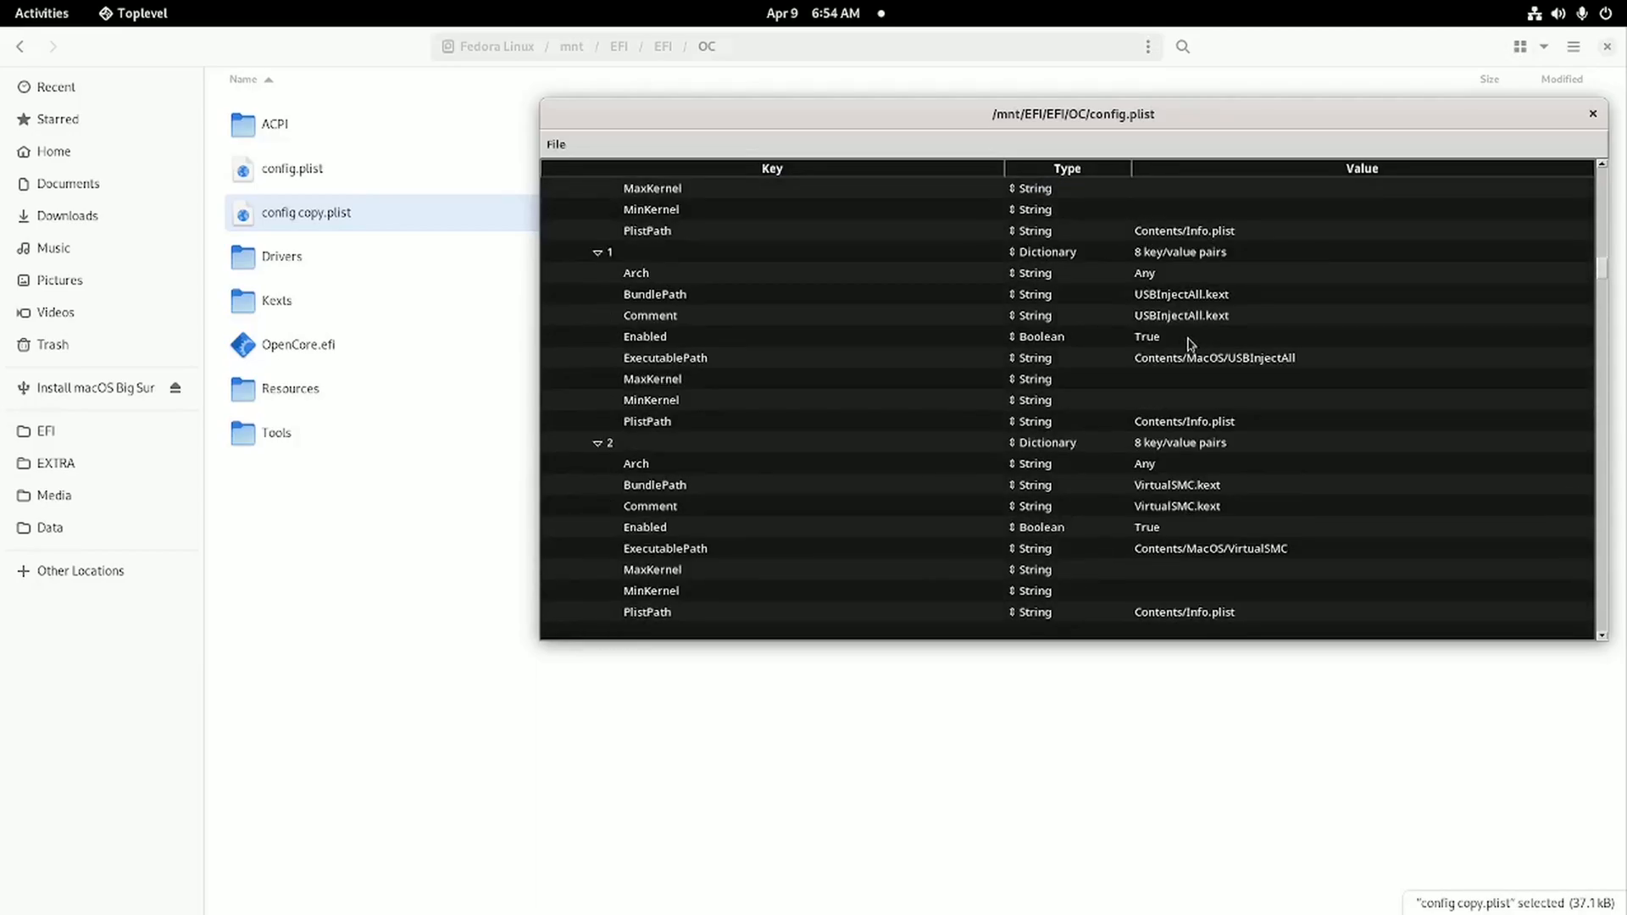
{"action": "scroll", "scroll_direction": "down", "scroll_amount": 3}
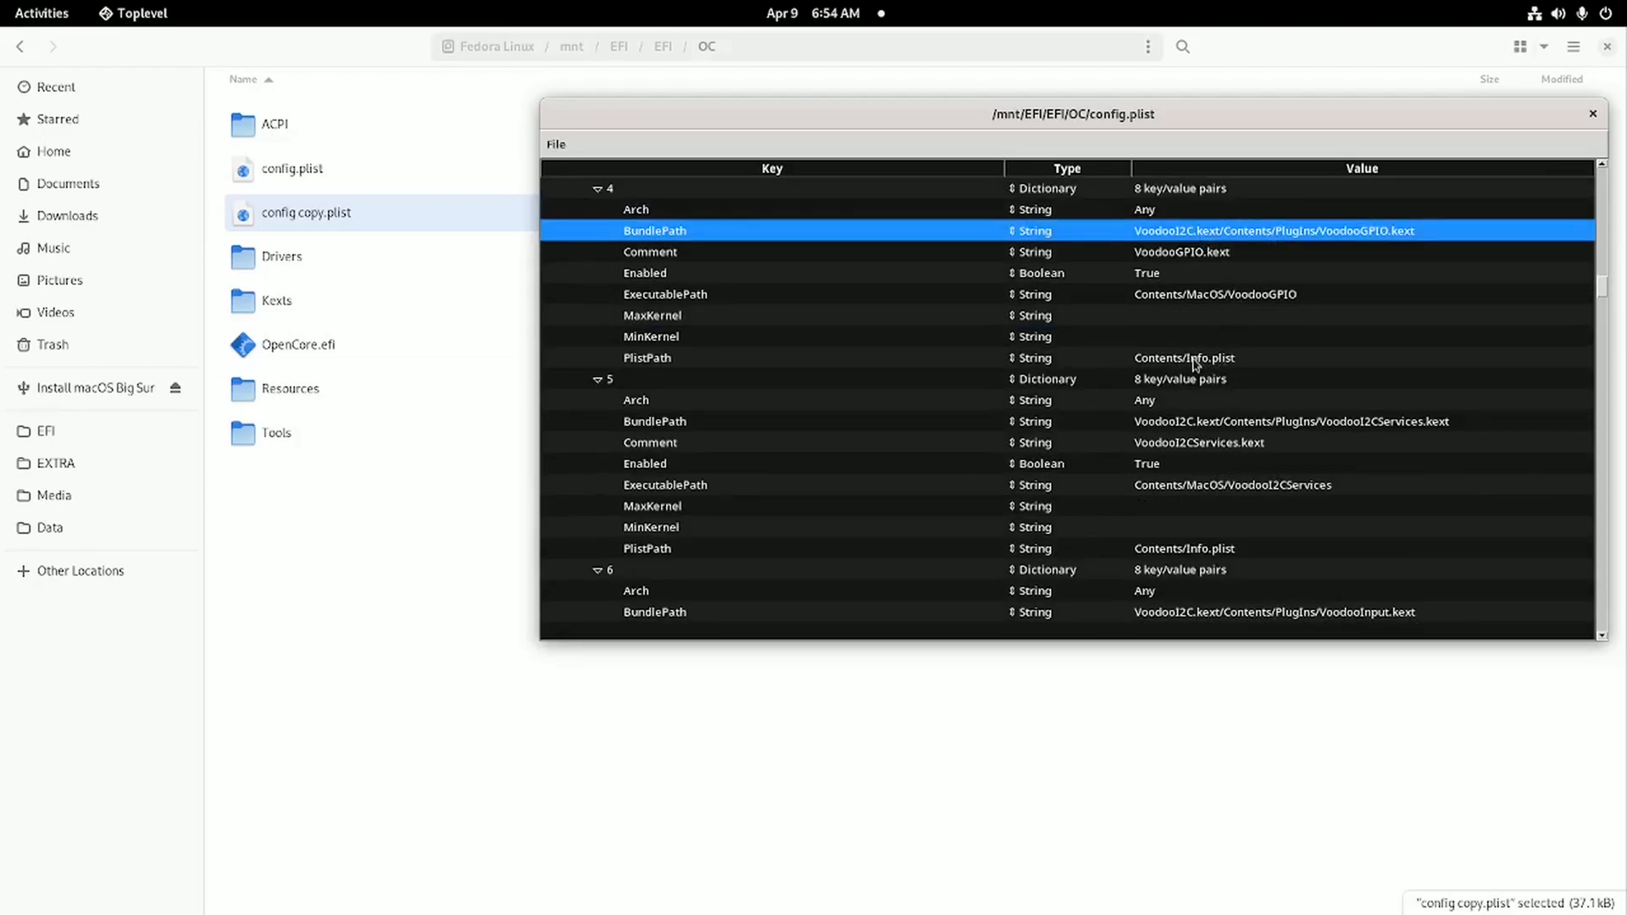
{"action": "scroll", "scroll_direction": "down", "scroll_amount": 3}
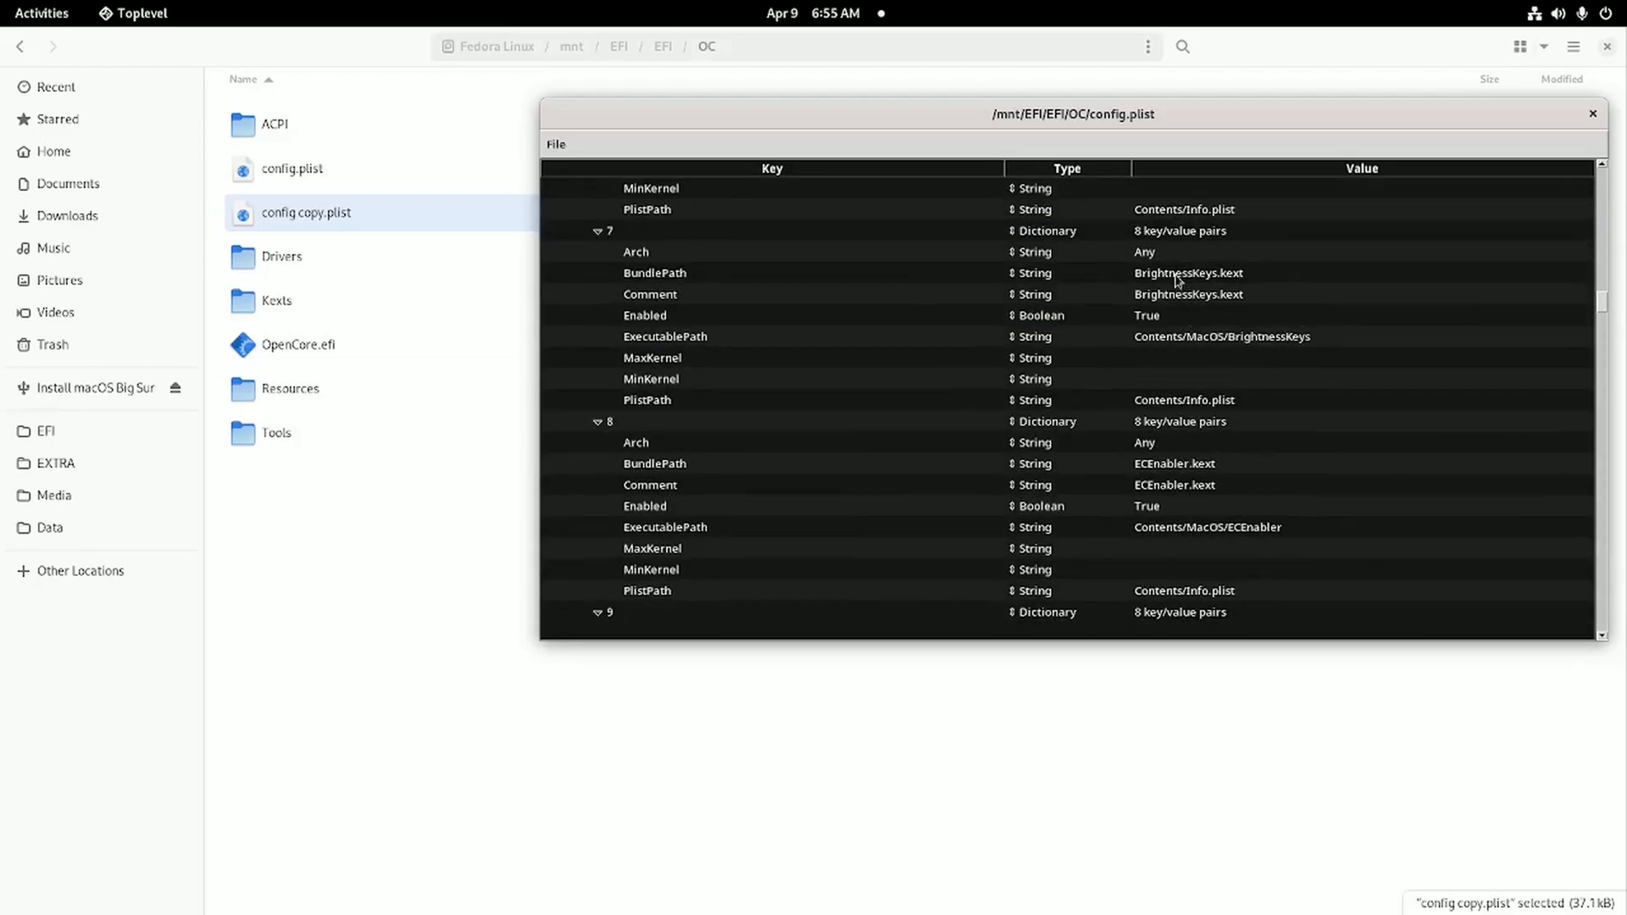
{"action": "scroll", "scroll_direction": "down", "scroll_amount": 3}
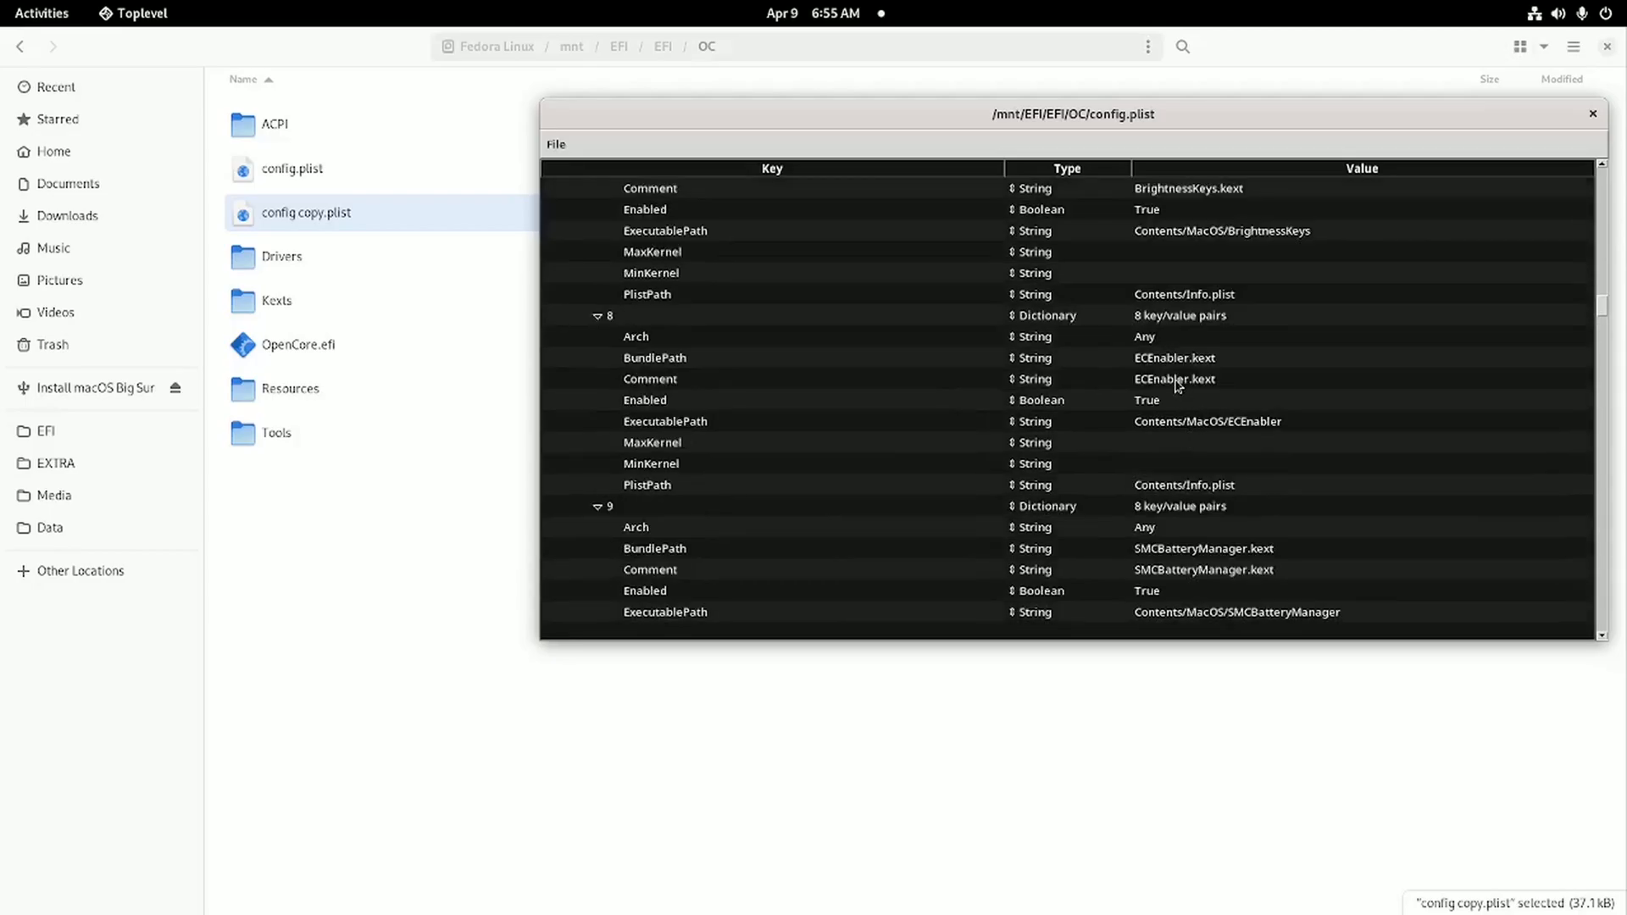
{"action": "scroll", "scroll_direction": "down", "scroll_amount": 3}
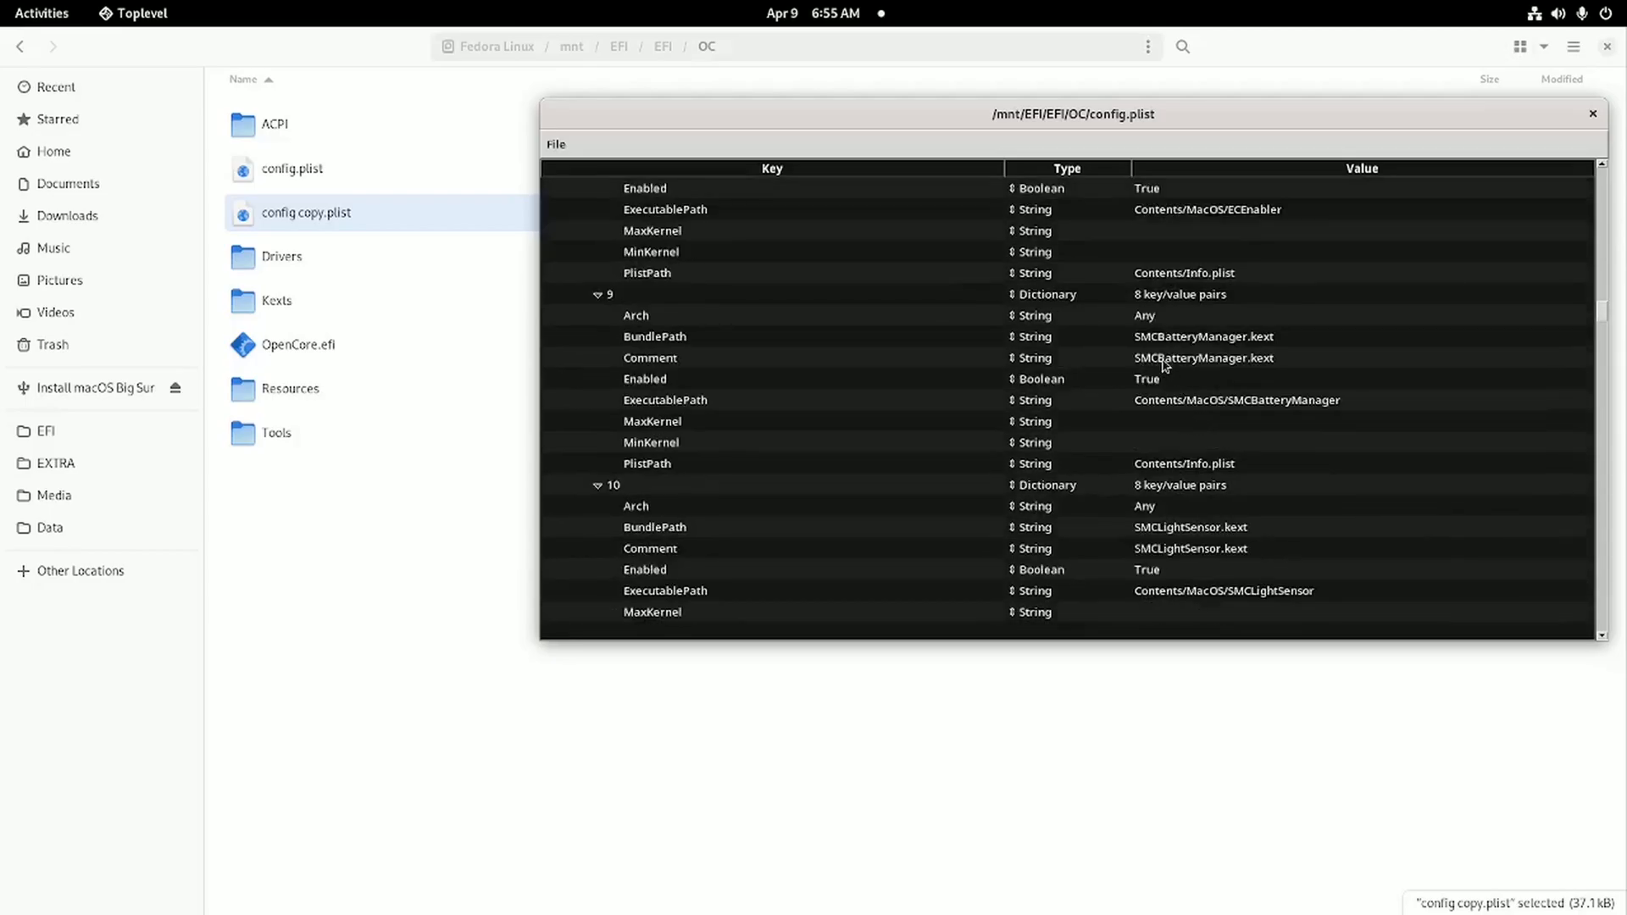
{"action": "scroll", "scroll_direction": "down", "scroll_amount": 3}
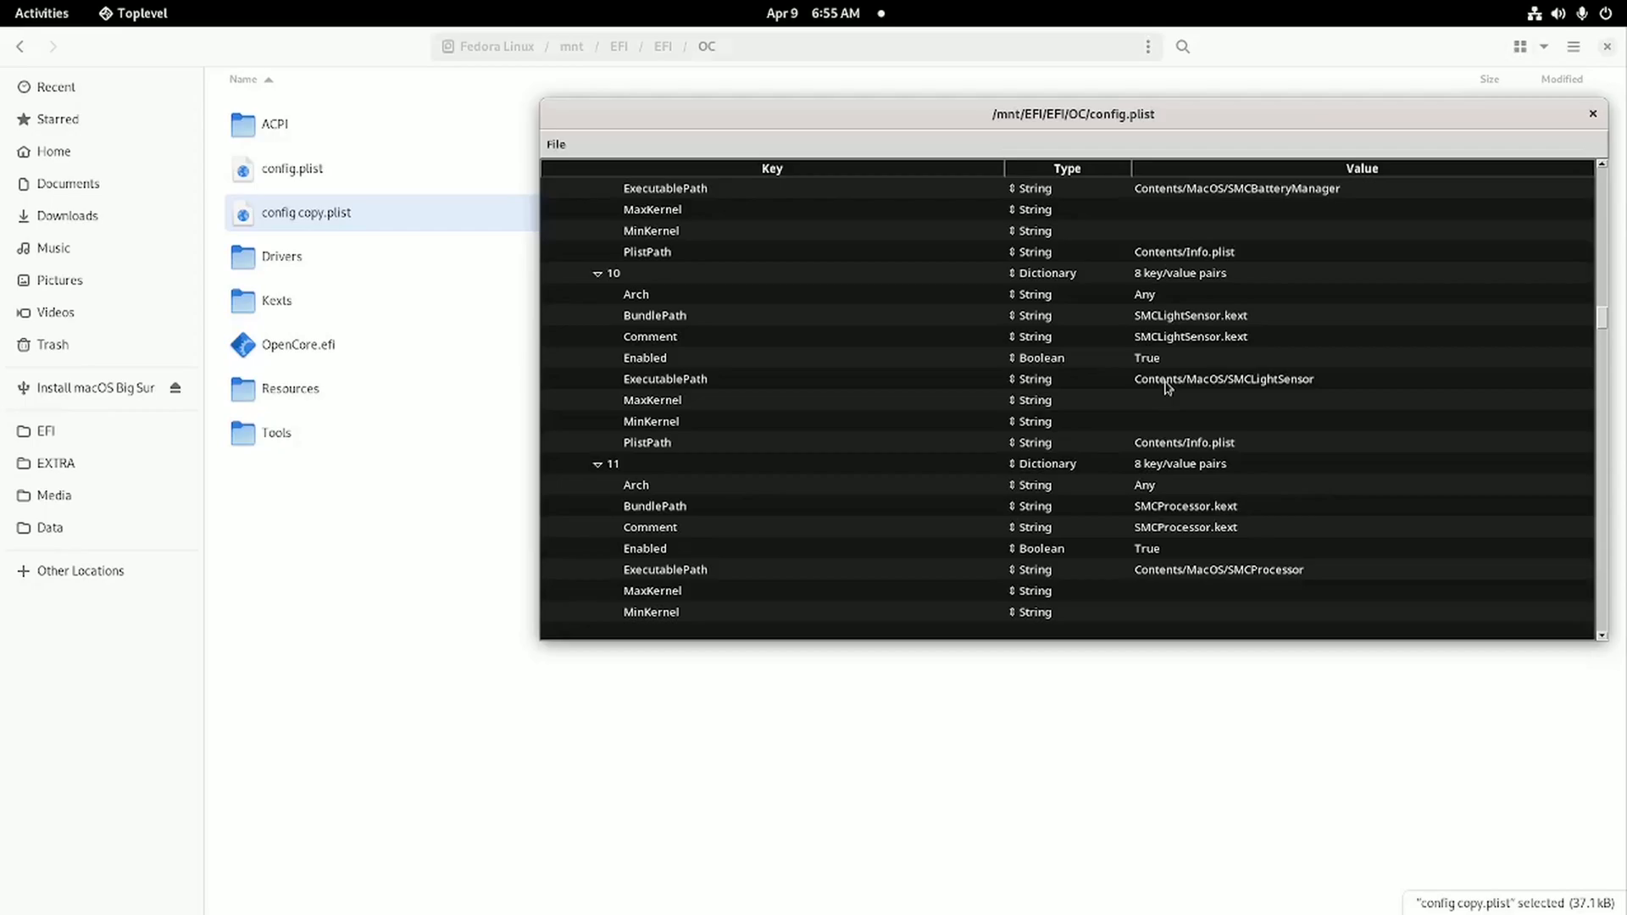
{"action": "scroll", "scroll_direction": "down", "scroll_amount": 3}
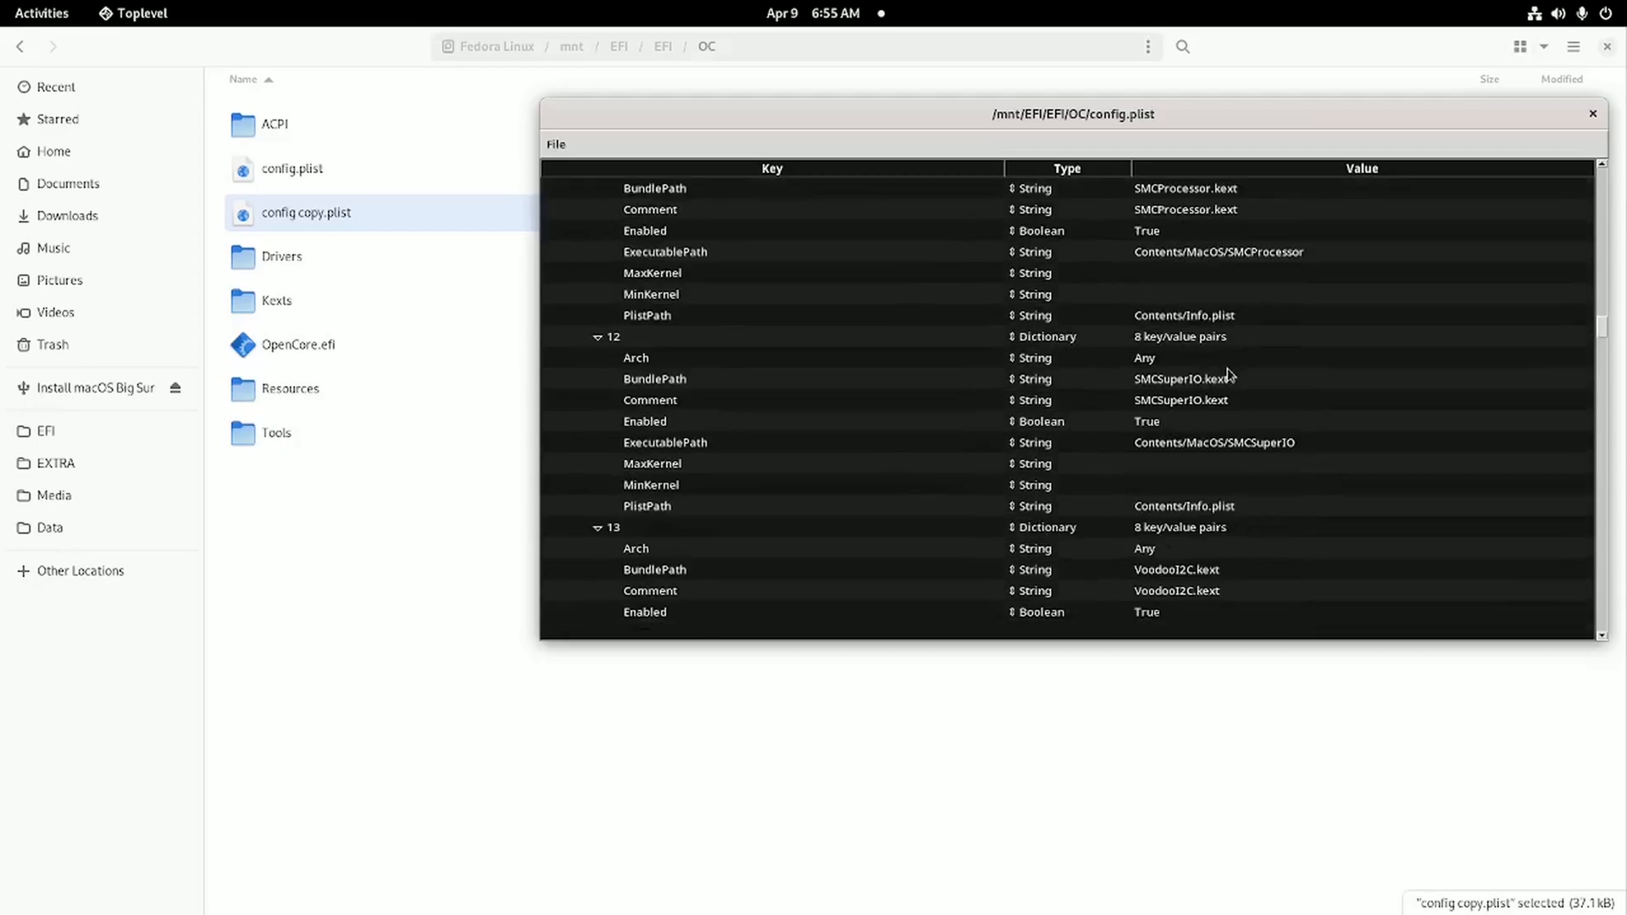
{"action": "scroll", "scroll_direction": "down", "scroll_amount": 3}
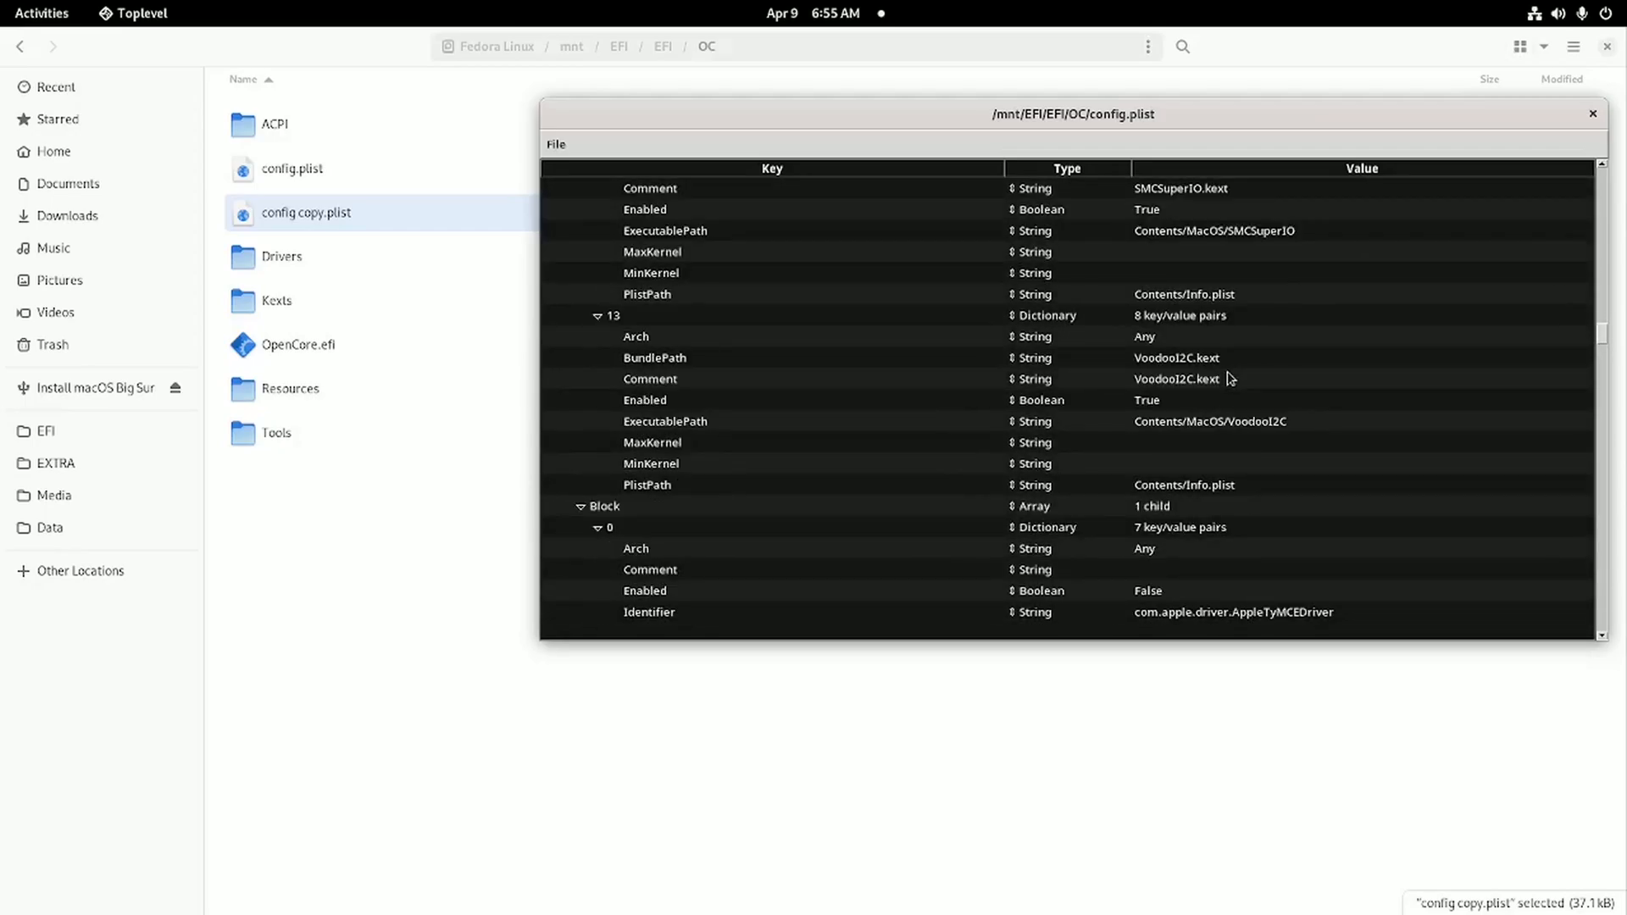
{"action": "scroll", "scroll_direction": "down", "scroll_amount": 3}
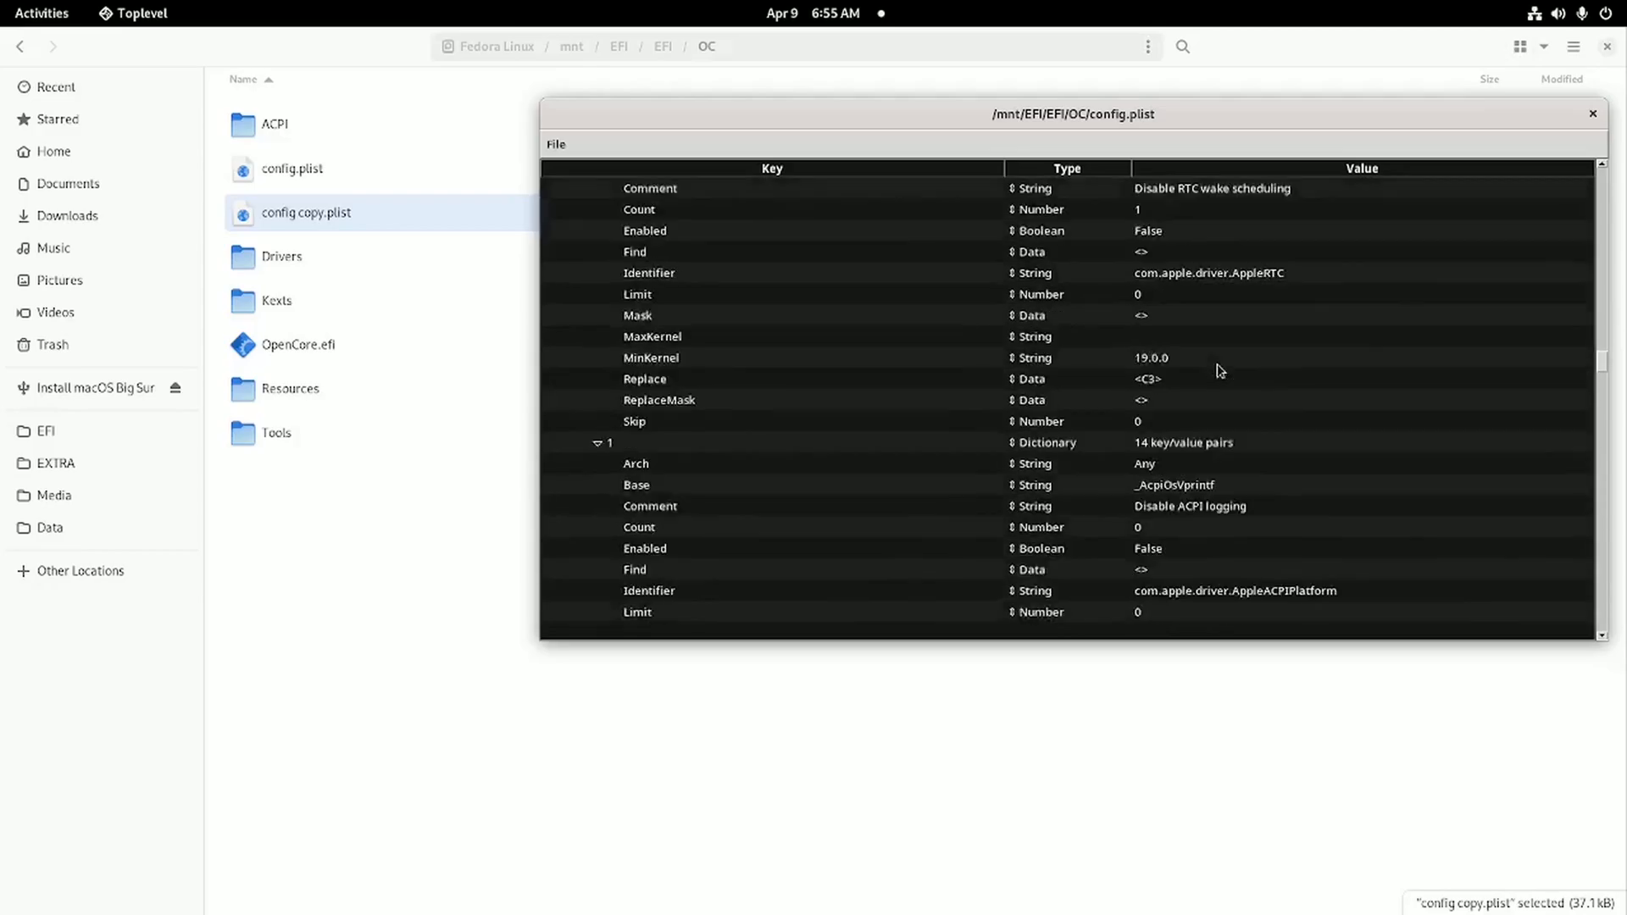
{"action": "scroll", "scroll_direction": "down", "scroll_amount": 3}
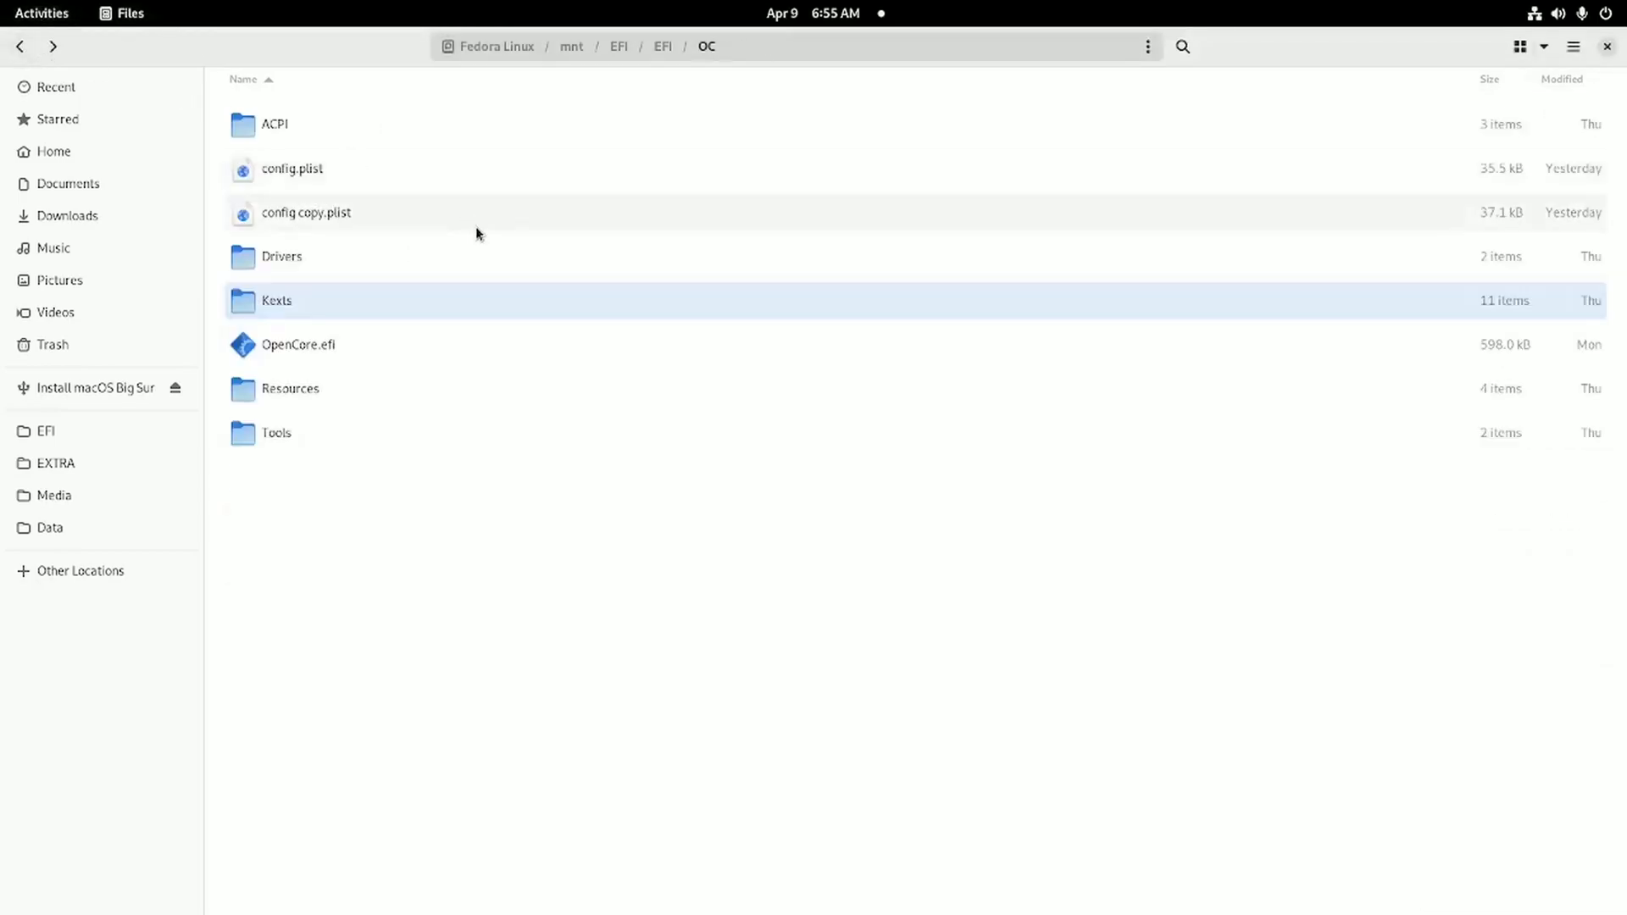
- Check the ACPI and Tools folders, then return to config.plist at NVRAM boot-args
{"action": "double_click", "coordinate": [282, 256]}
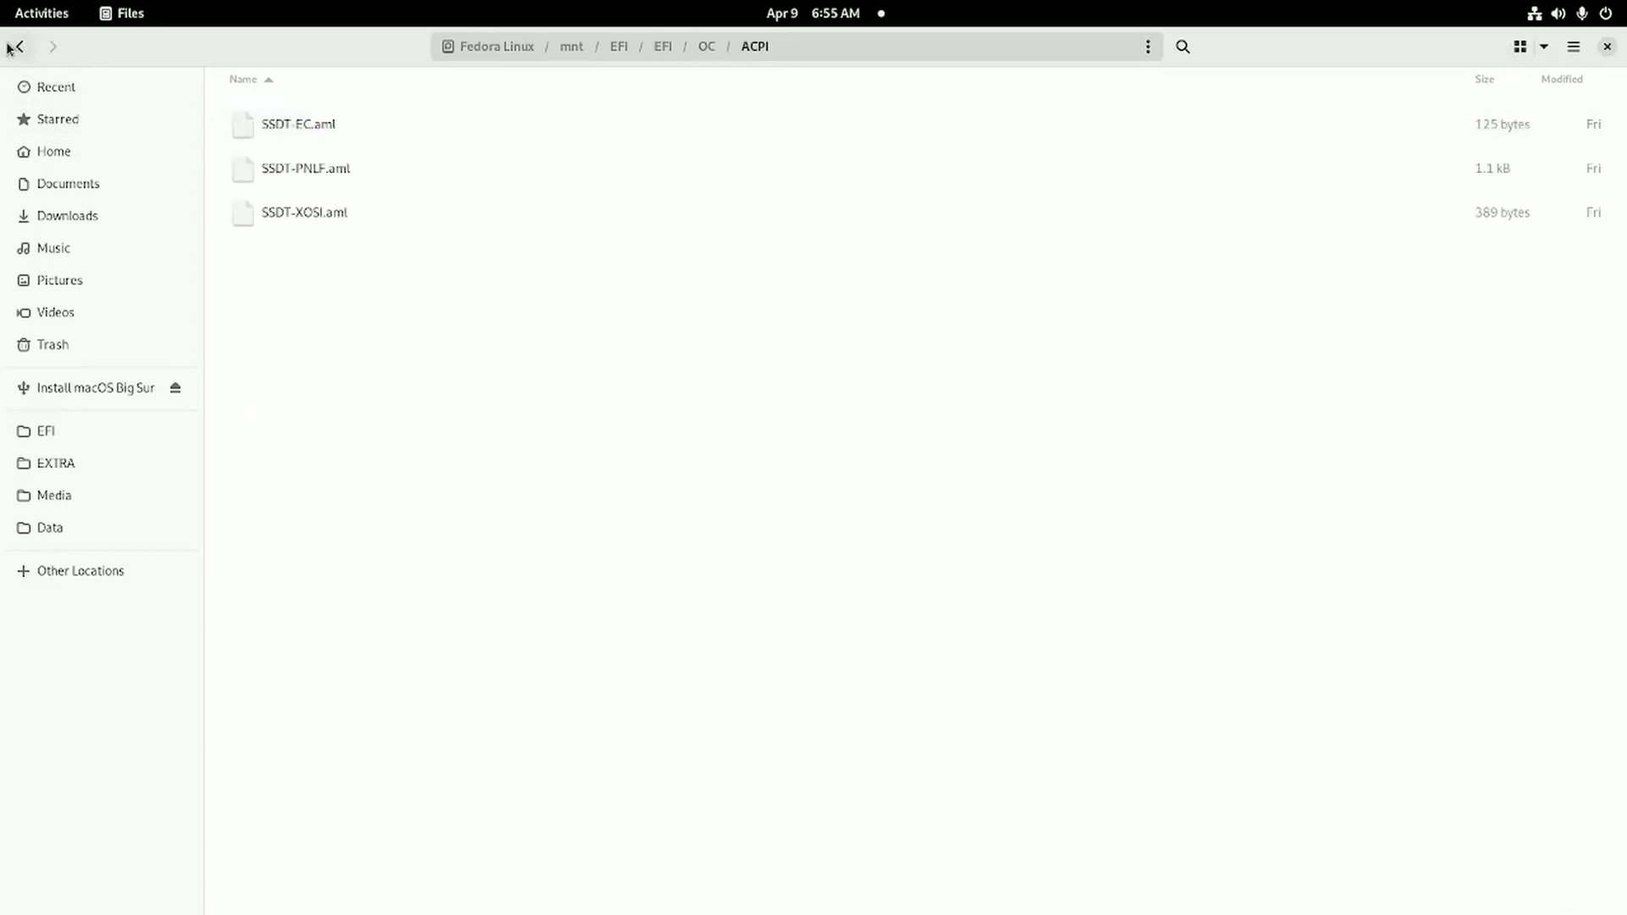
{"action": "left_click", "coordinate": [18, 46]}
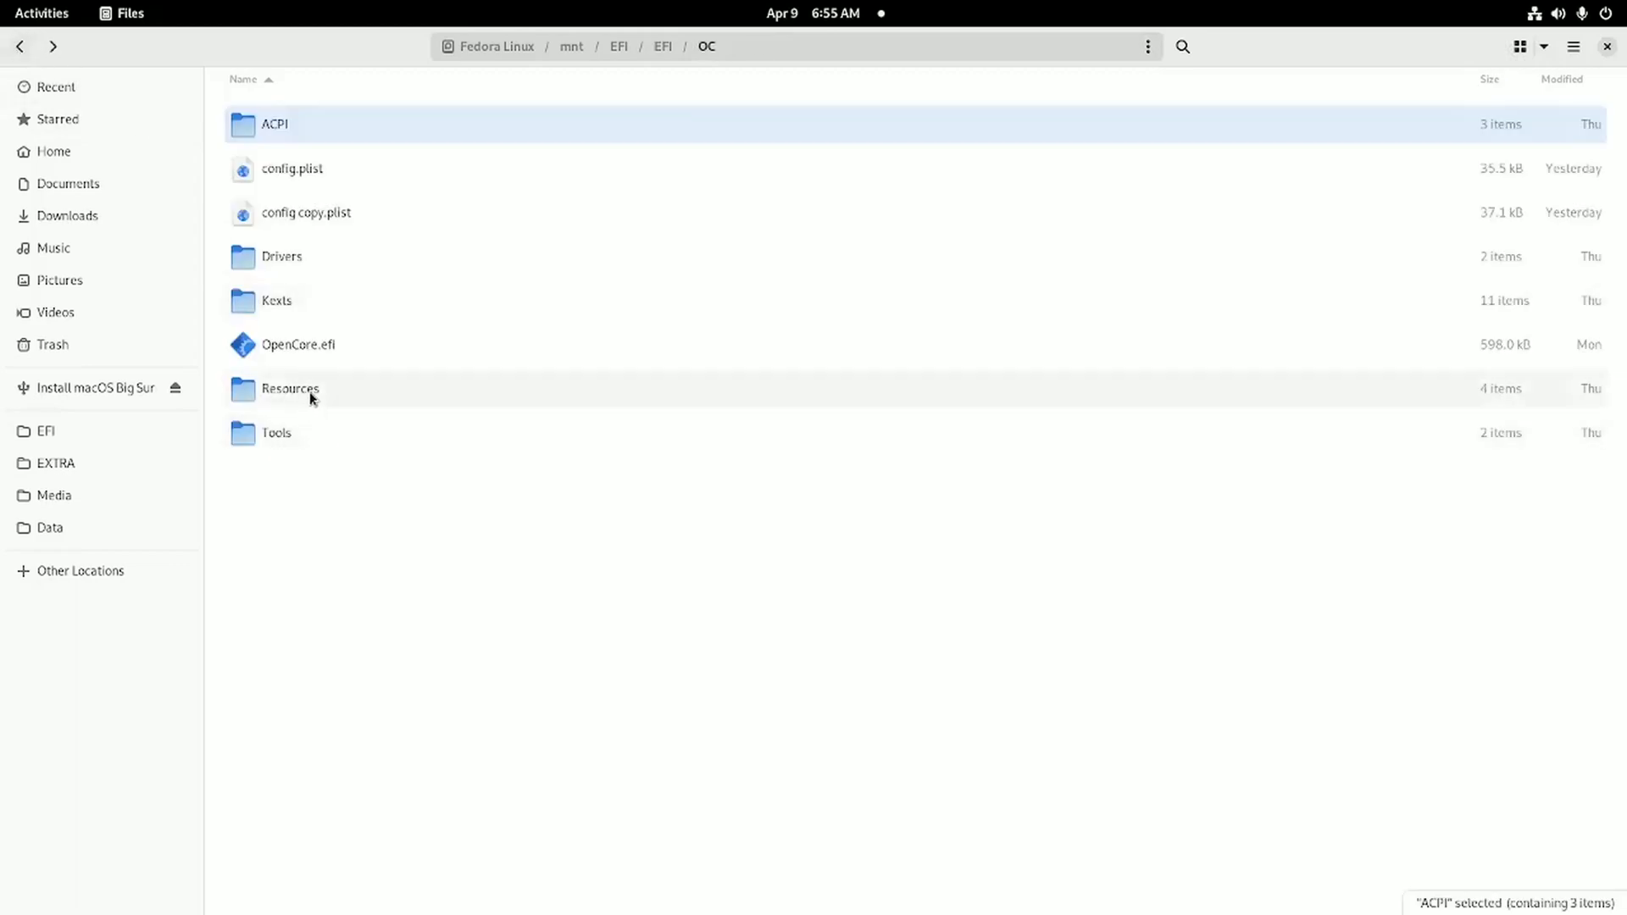
{"action": "double_click", "coordinate": [276, 433]}
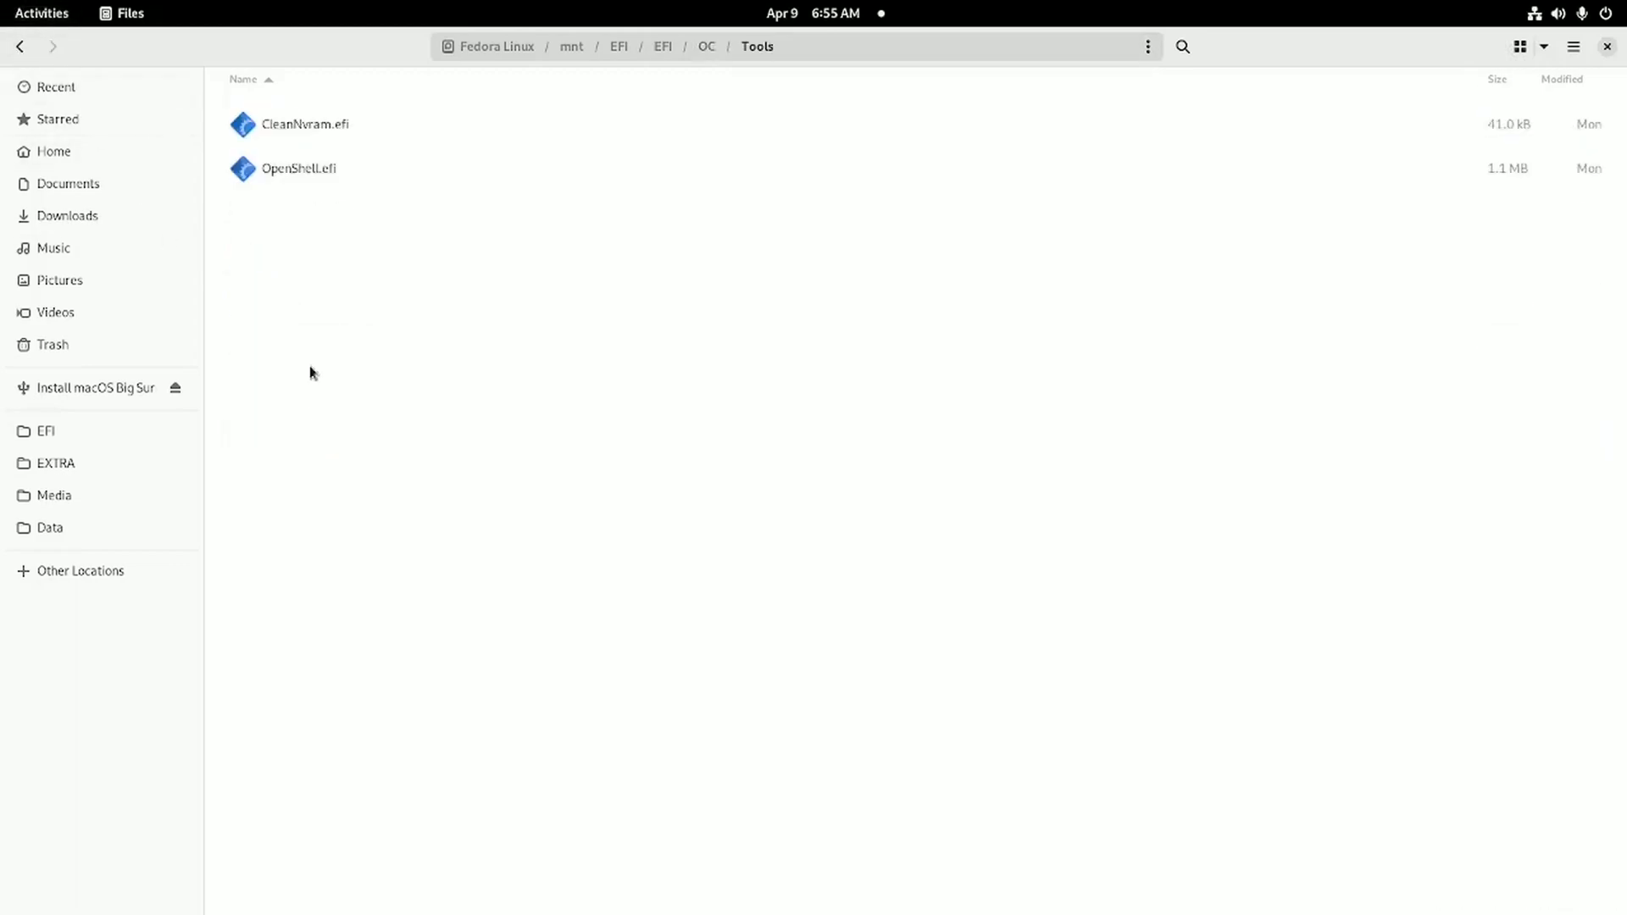
{"action": "left_click", "coordinate": [305, 124]}
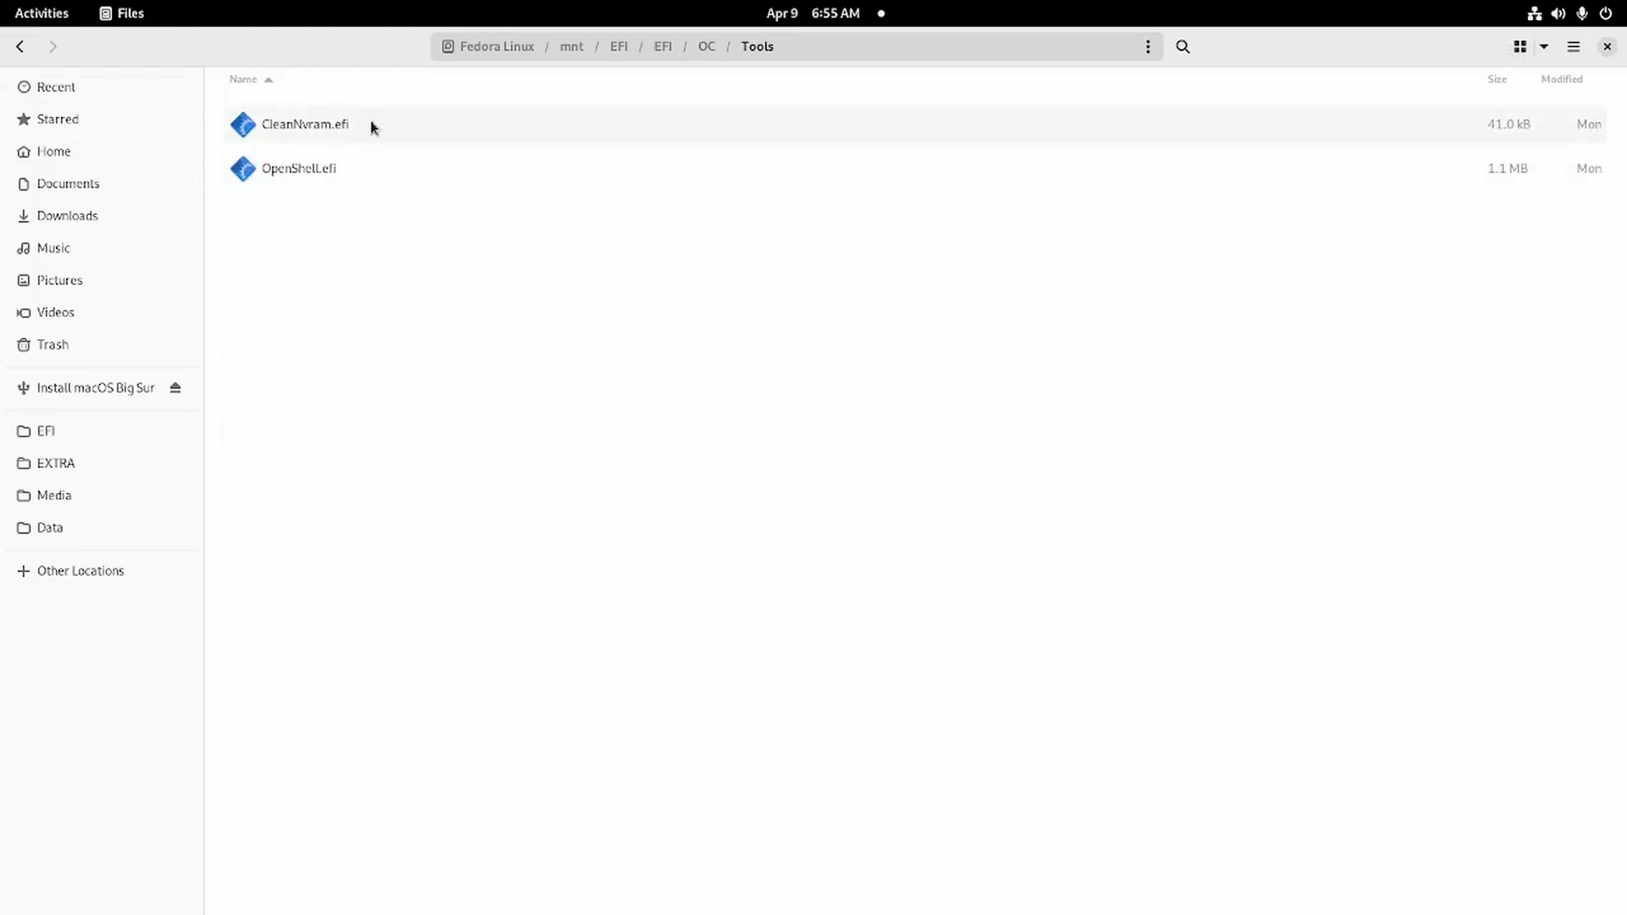
{"action": "left_click", "coordinate": [41, 13]}
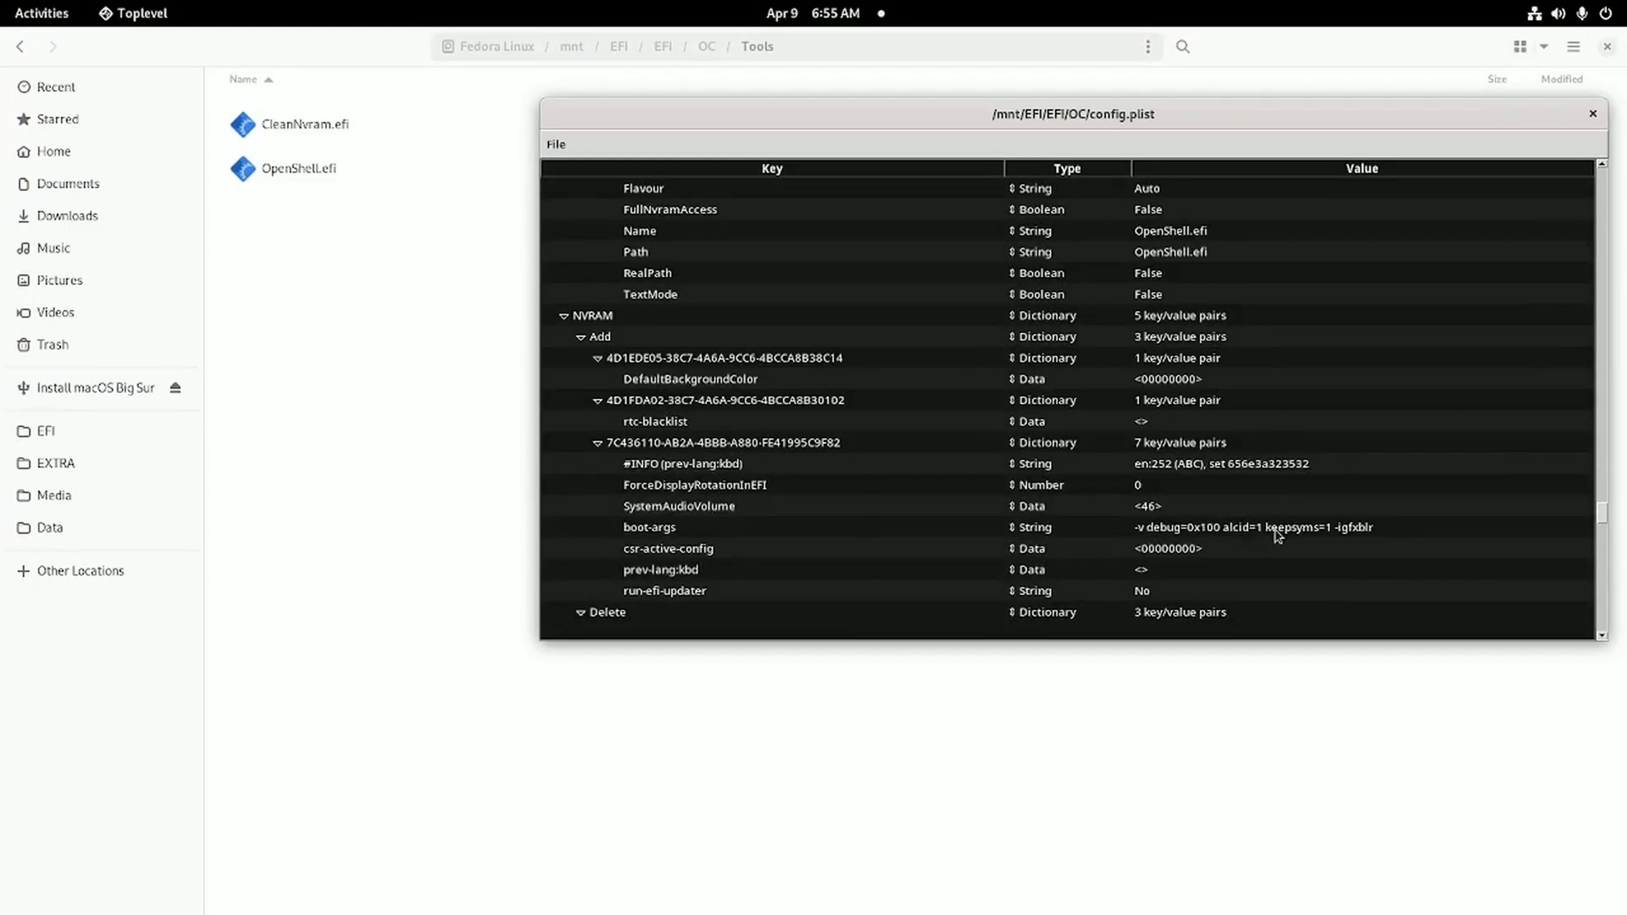
{"action": "left_click", "coordinate": [648, 527]}
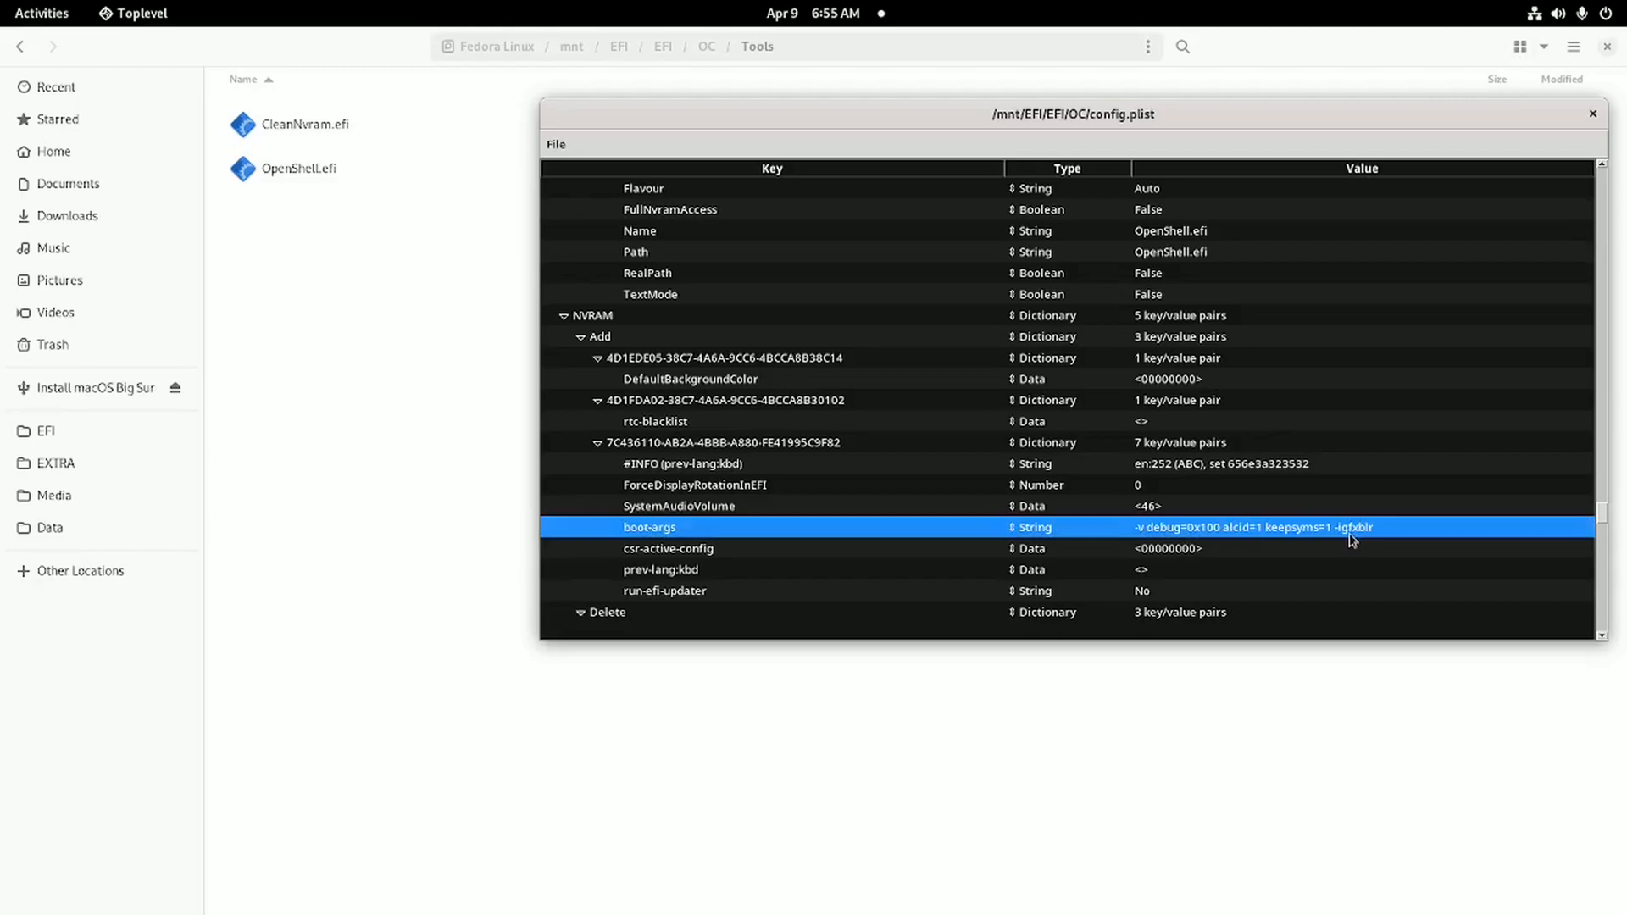
{"action": "left_click", "coordinate": [679, 505]}
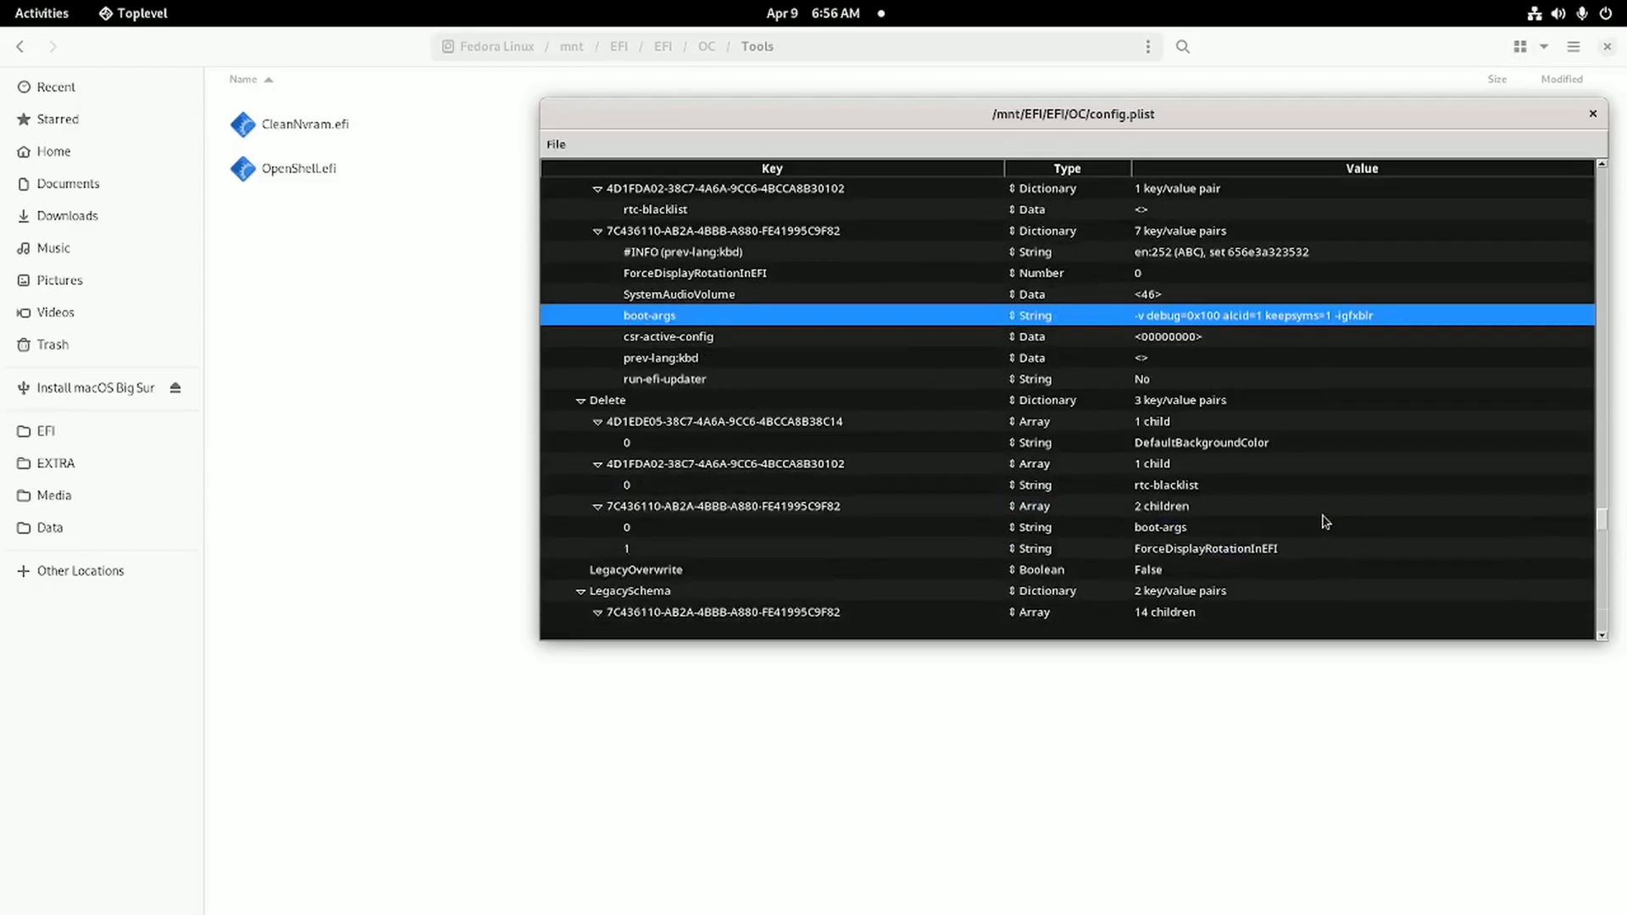
{"action": "scroll", "scroll_direction": "down", "scroll_amount": 3}
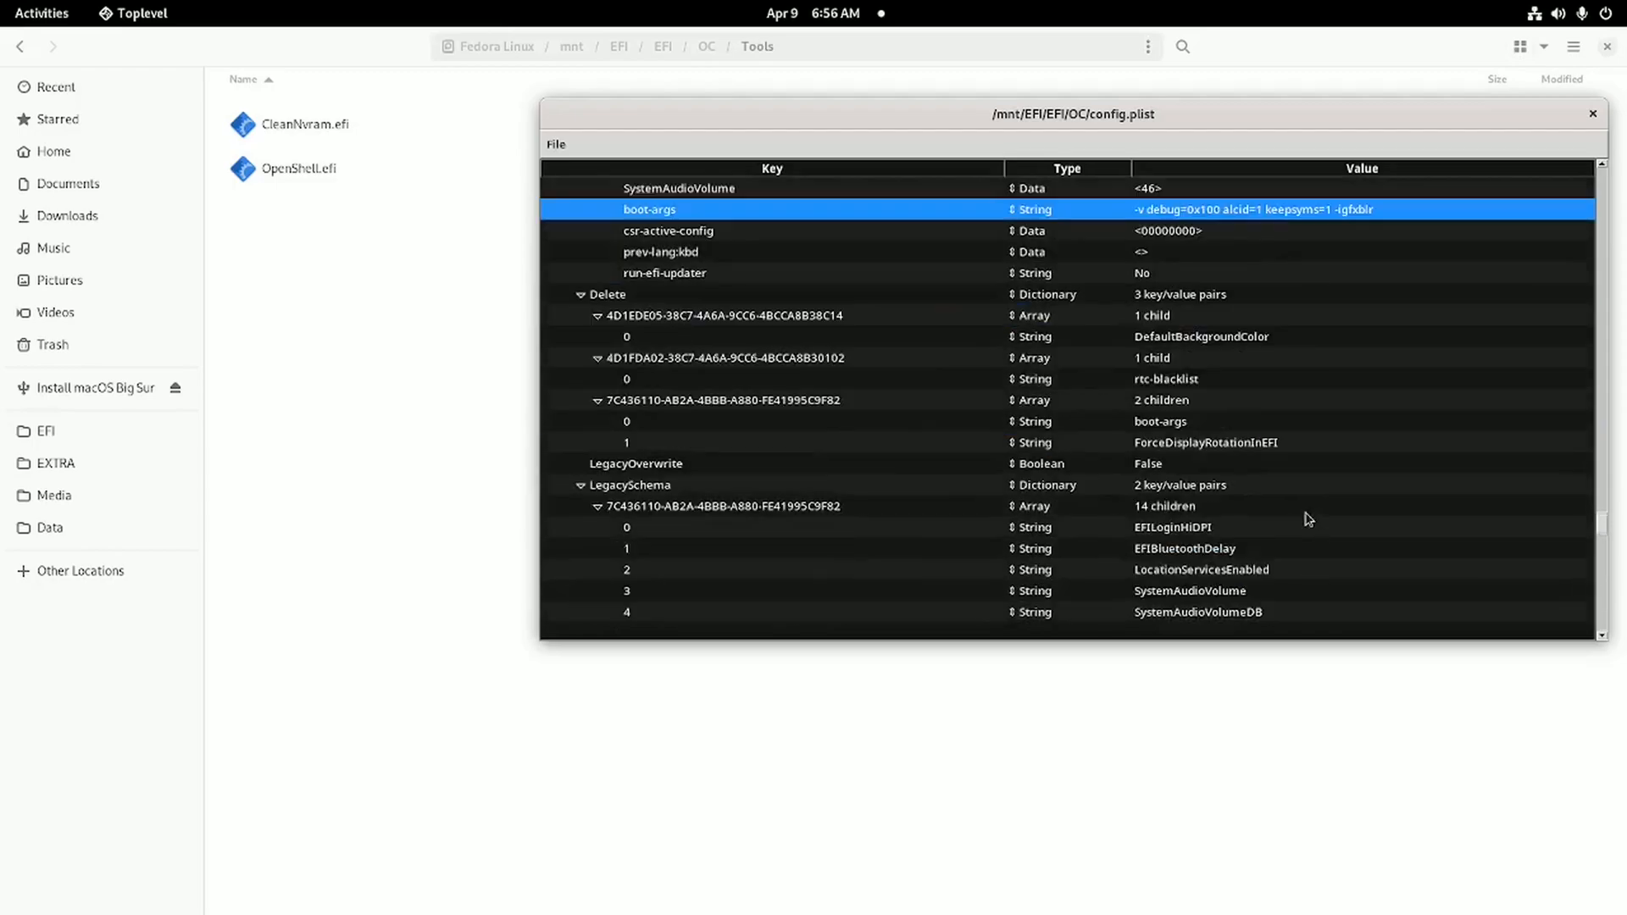
{"action": "scroll", "scroll_direction": "down", "scroll_amount": 3}
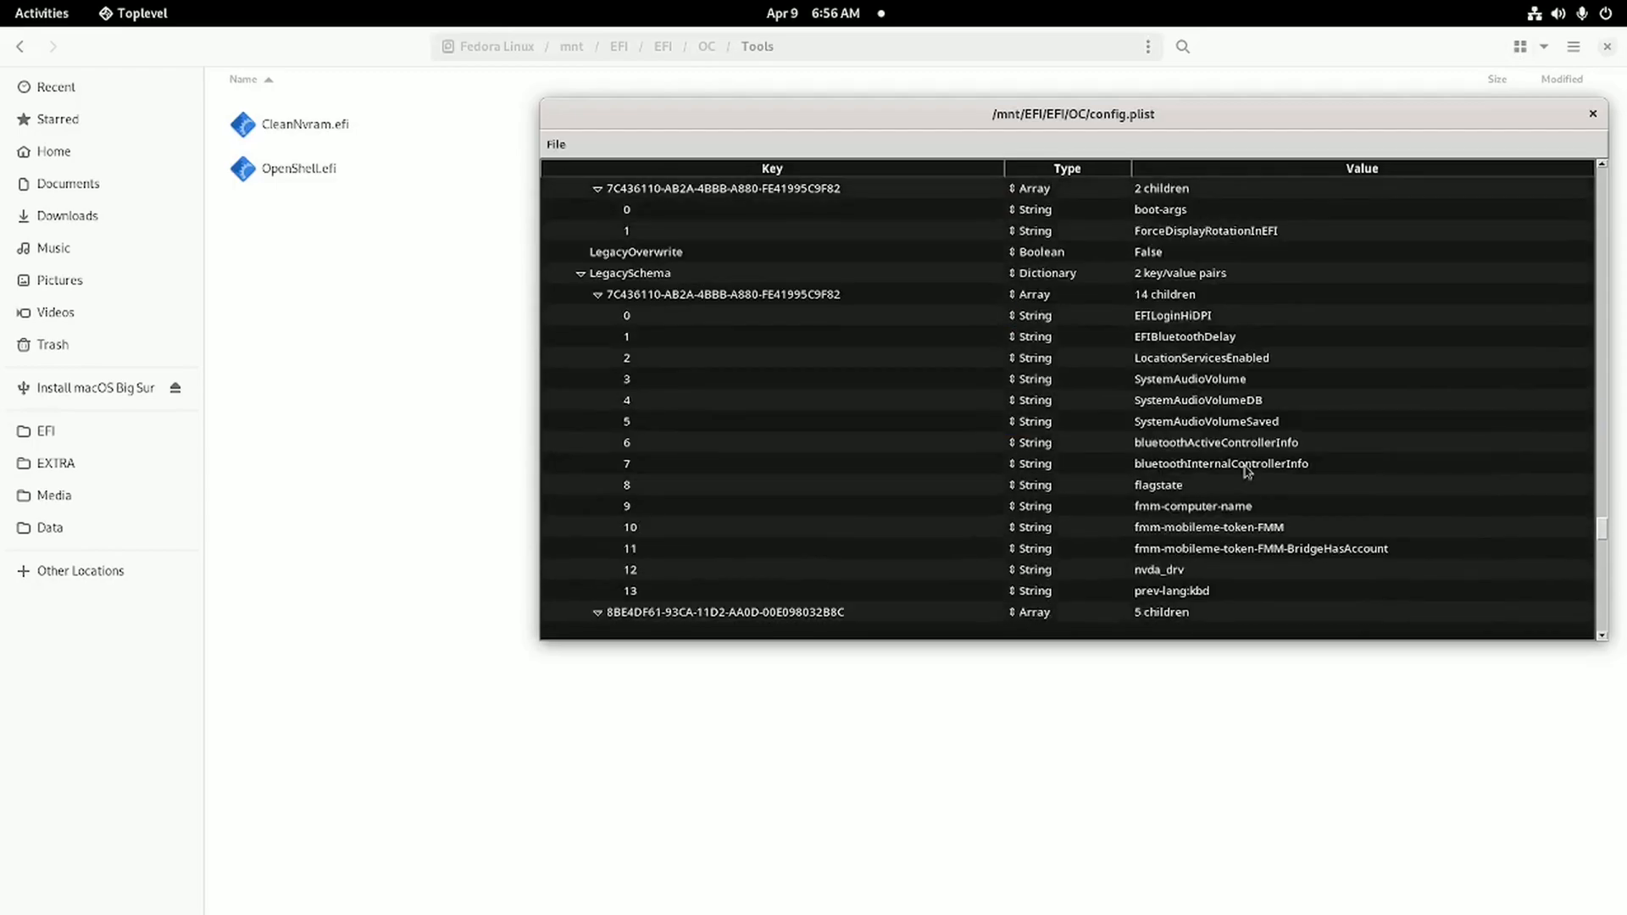
{"action": "scroll", "scroll_direction": "down", "scroll_amount": 3}
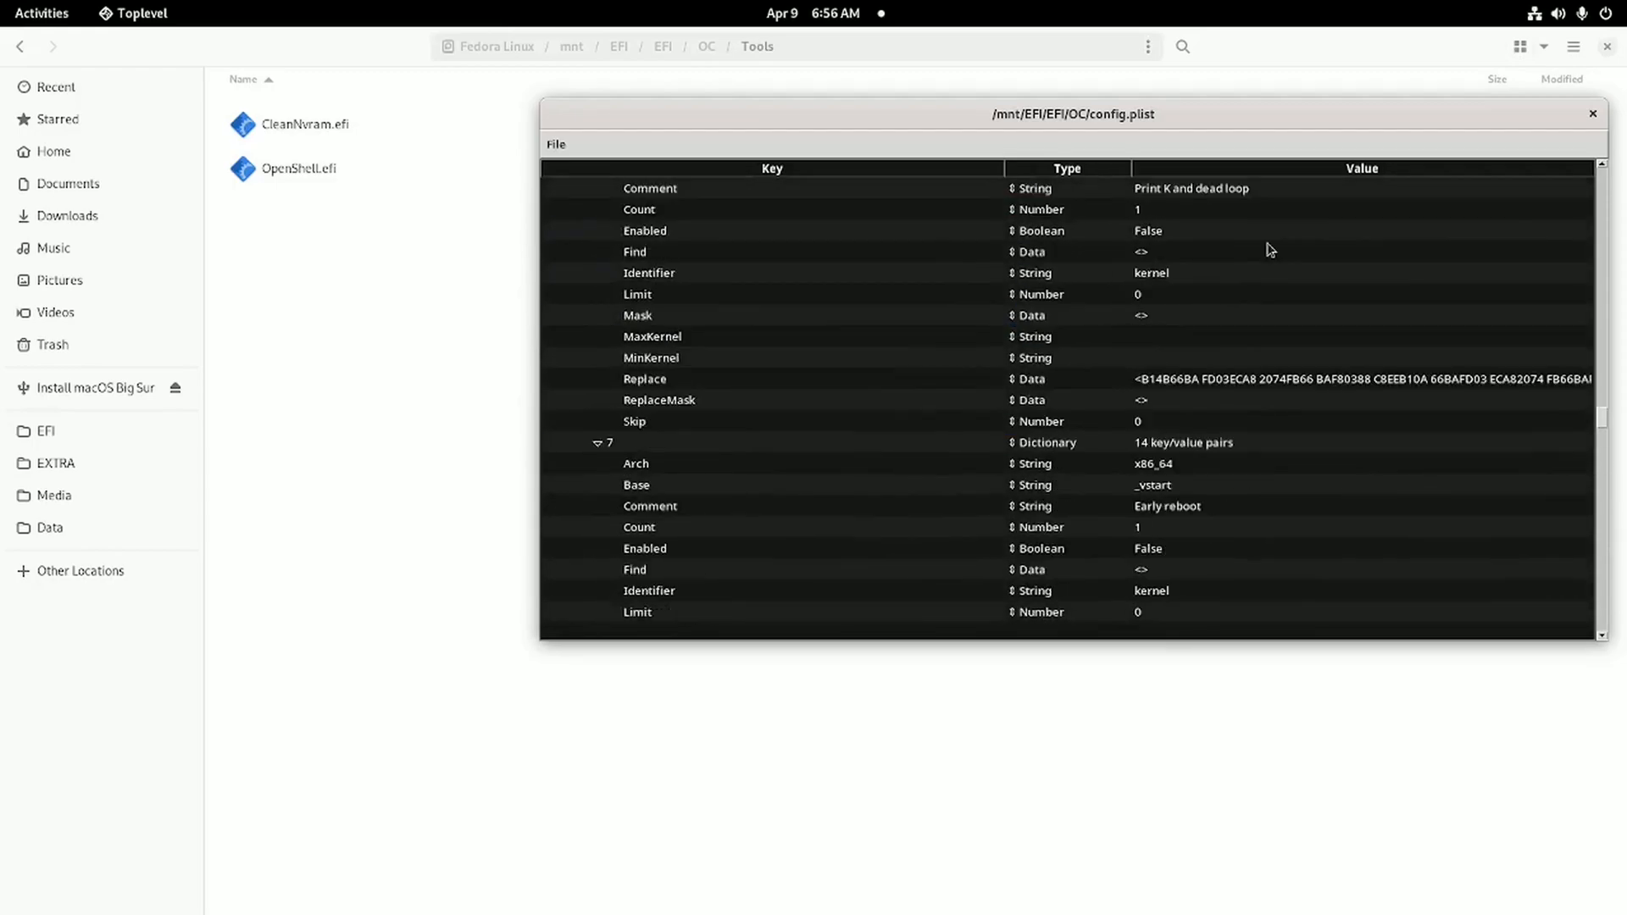
{"action": "scroll", "scroll_direction": "down", "scroll_amount": 3}
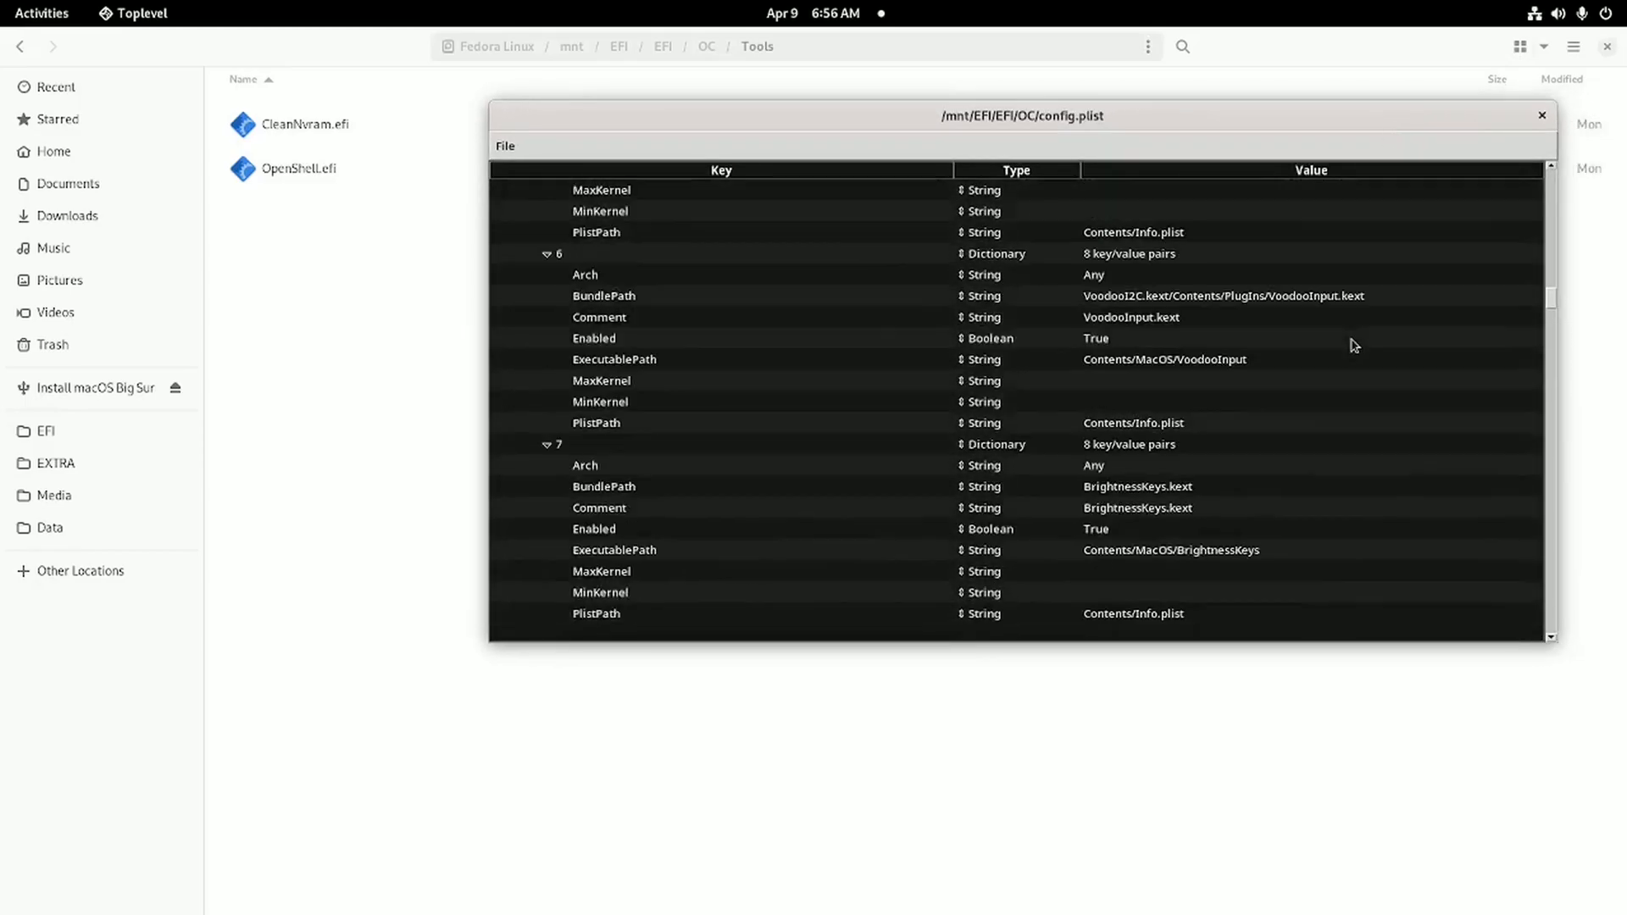
{"action": "scroll", "scroll_direction": "down", "scroll_amount": 3}
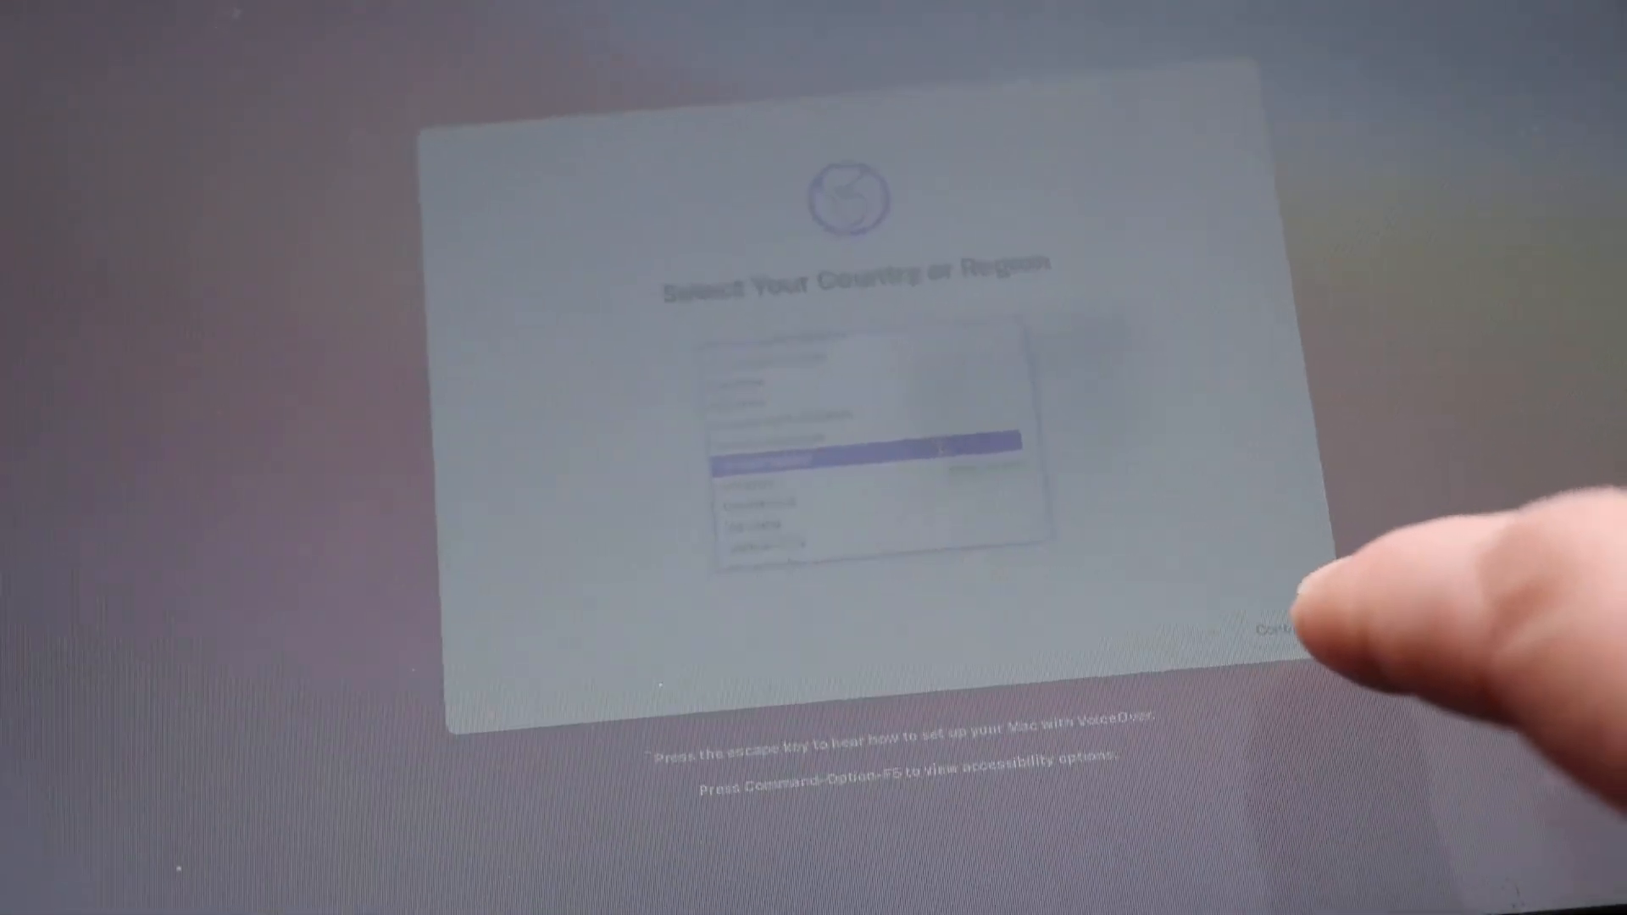
- Confirm the chosen country or region and network connection option in Setup Assistant
{"action": "left_click", "coordinate": [1282, 634]}
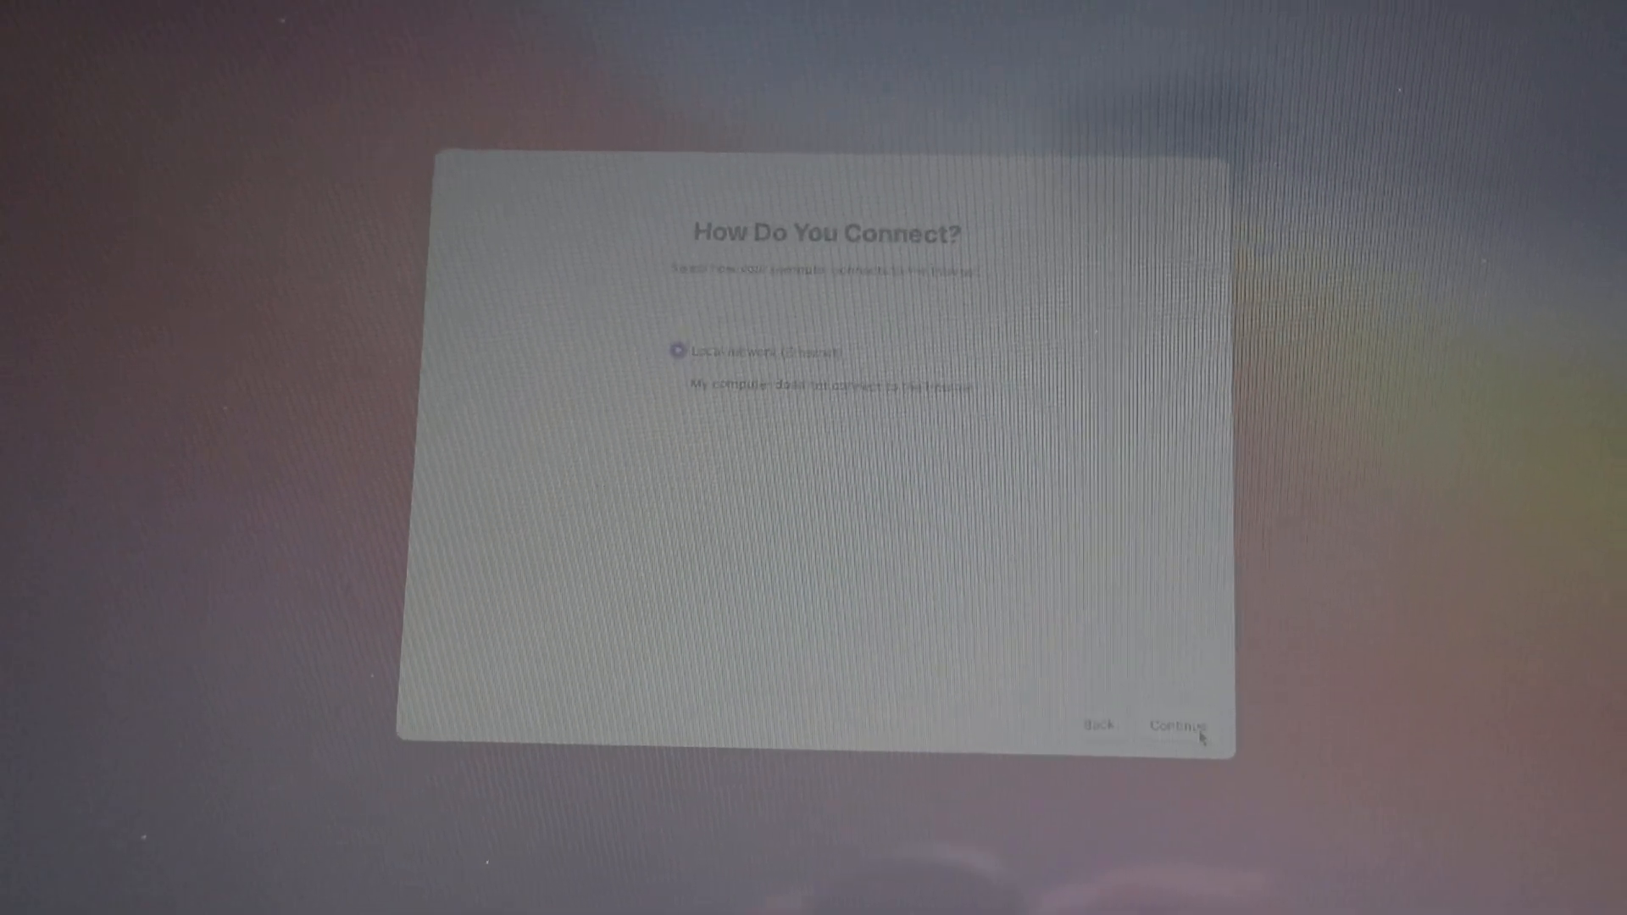
{"action": "left_click", "coordinate": [1178, 722]}
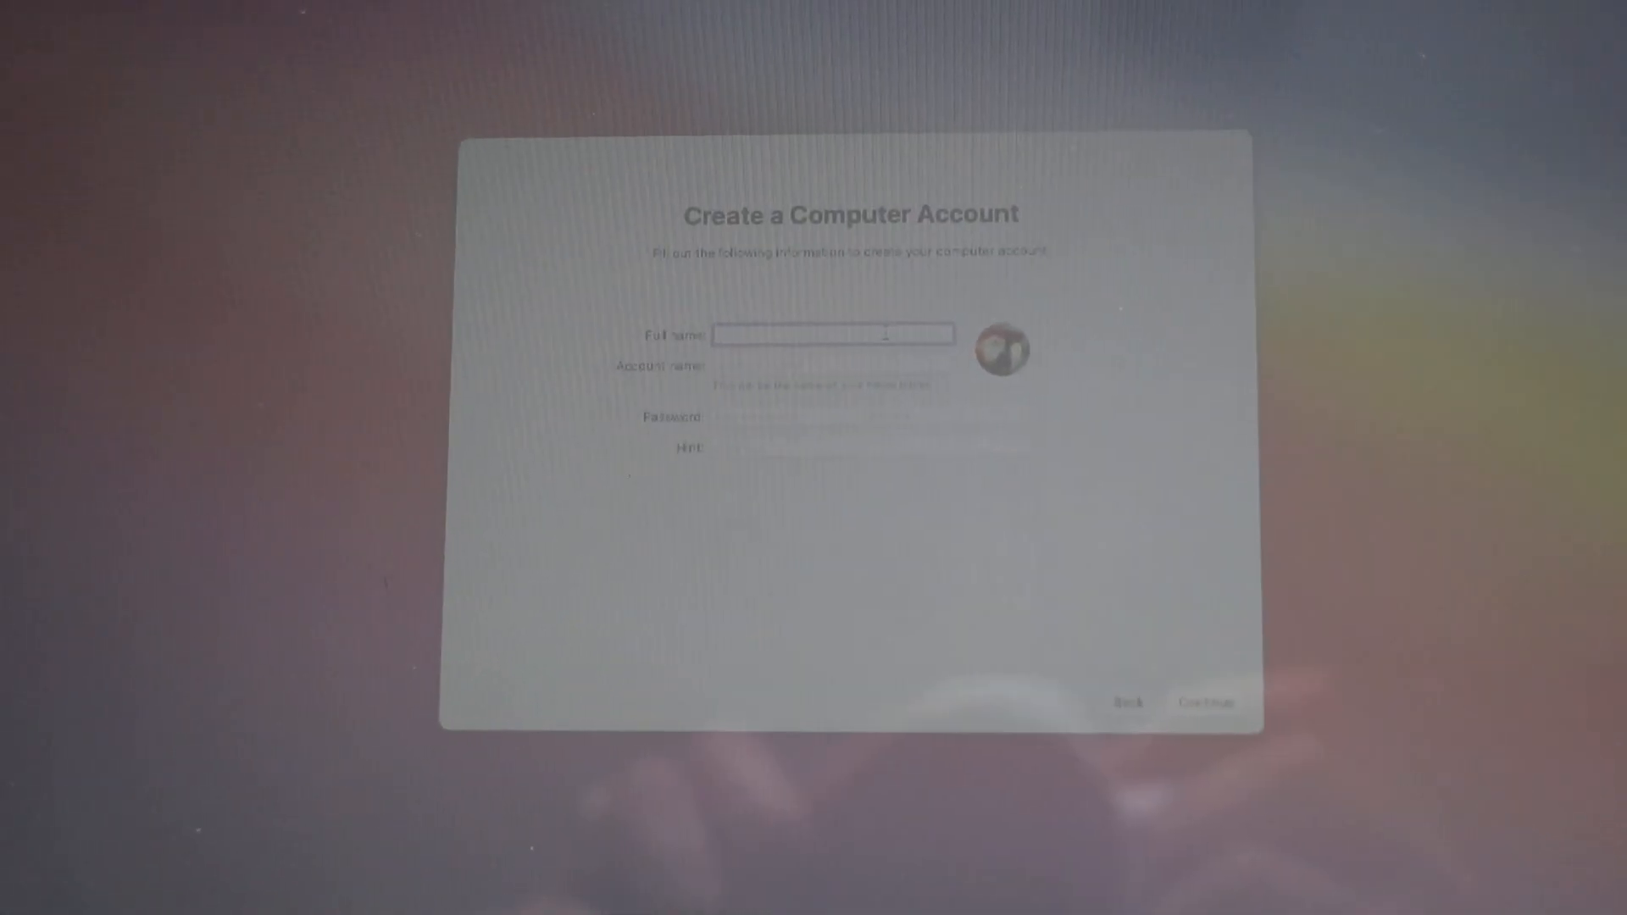